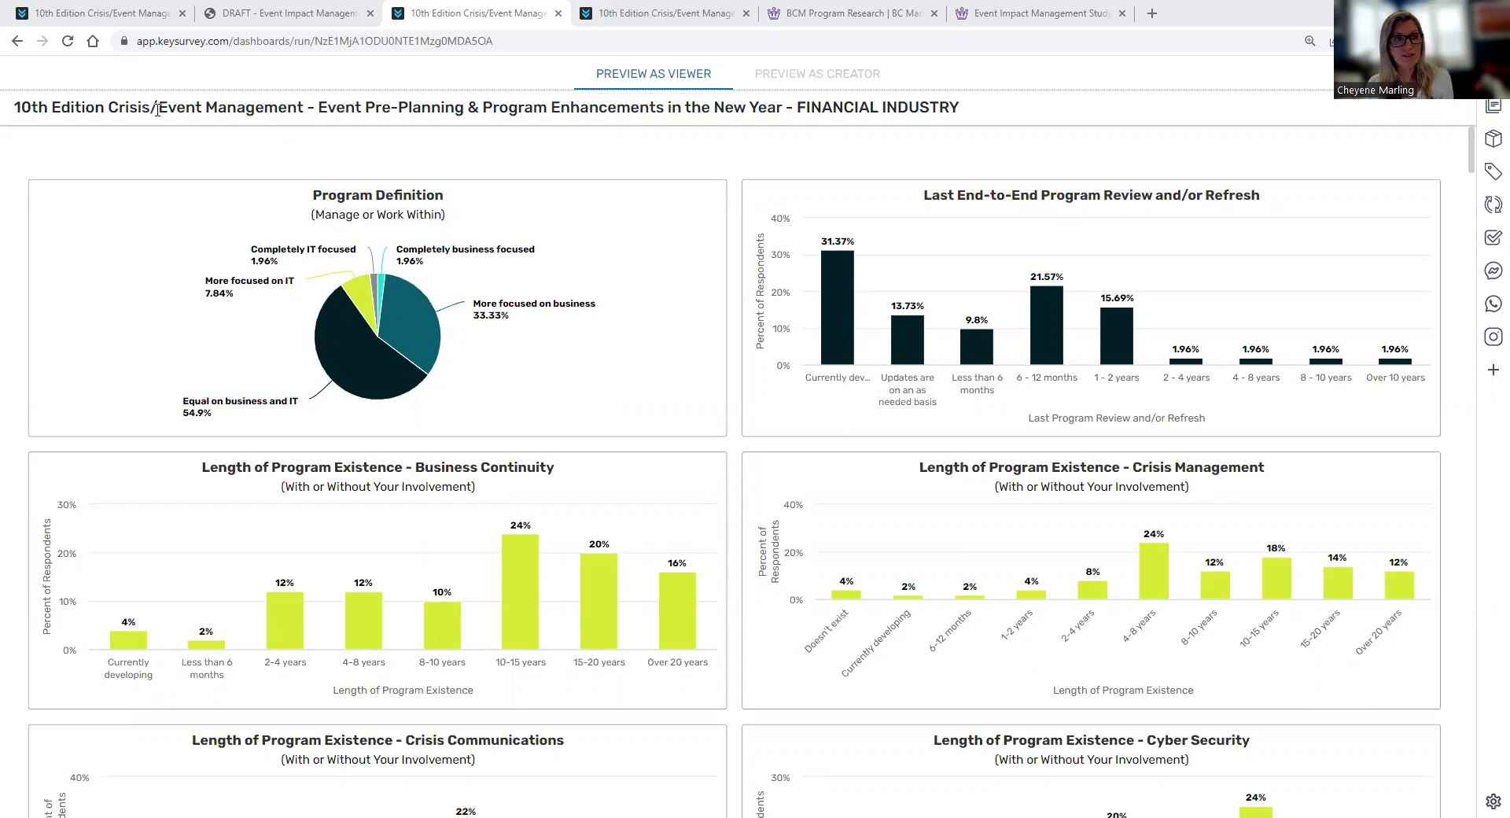
mouse_move(343, 107)
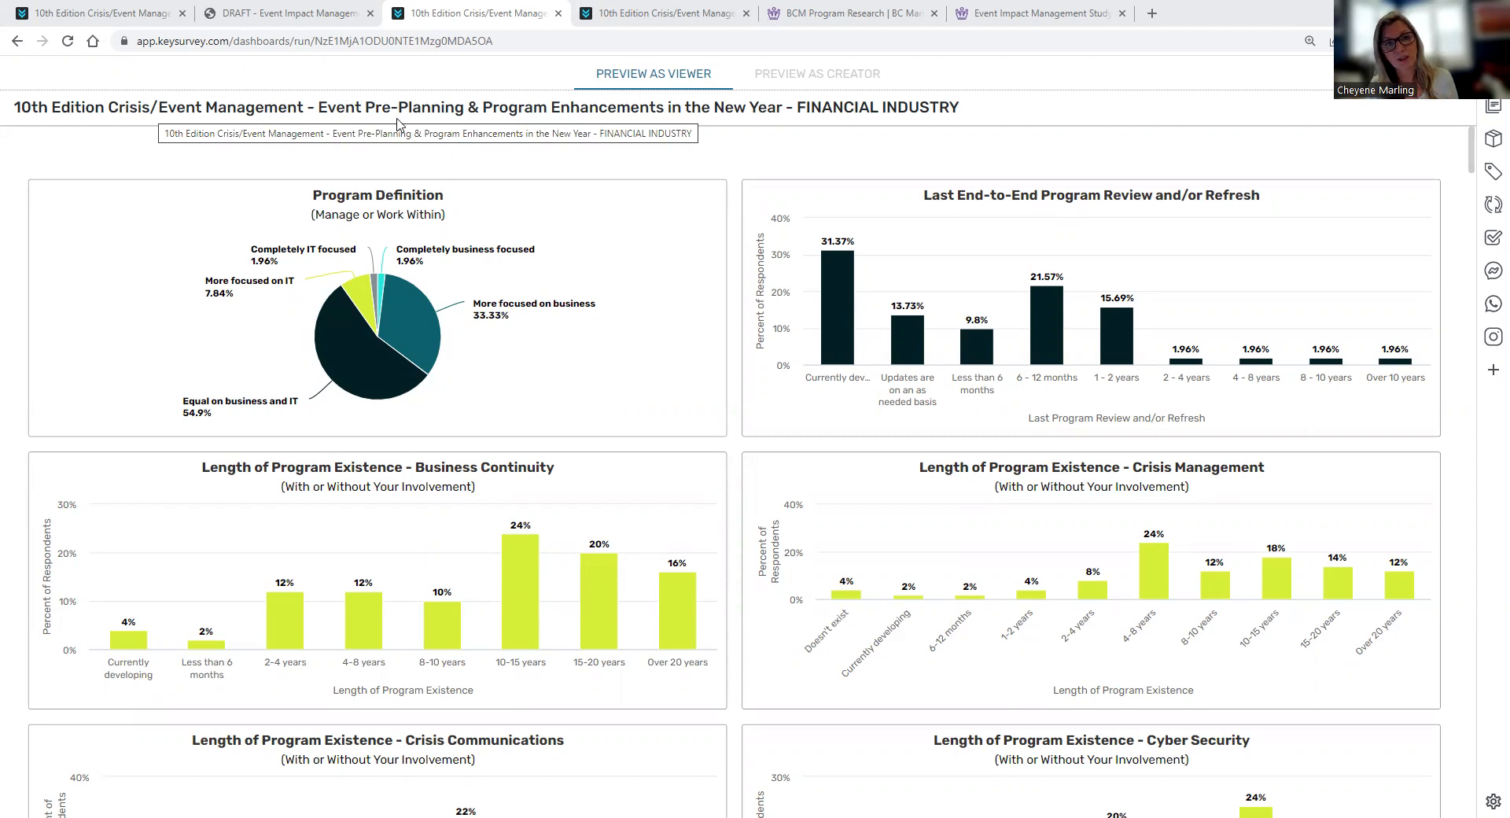
mouse_move(556, 111)
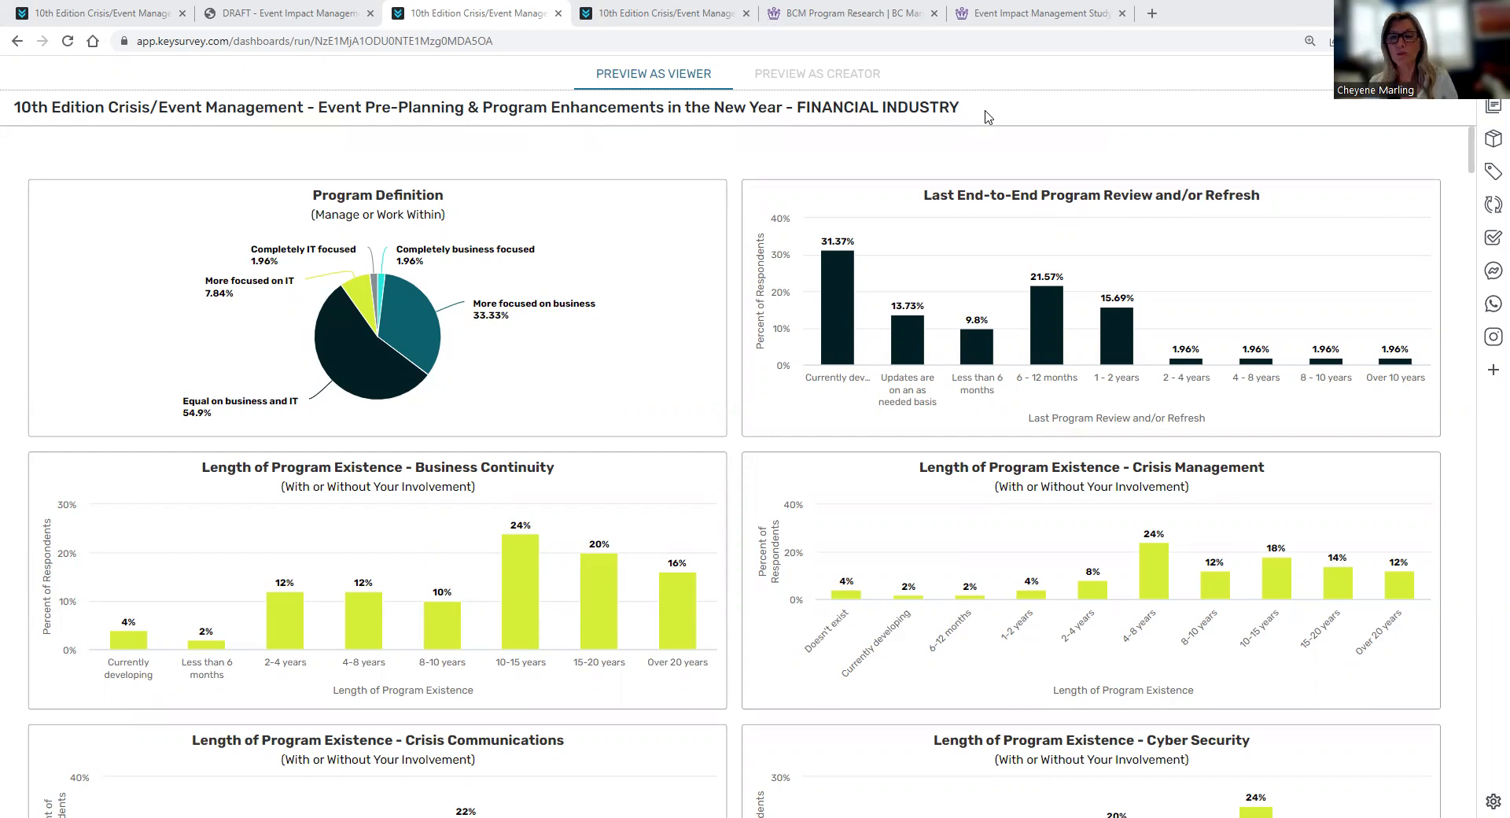
mouse_move(986, 117)
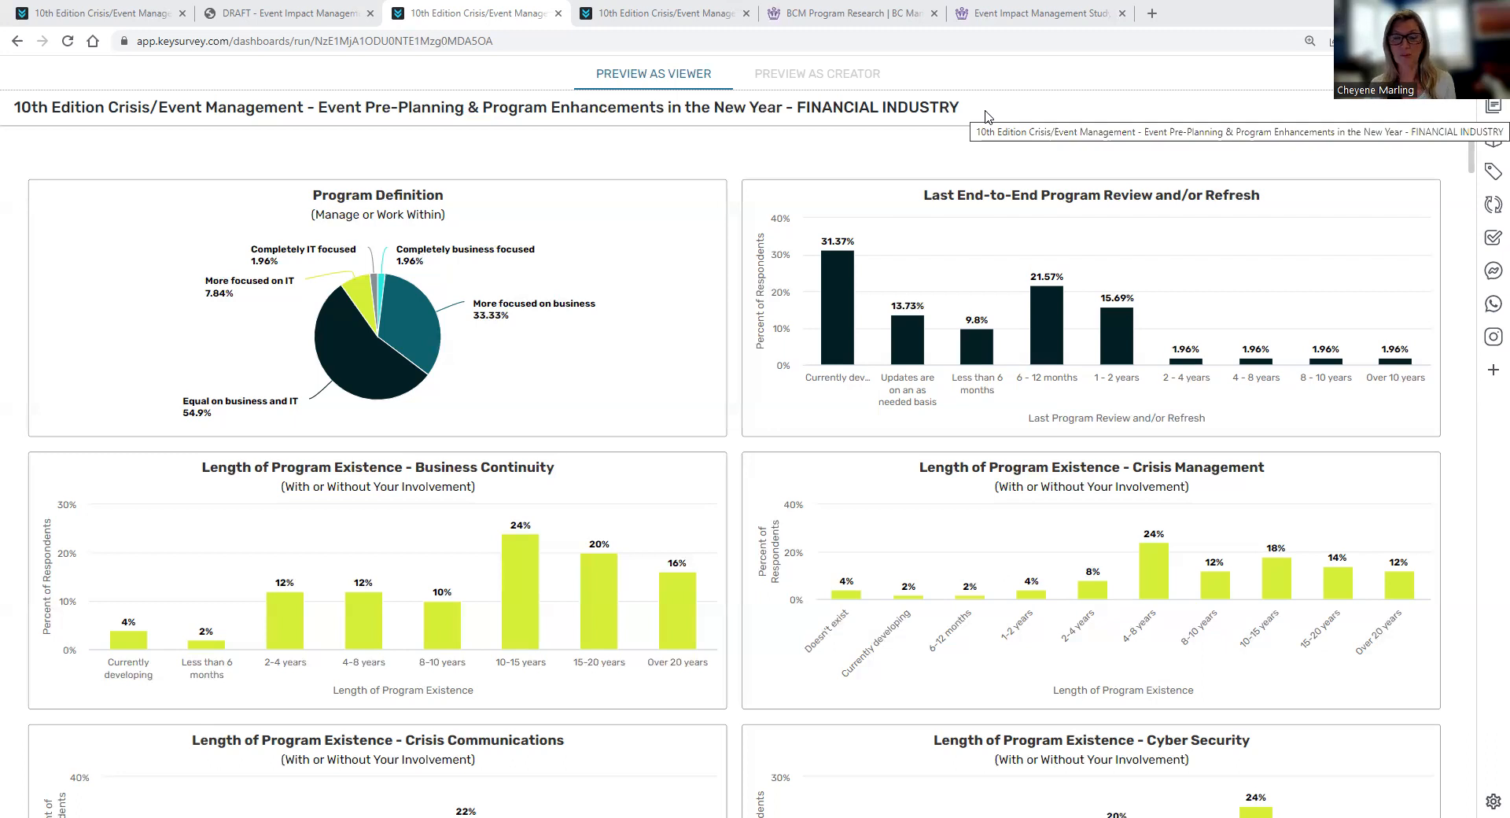
mouse_move(1069, 178)
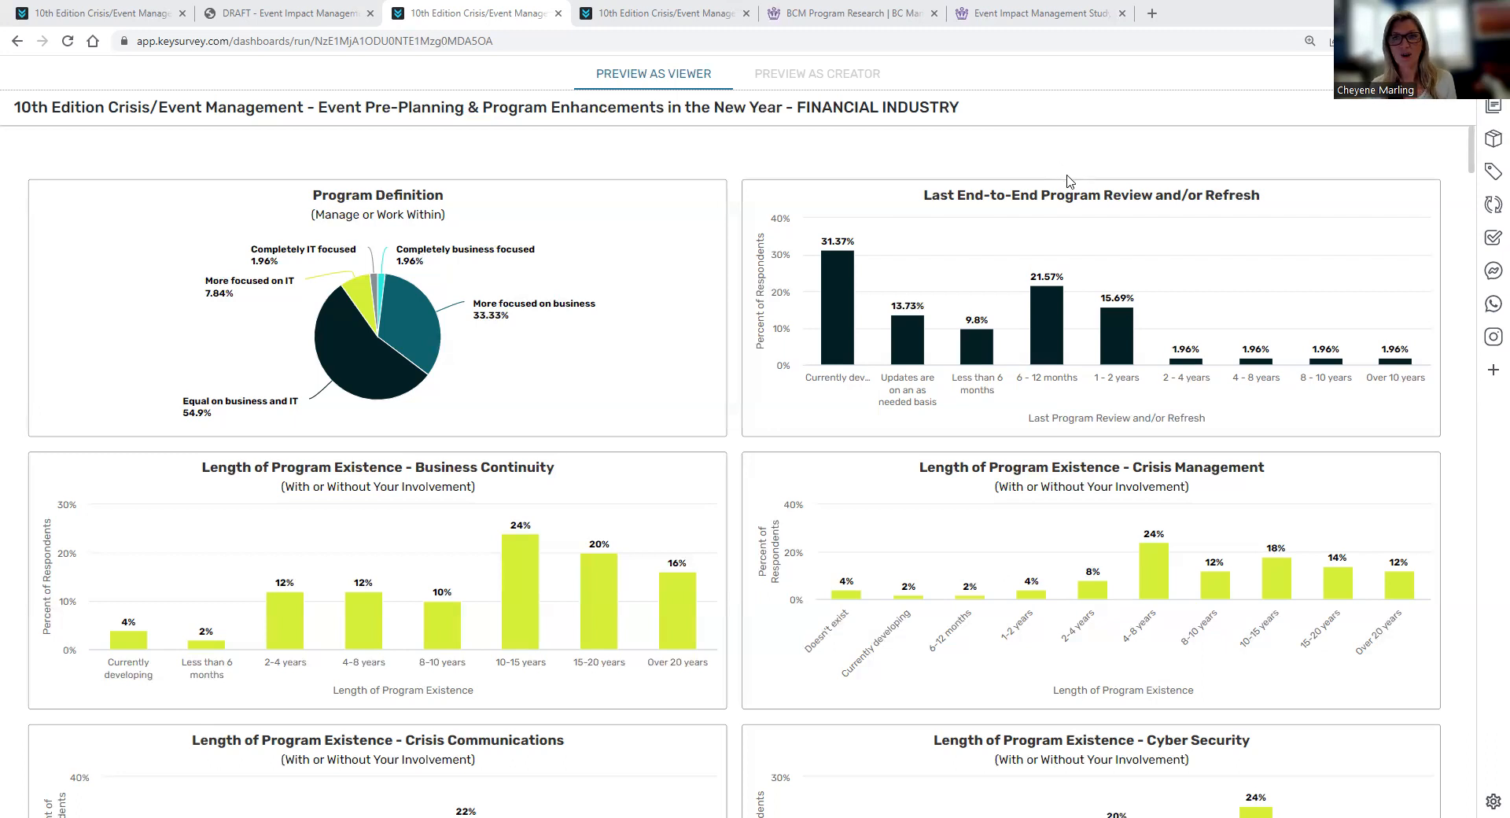
Scroll past the maturity and Issues Addressed charts to the crisis-definition, disruption-prevention and mobile-plan charts.
scroll(down, 3)
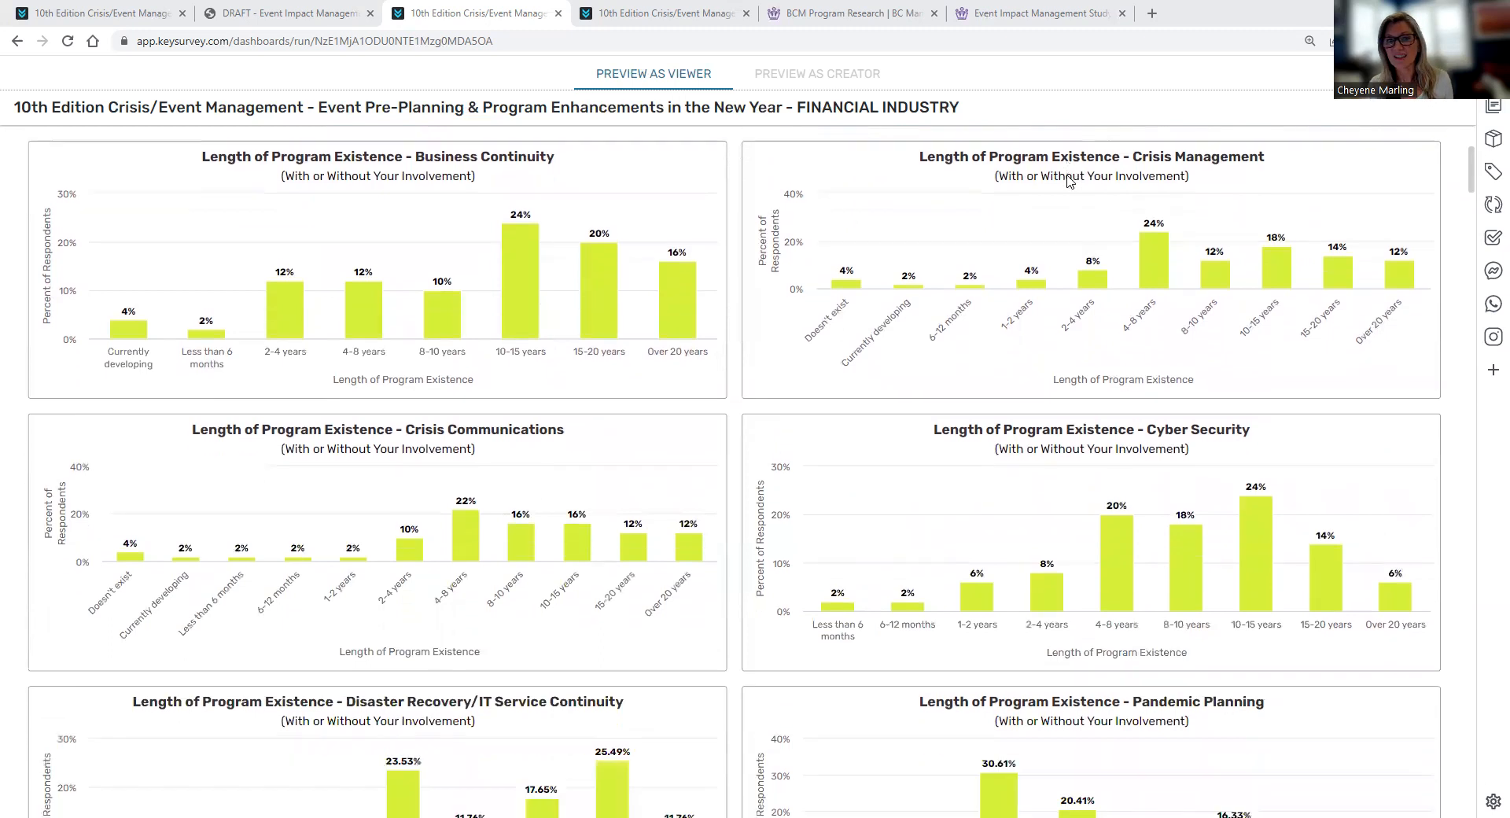
scroll(down, 3)
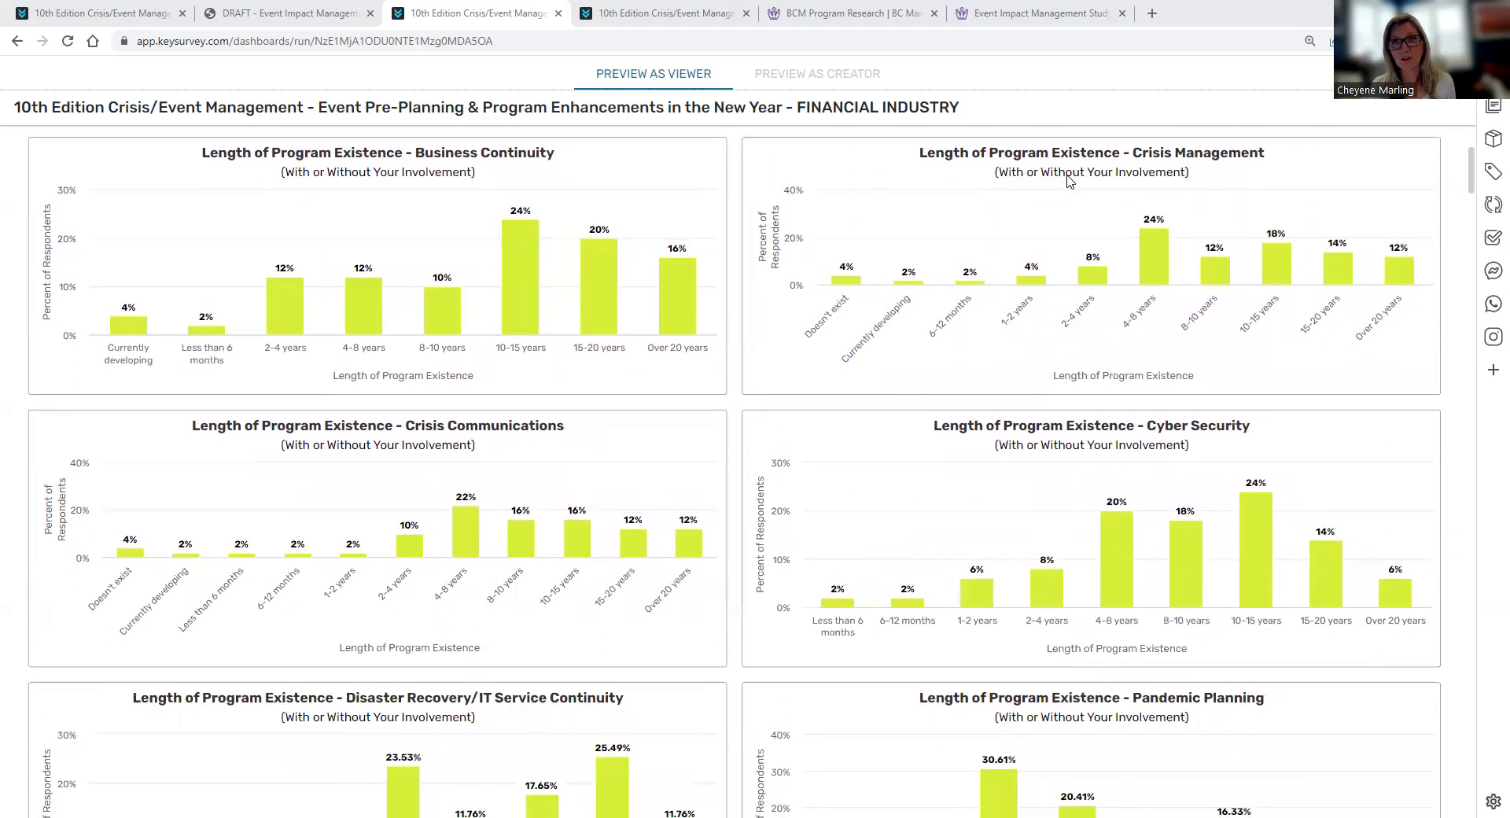
scroll(down, 3)
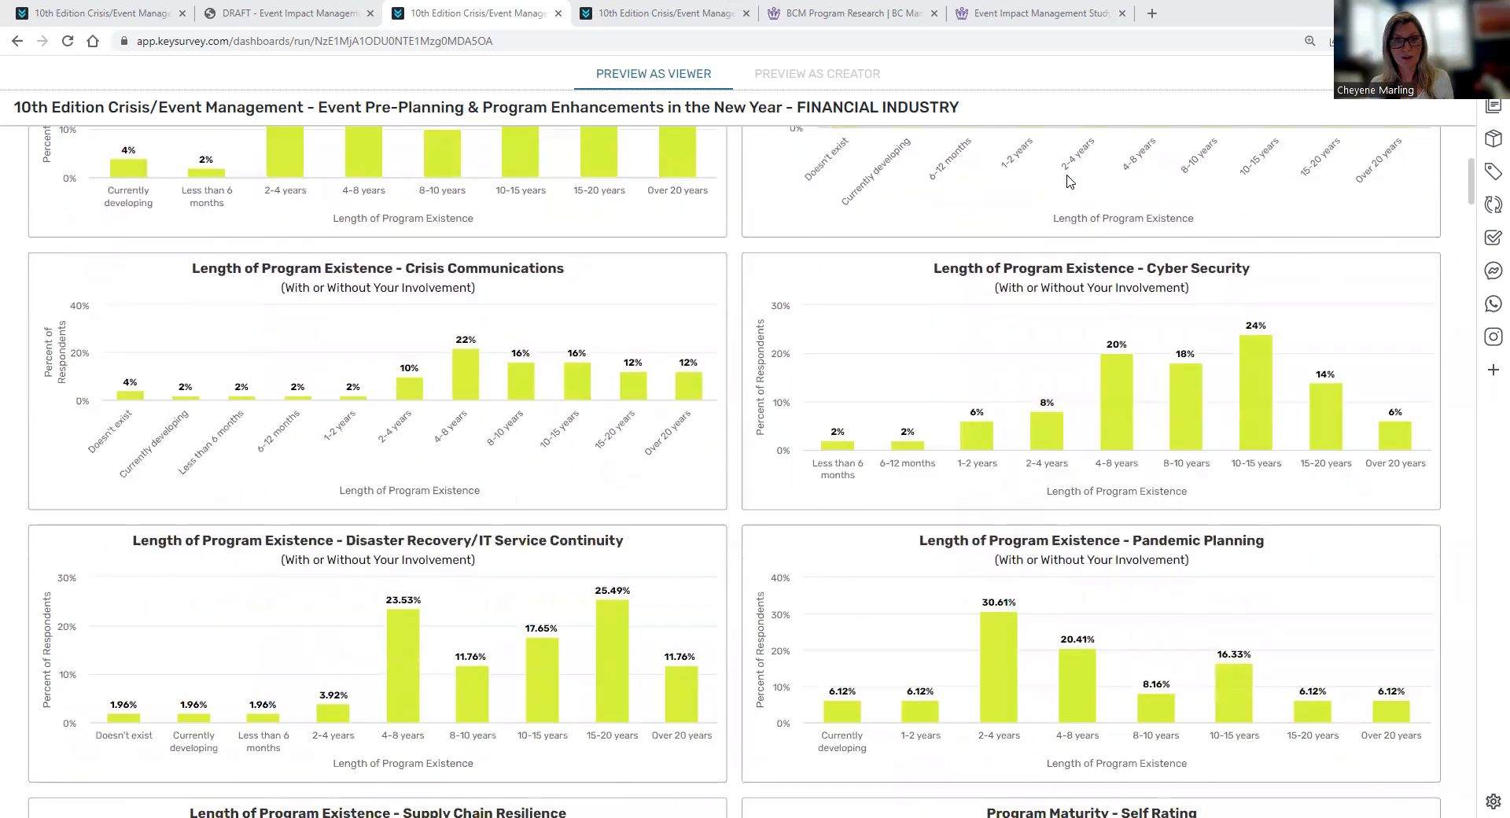
scroll(down, 3)
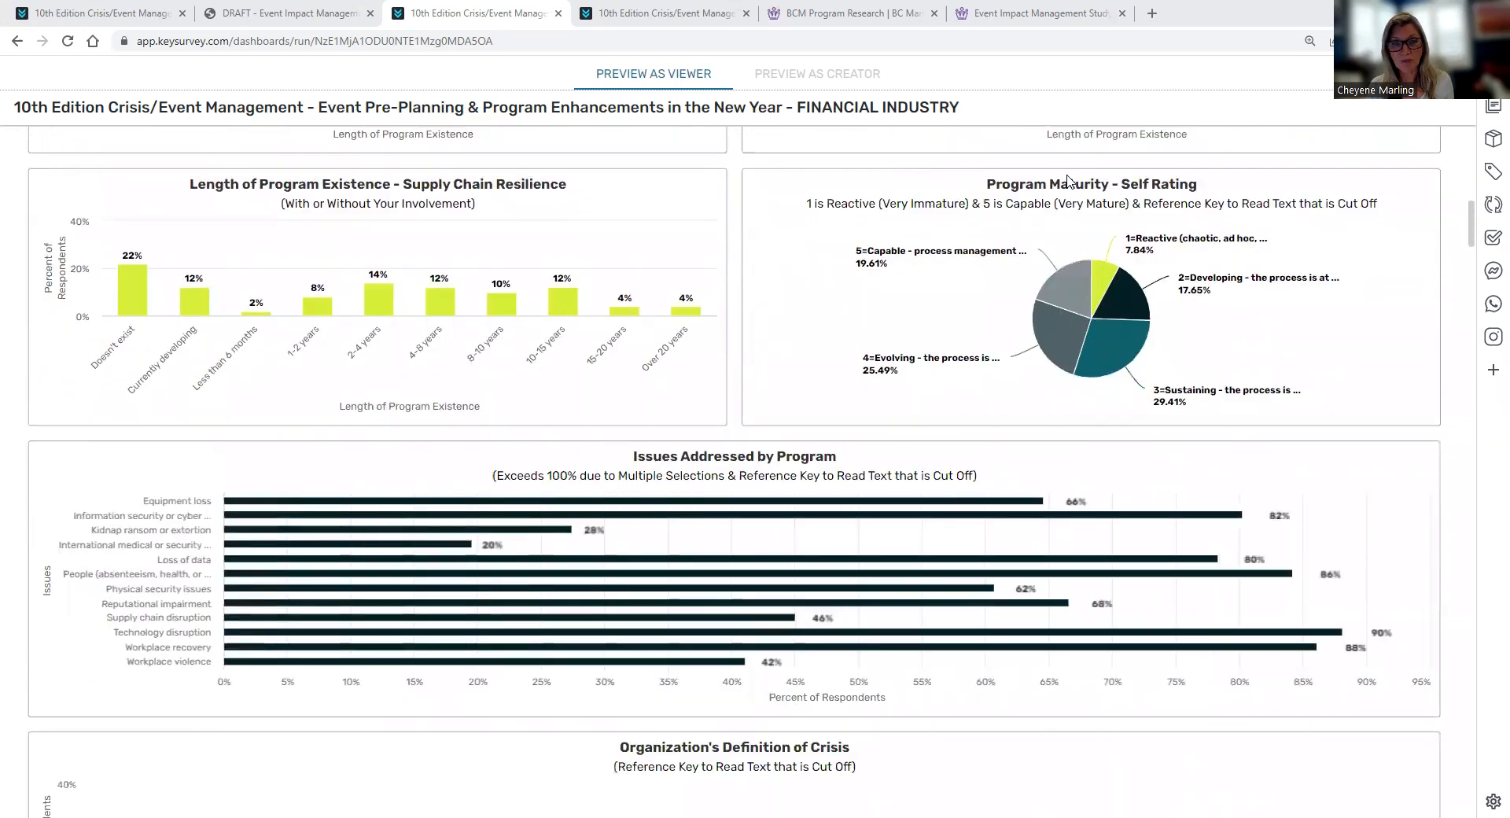
scroll(down, 3)
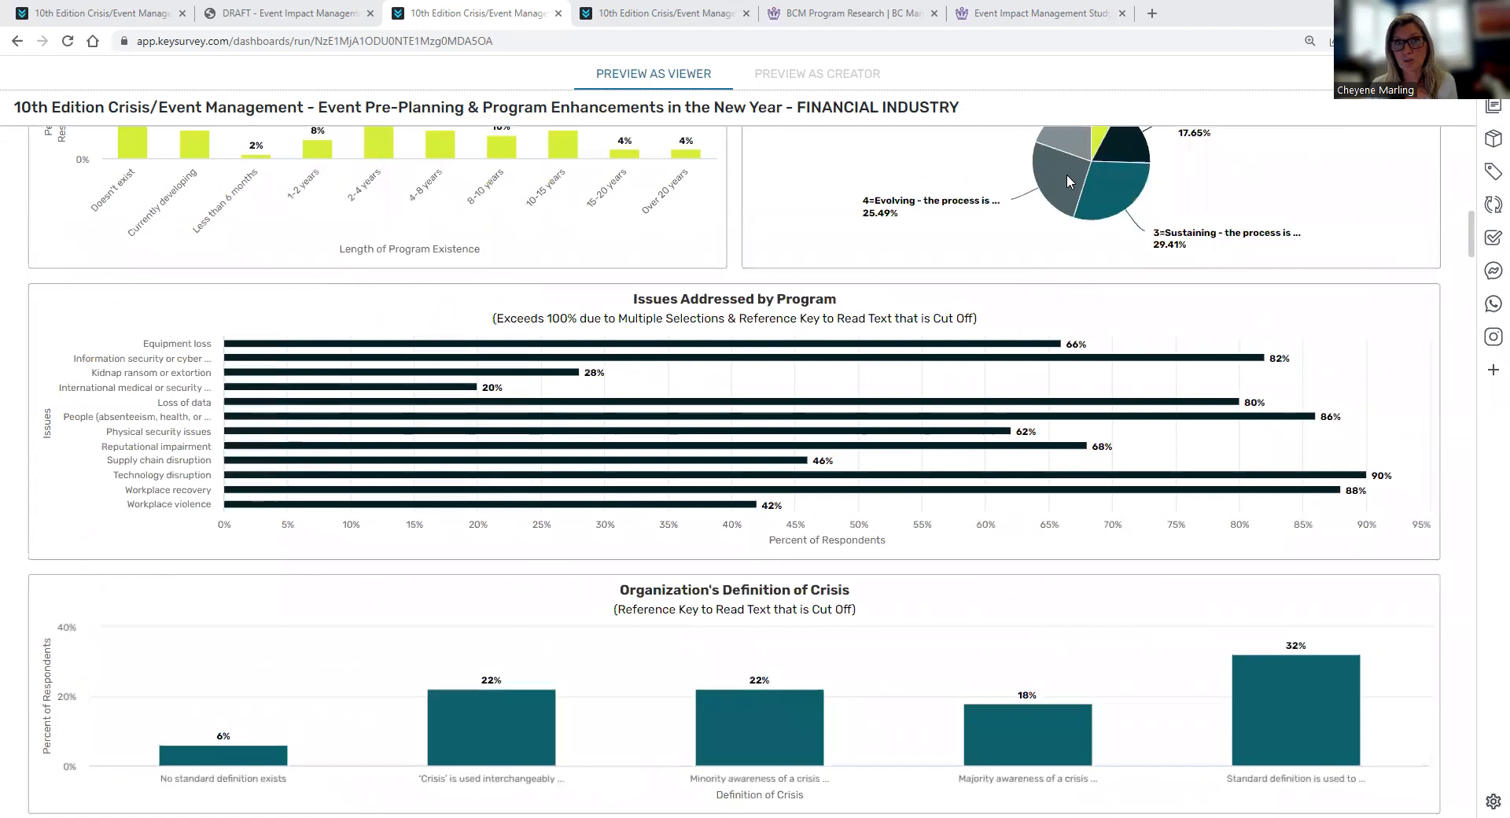
mouse_move(1068, 181)
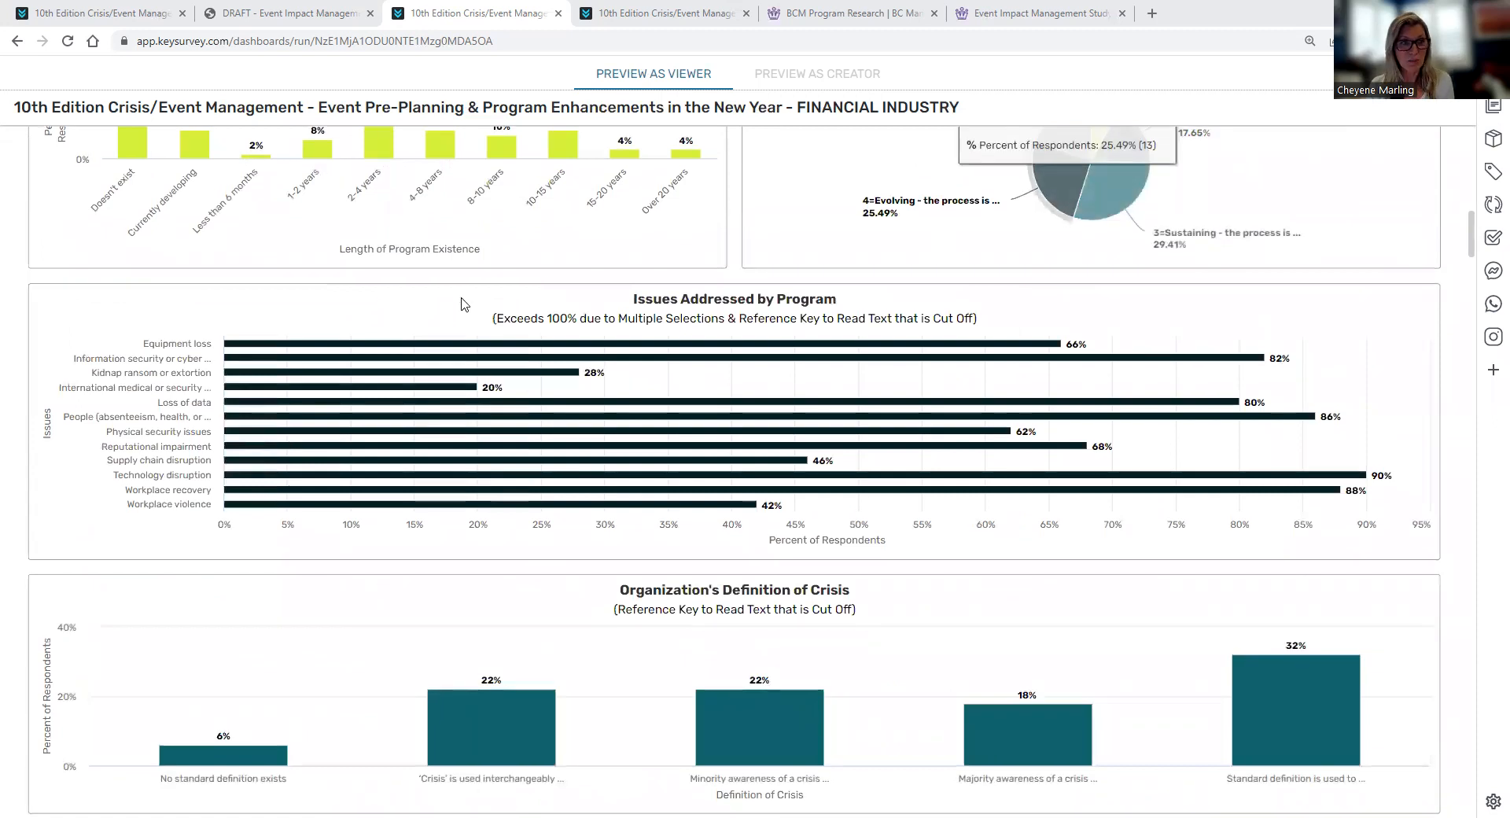
mouse_move(132, 388)
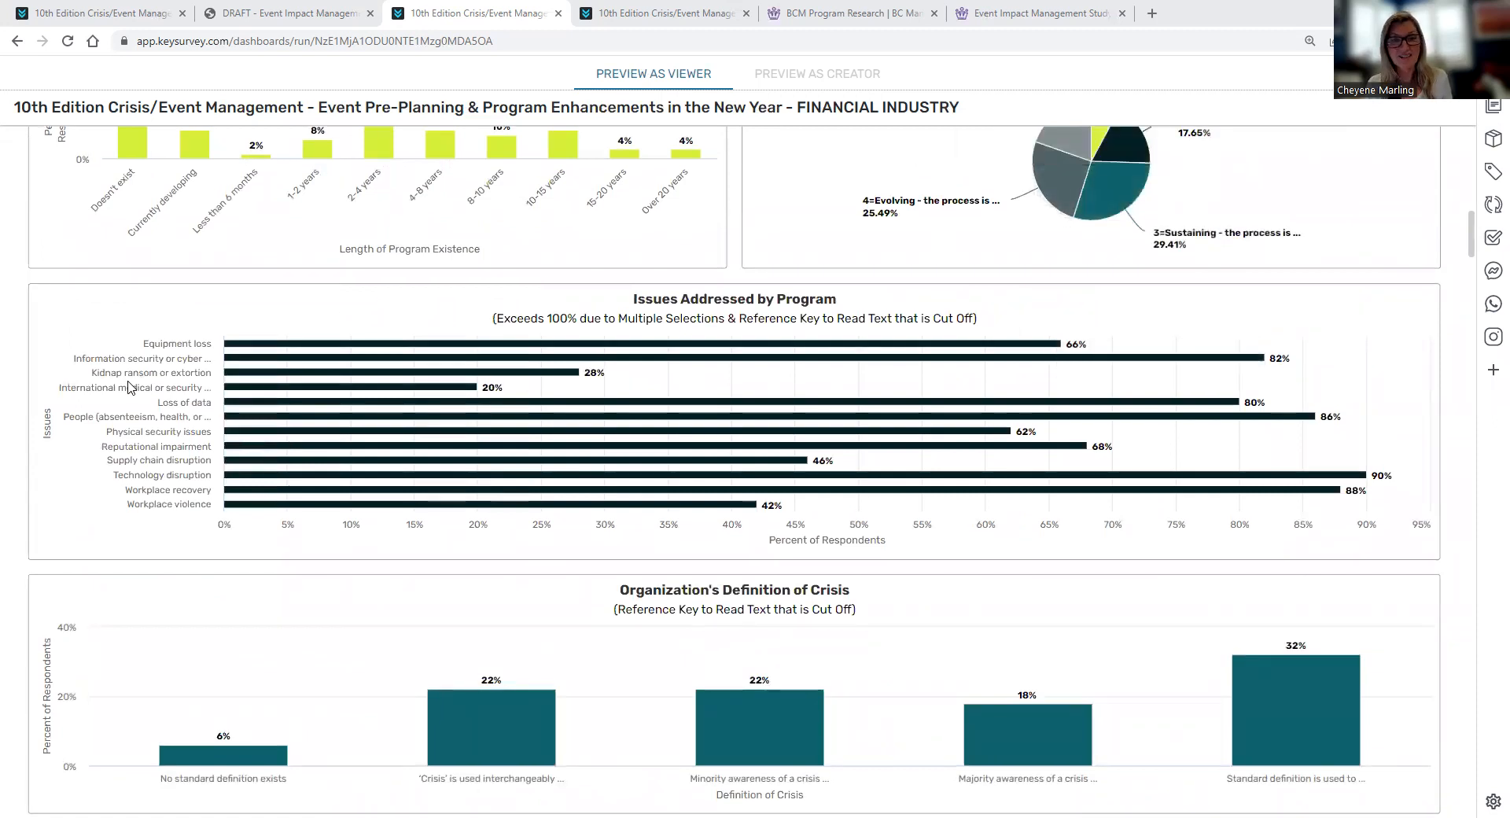
scroll(down, 3)
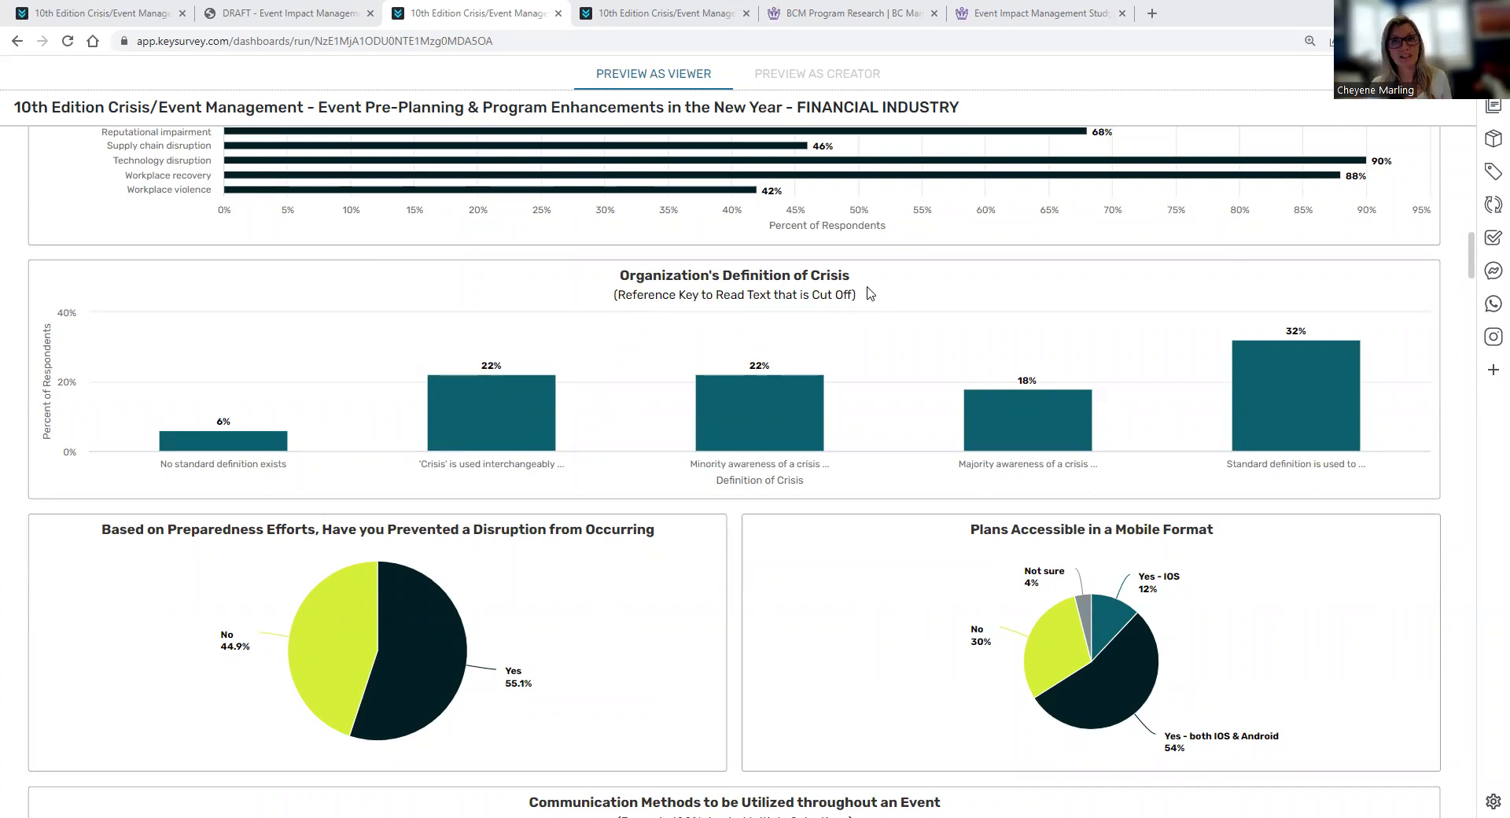
Scroll past Communication Methods to the Events Organizations are Most Concerned About bar chart.
scroll(down, 3)
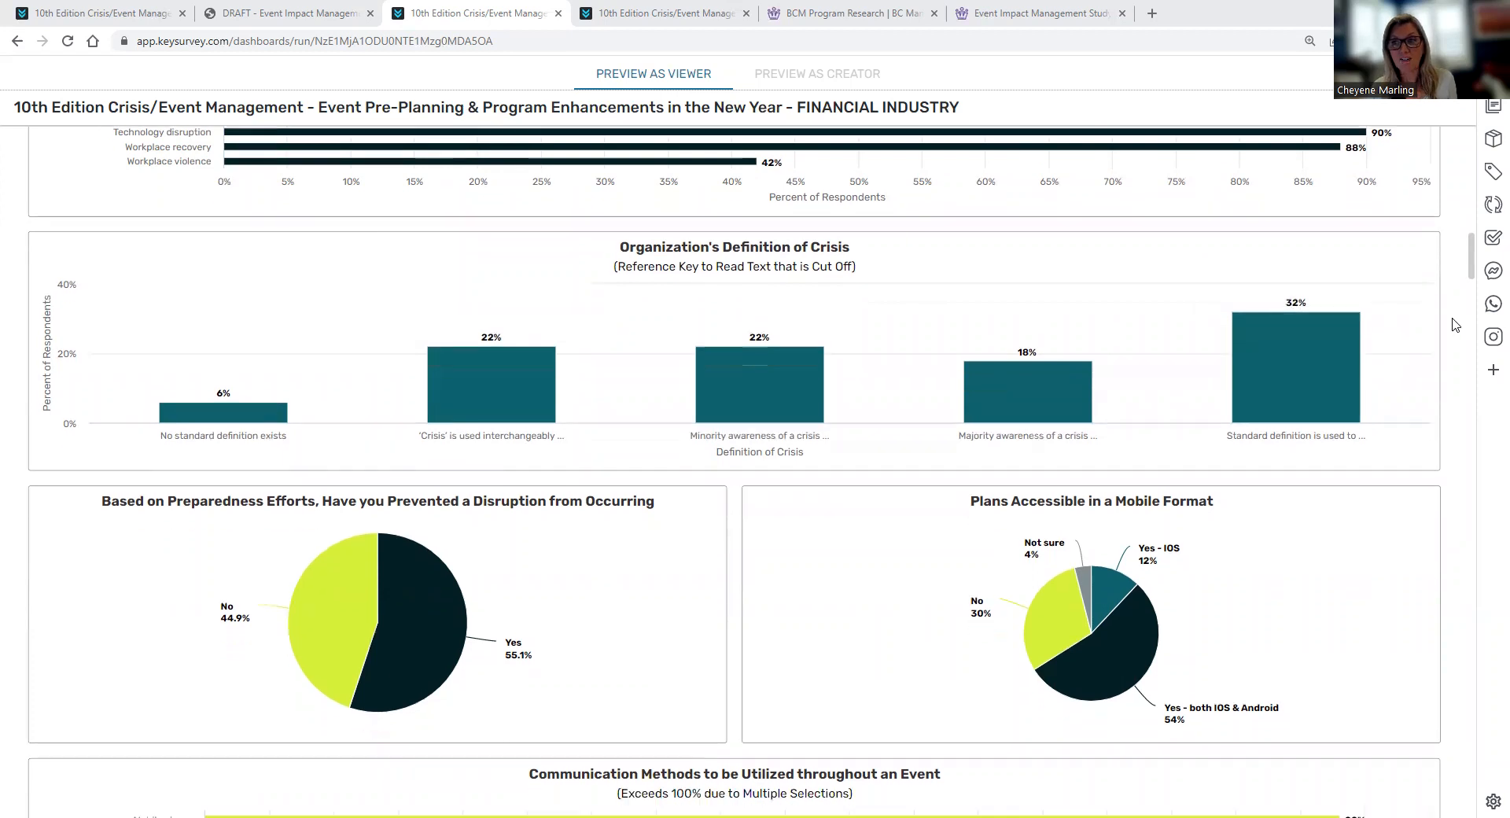
scroll(down, 3)
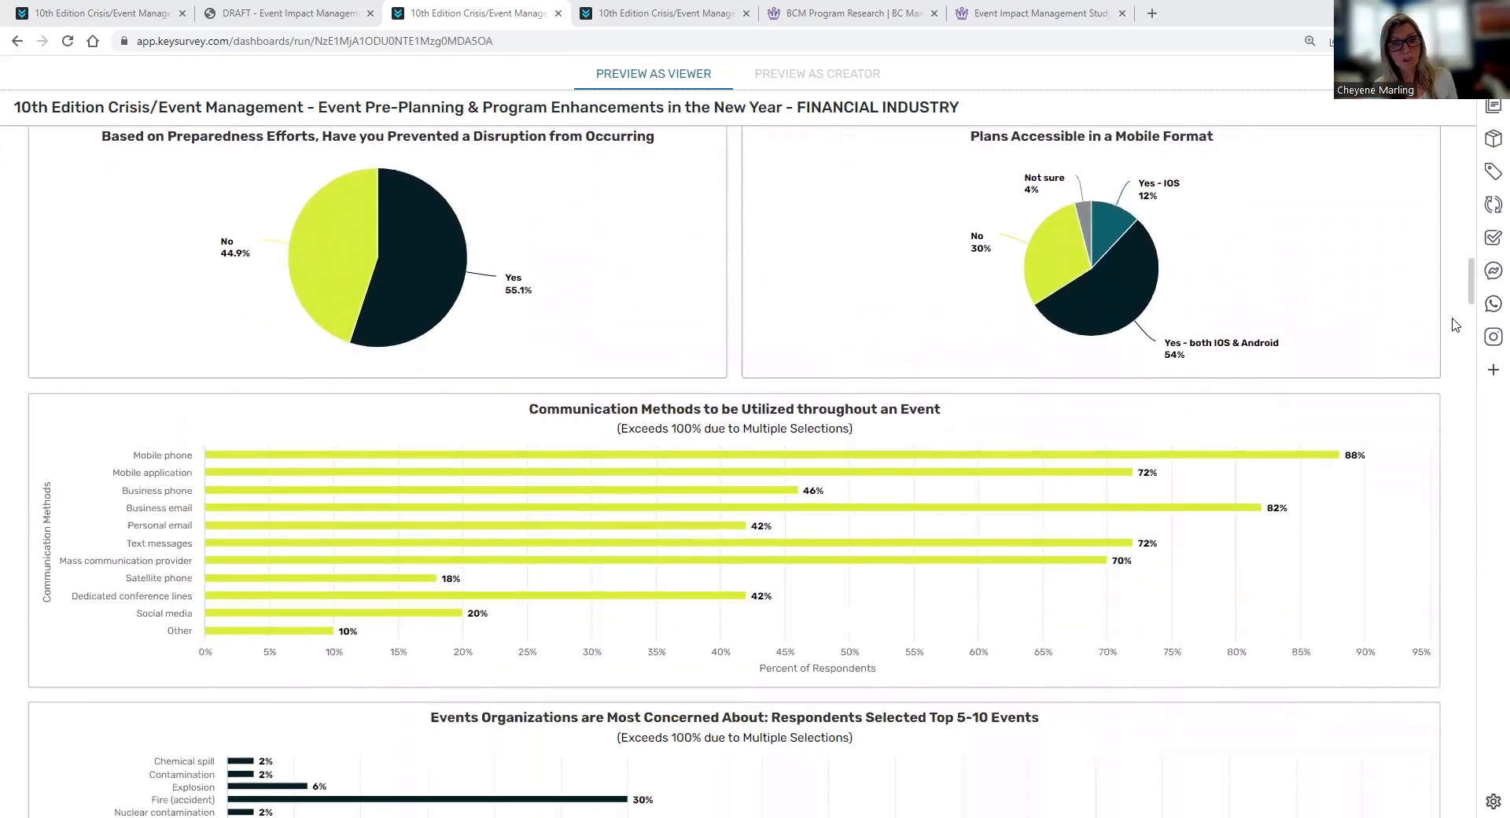
scroll(down, 3)
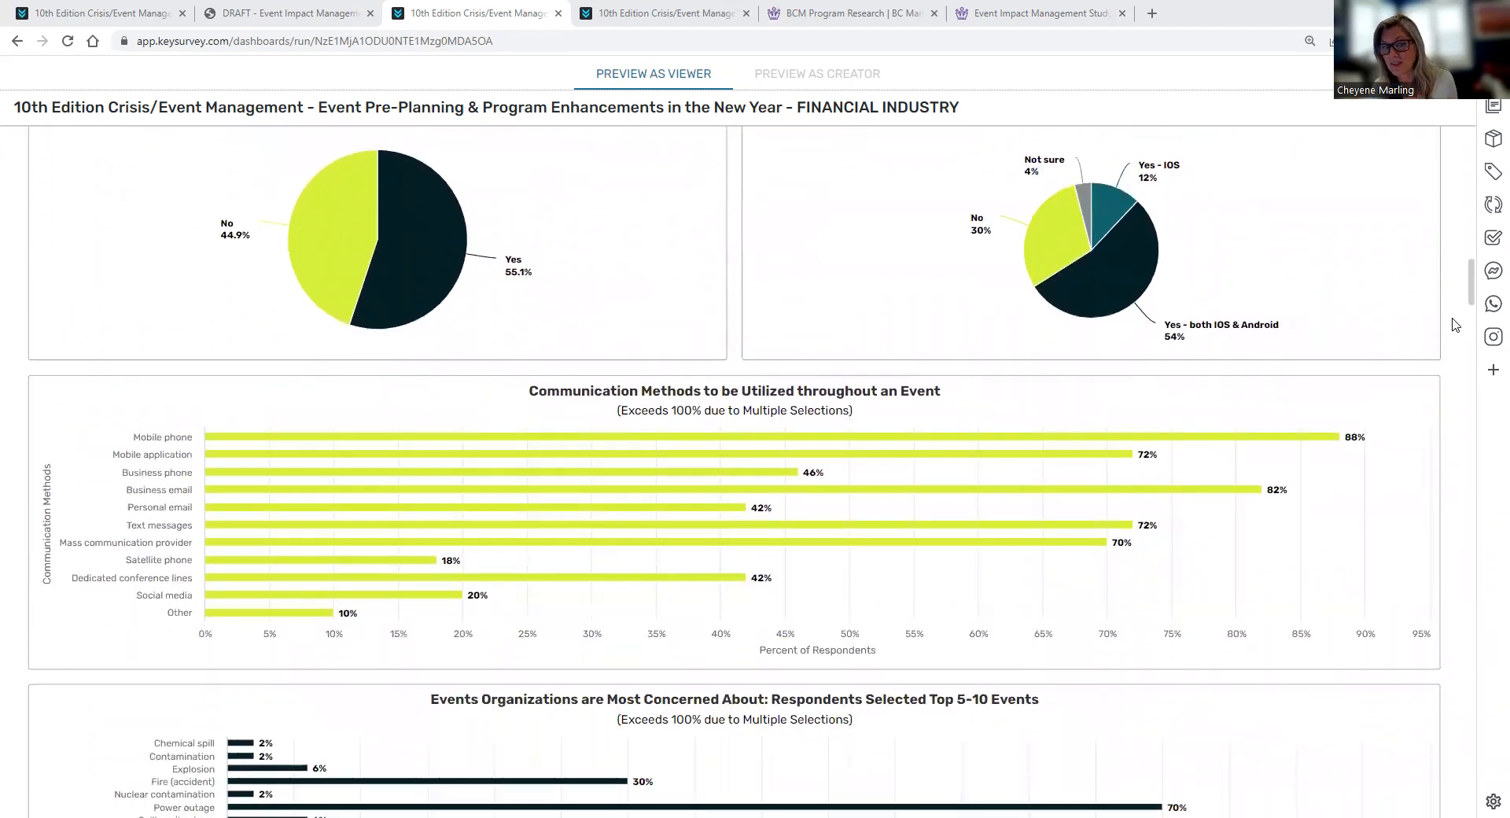
scroll(down, 3)
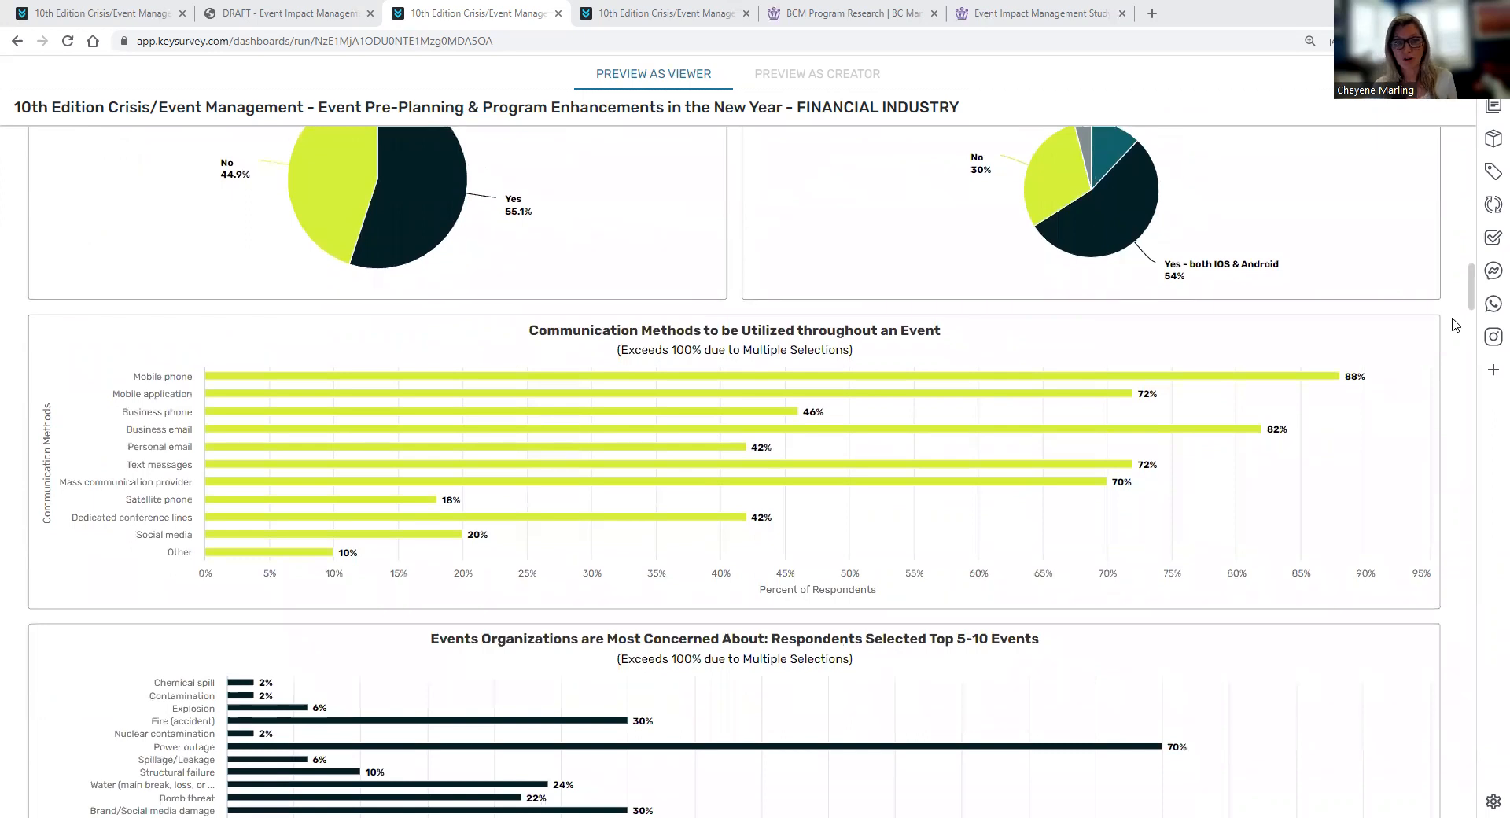
mouse_move(783, 357)
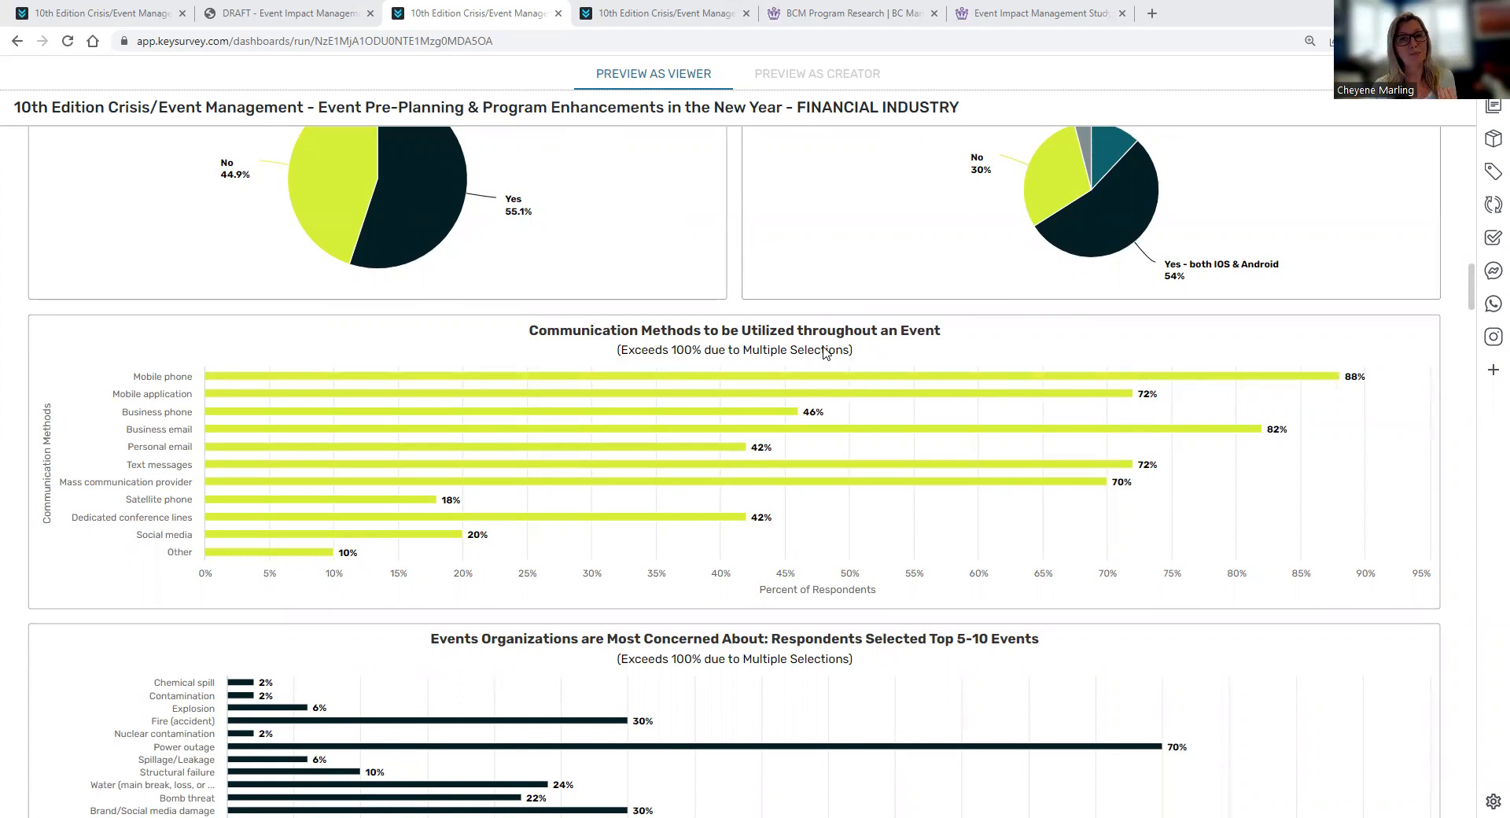
mouse_move(1443, 330)
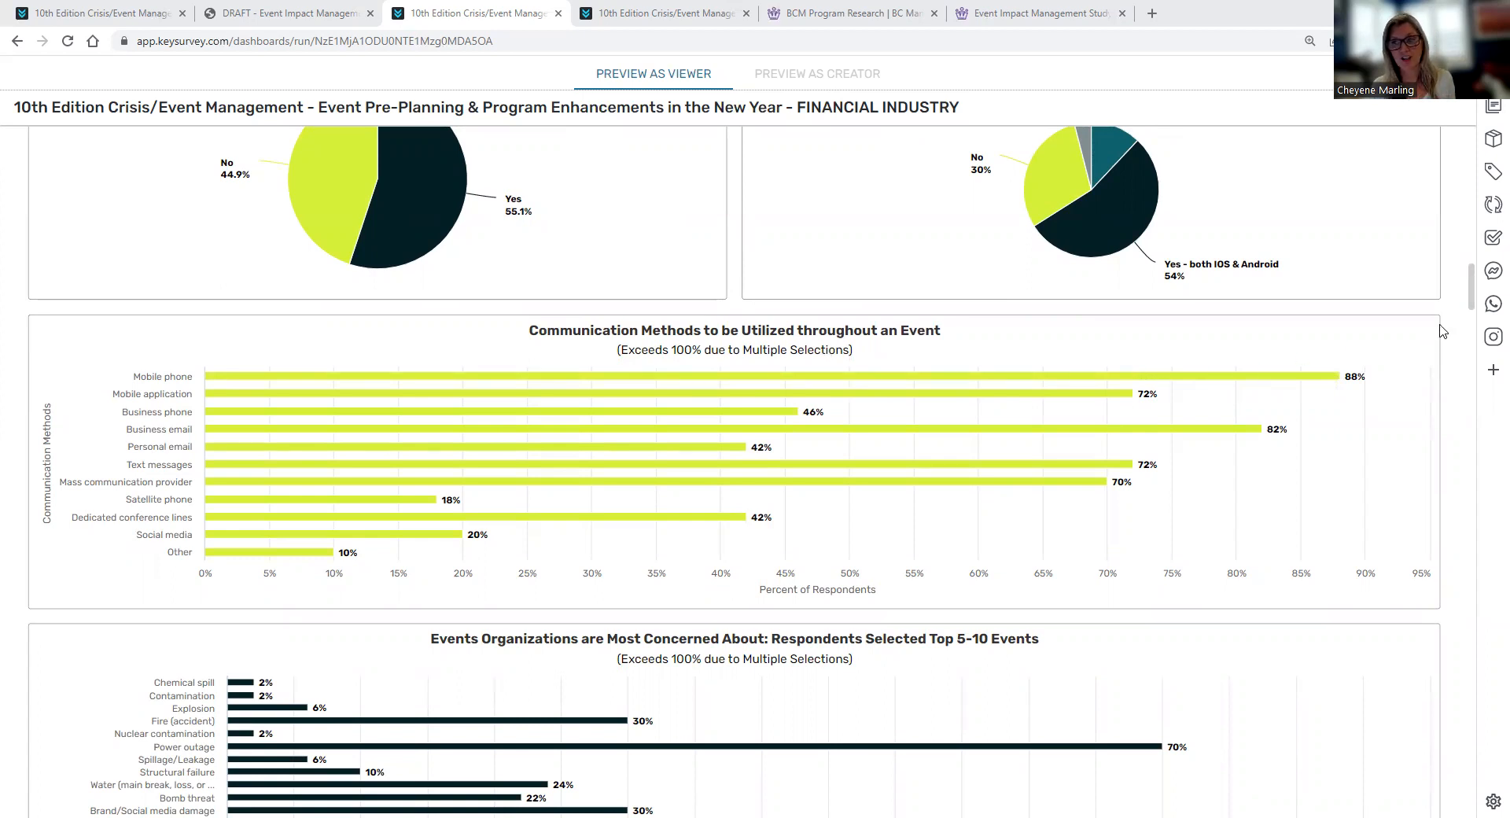
scroll(down, 3)
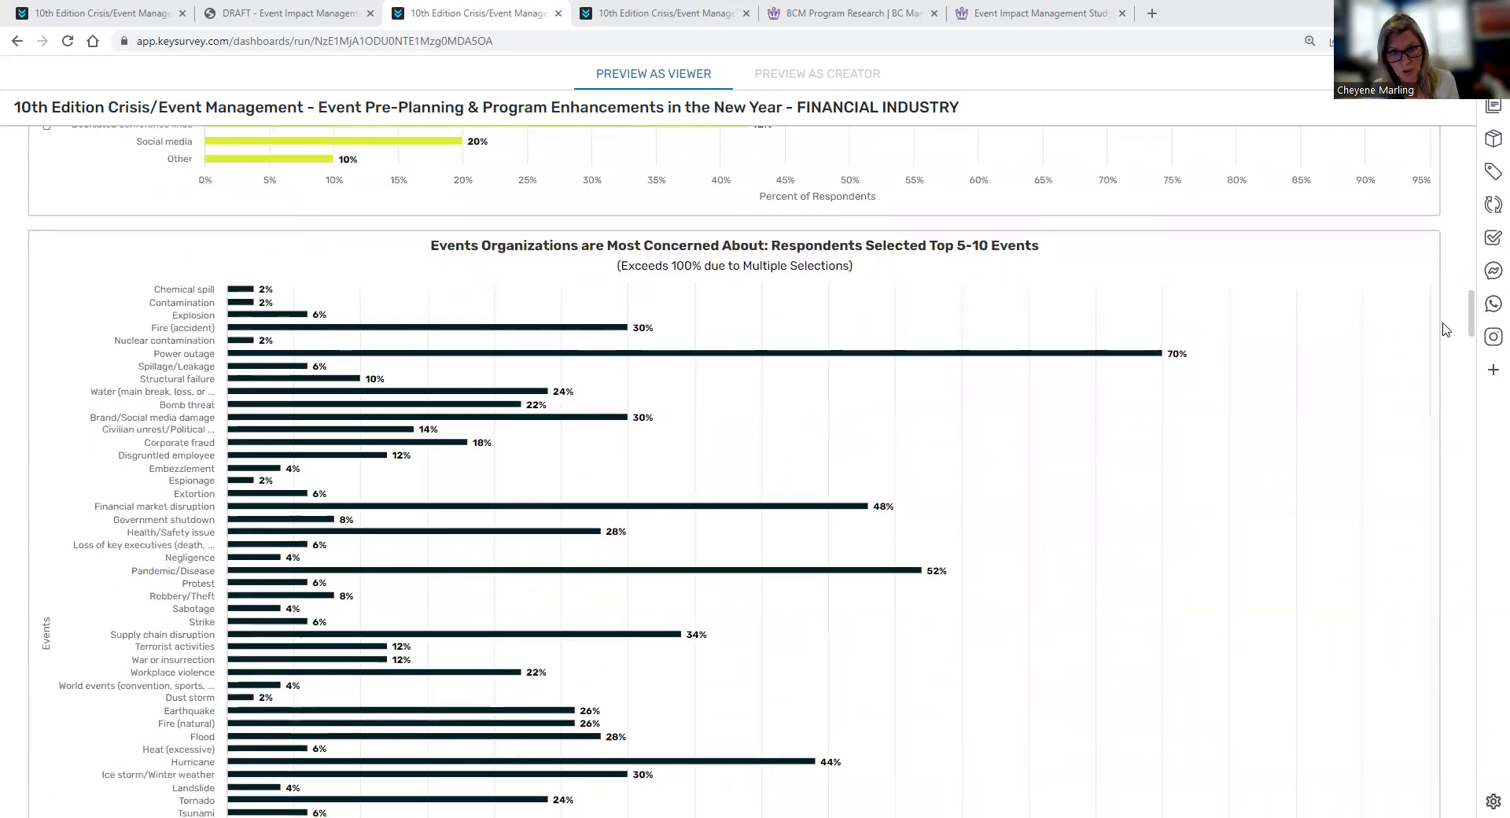
mouse_move(674, 262)
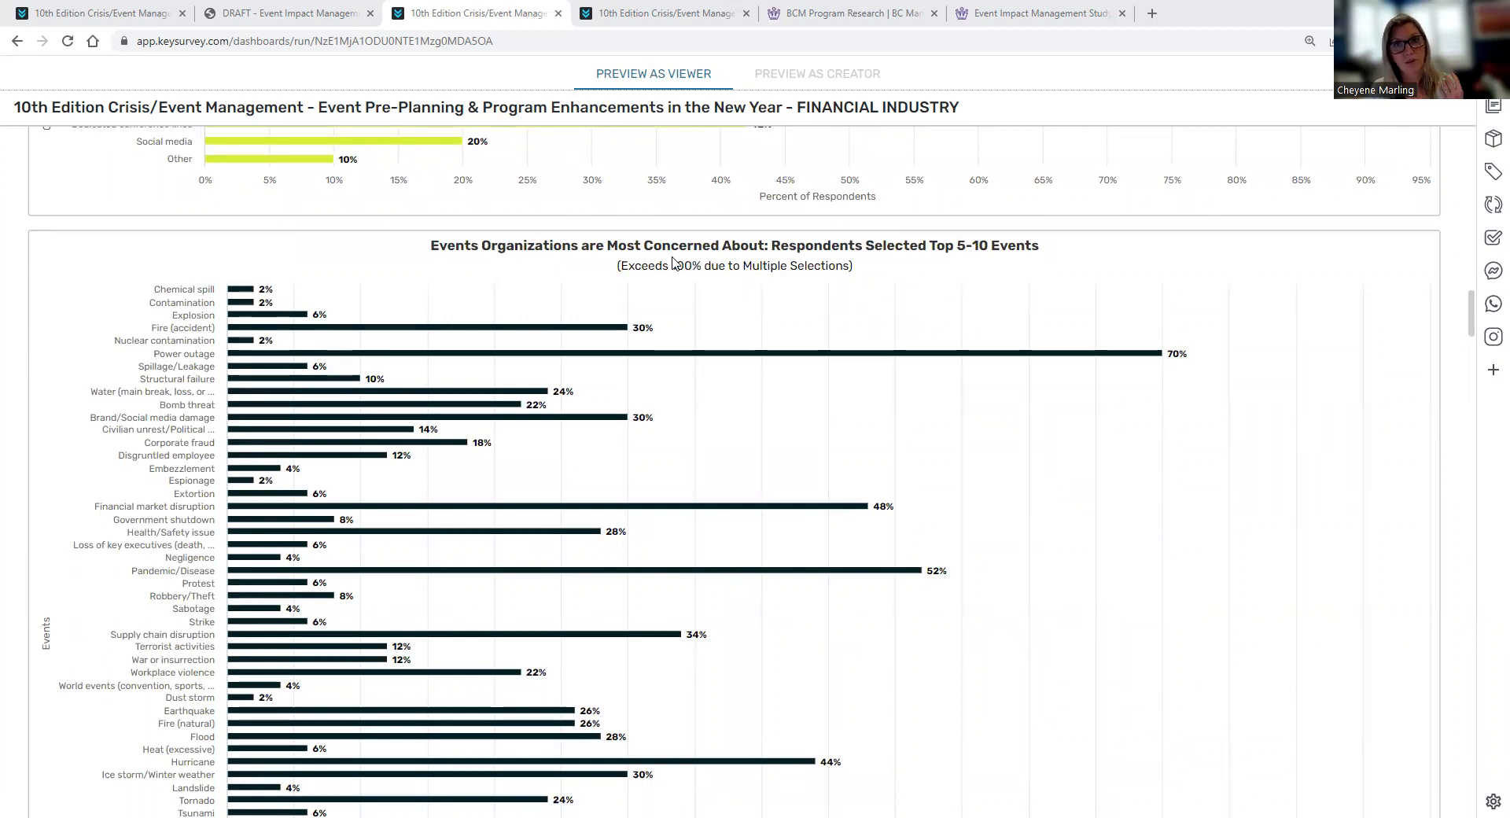
mouse_move(1445, 279)
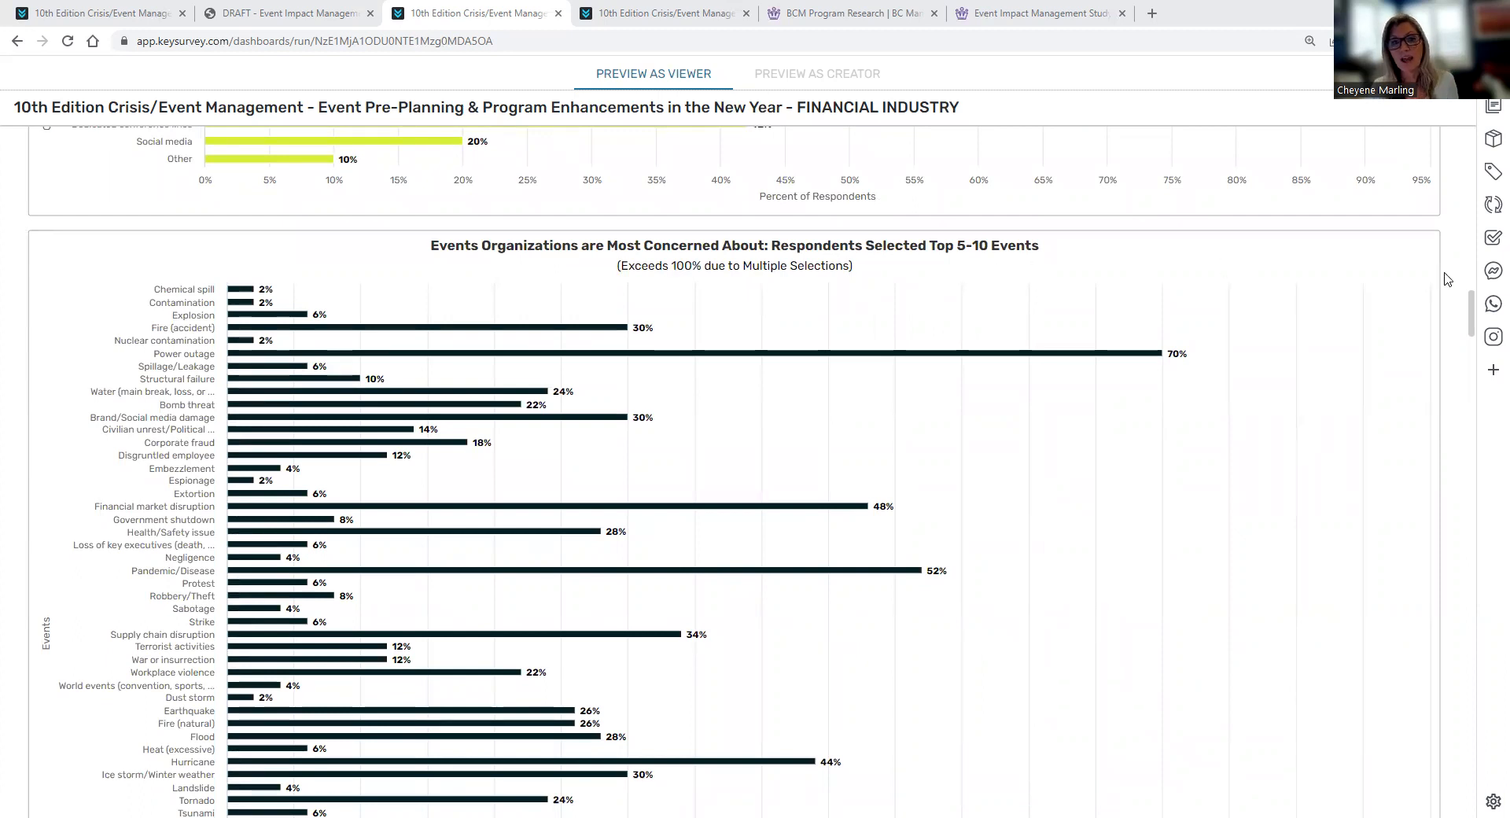
Scroll to the How Prepared is Your Organization table and the real-time reporting charts.
scroll(down, 3)
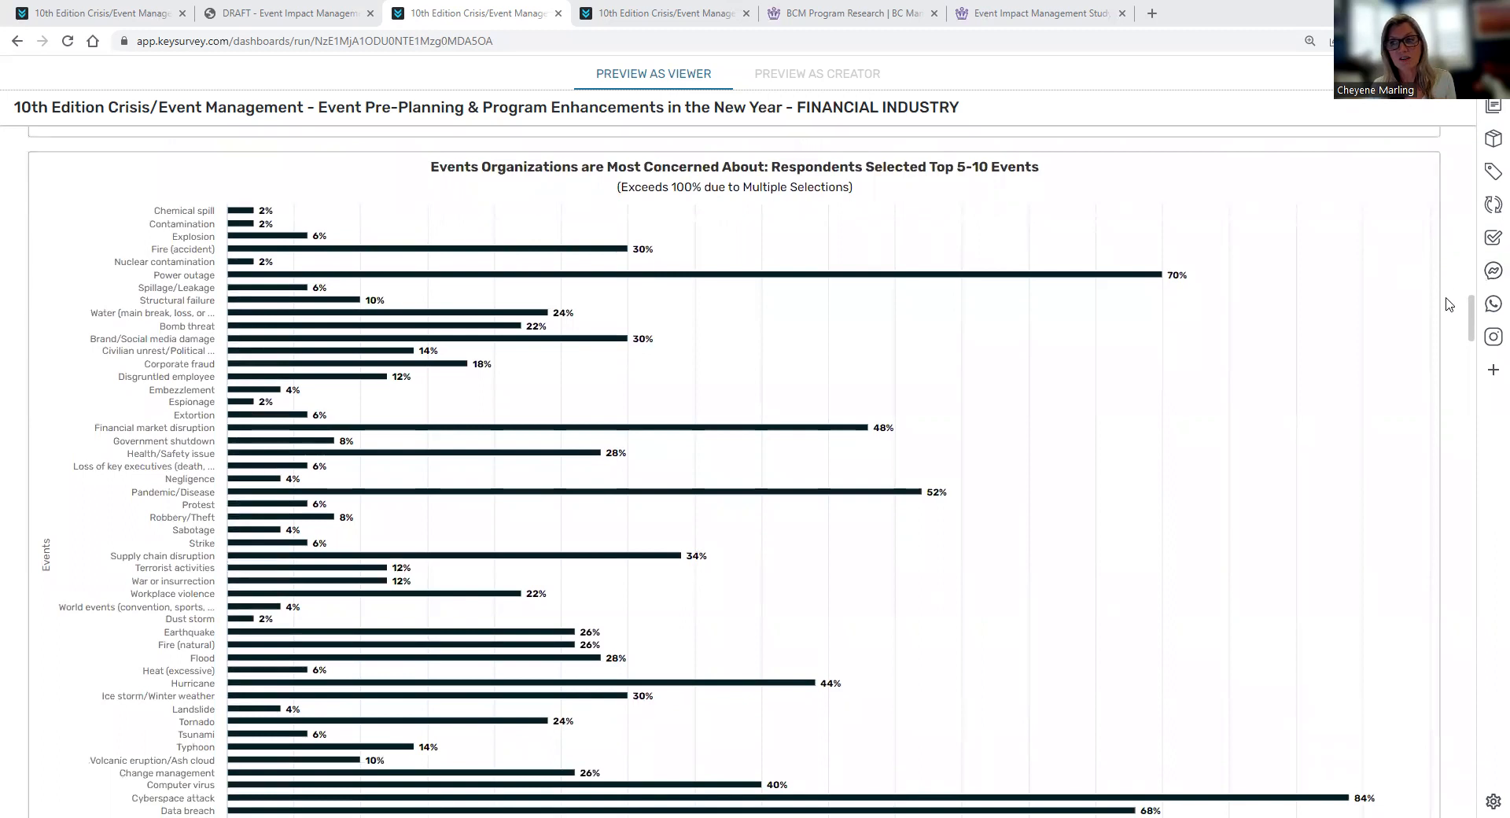
scroll(down, 3)
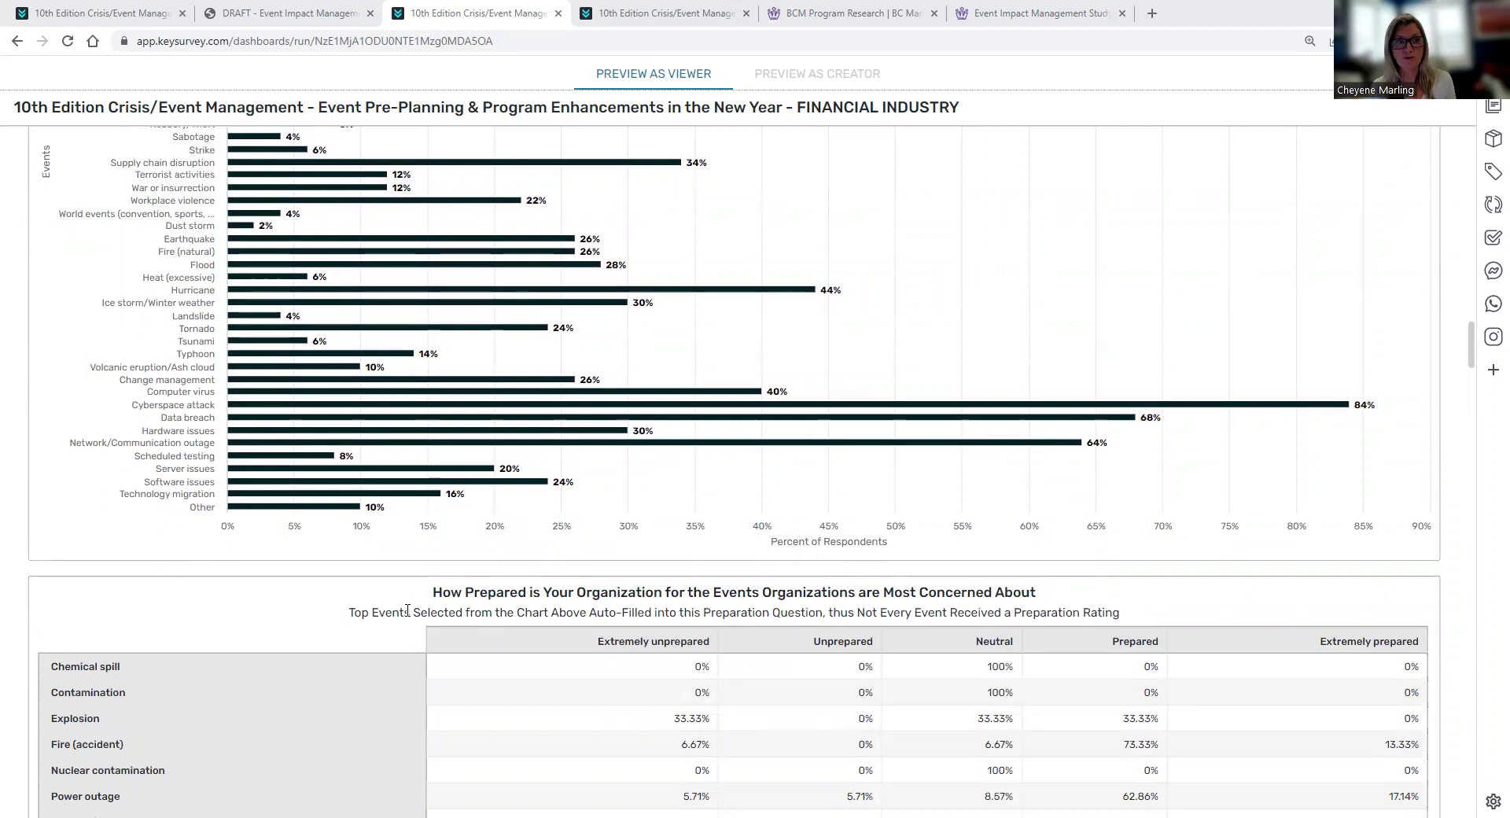
mouse_move(159, 230)
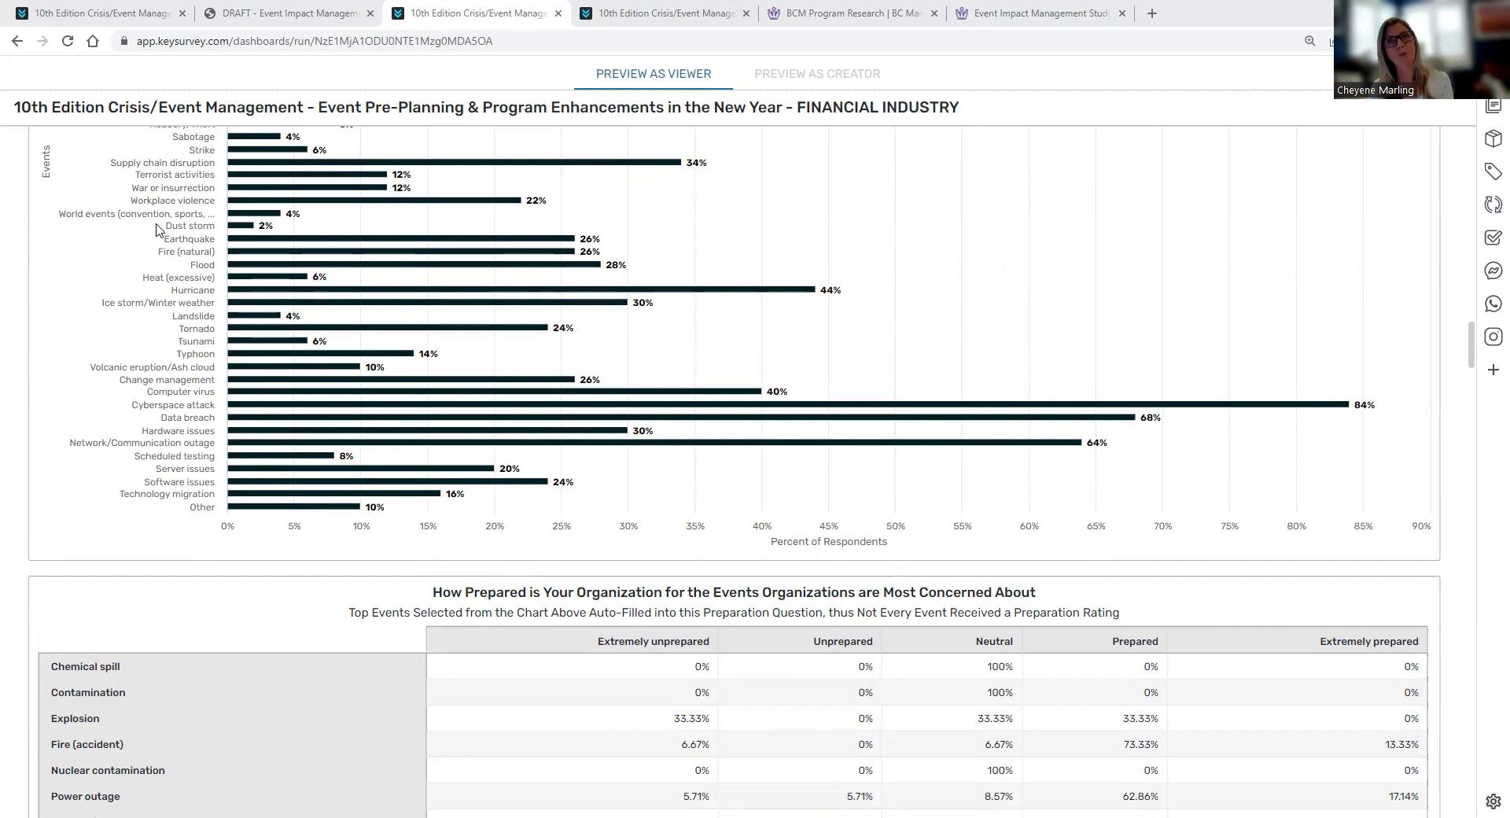
mouse_move(702, 459)
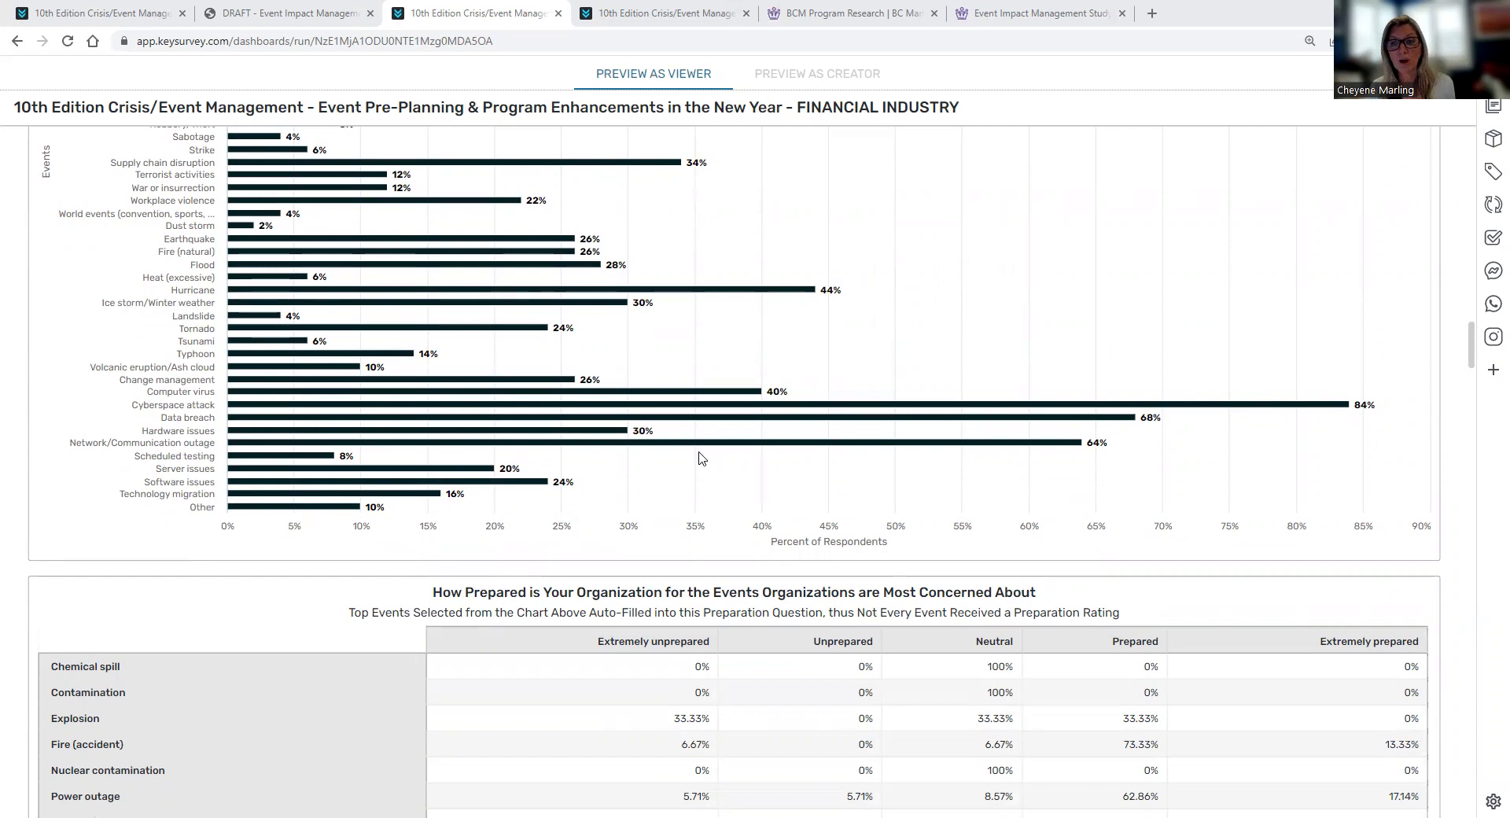
scroll(down, 3)
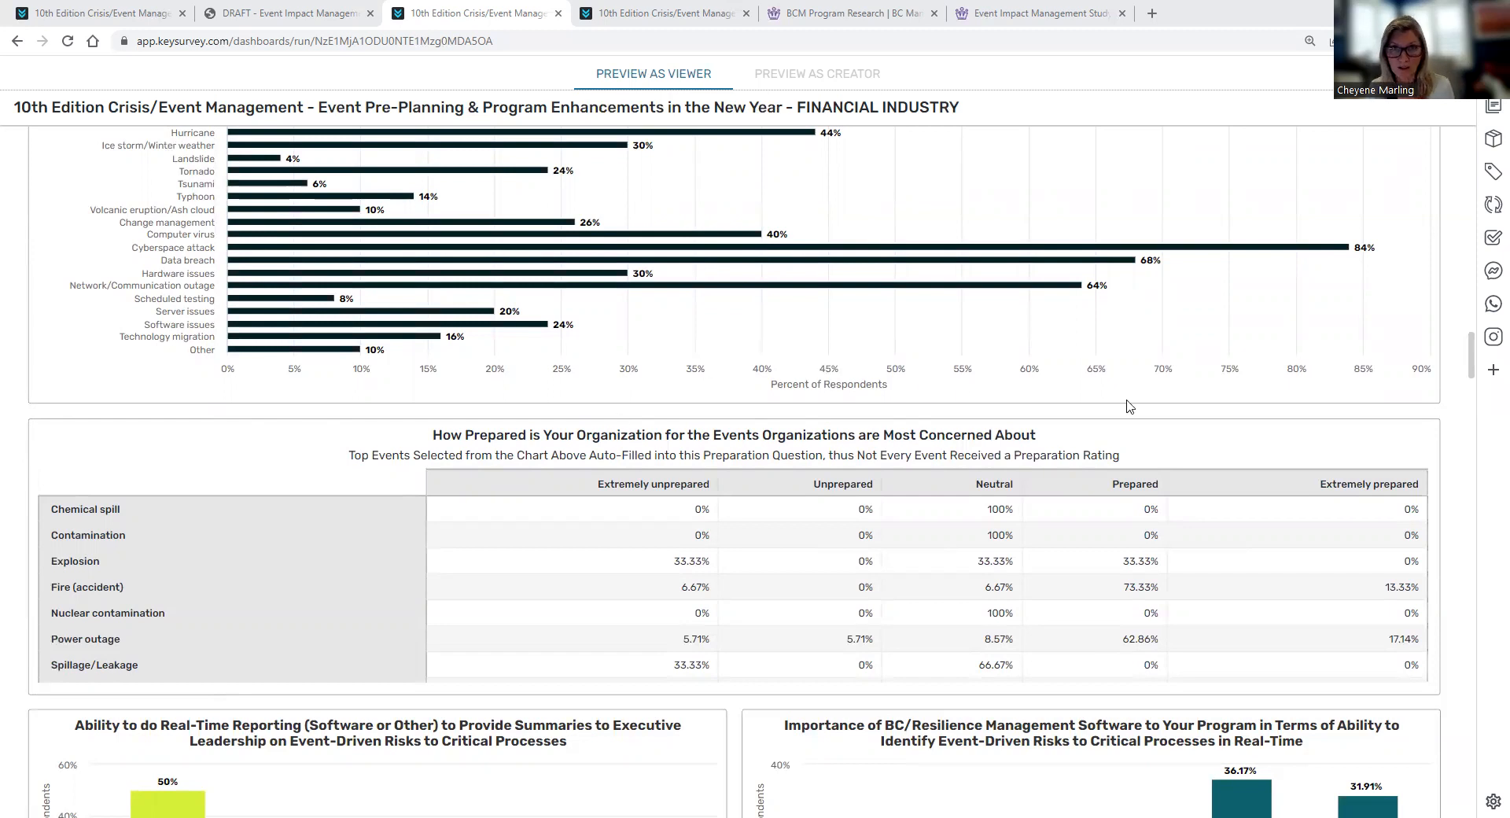
mouse_move(1451, 465)
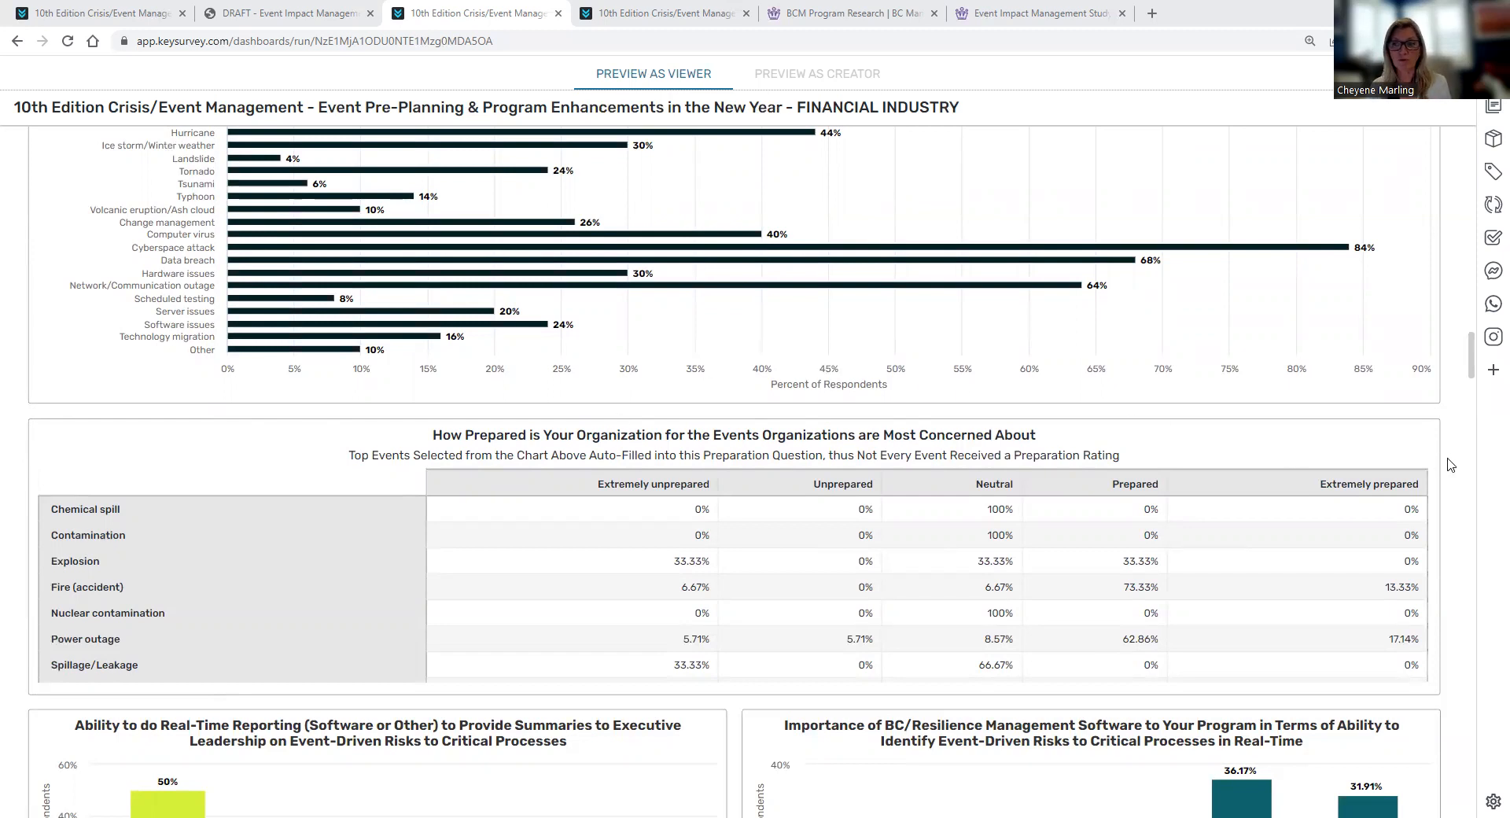
Scroll past the crisis-team challenge ratings to the first Evolving Resiliency Strategies charts.
scroll(down, 3)
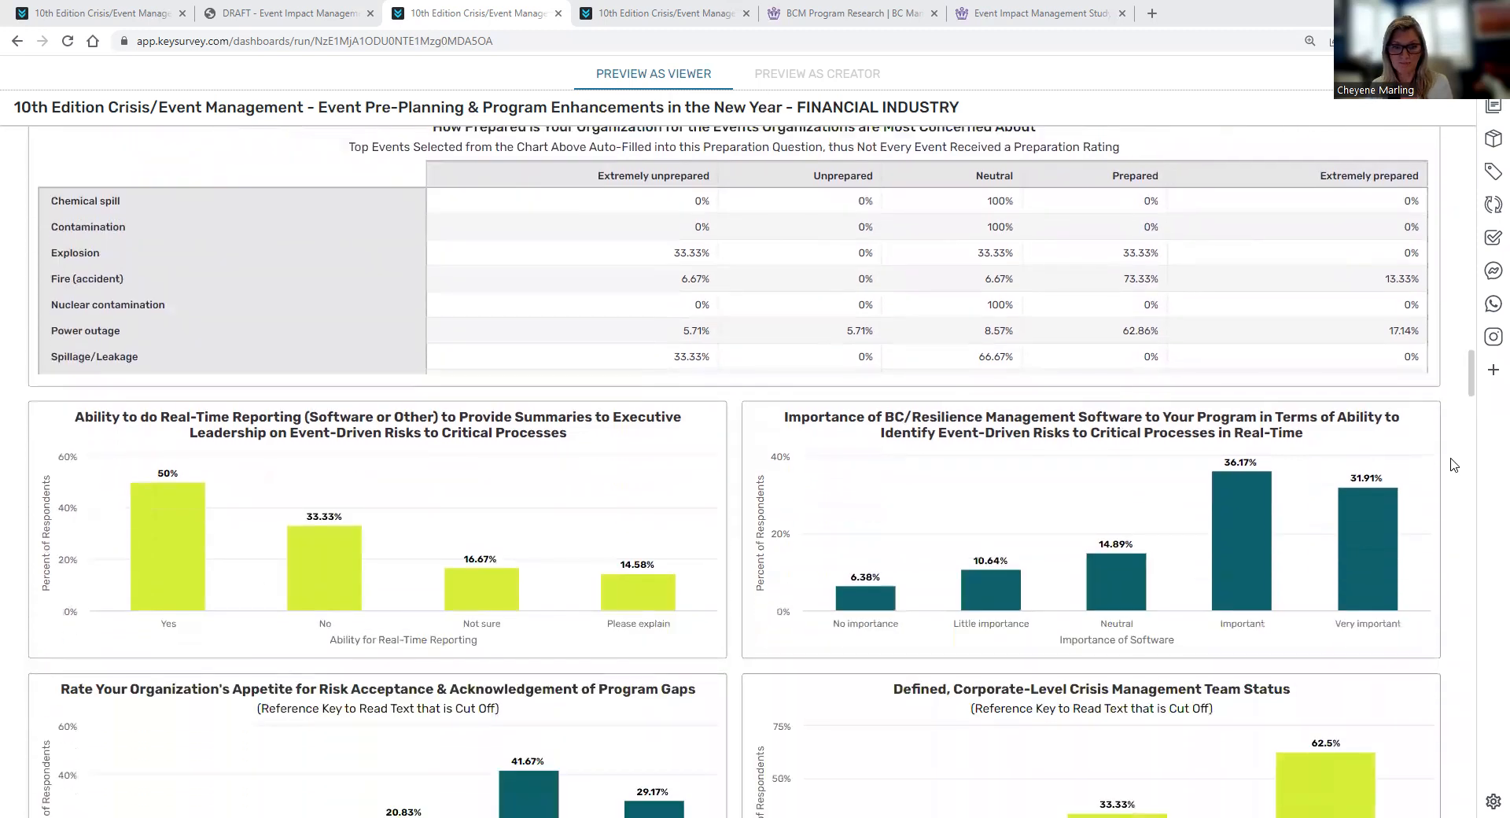
scroll(down, 3)
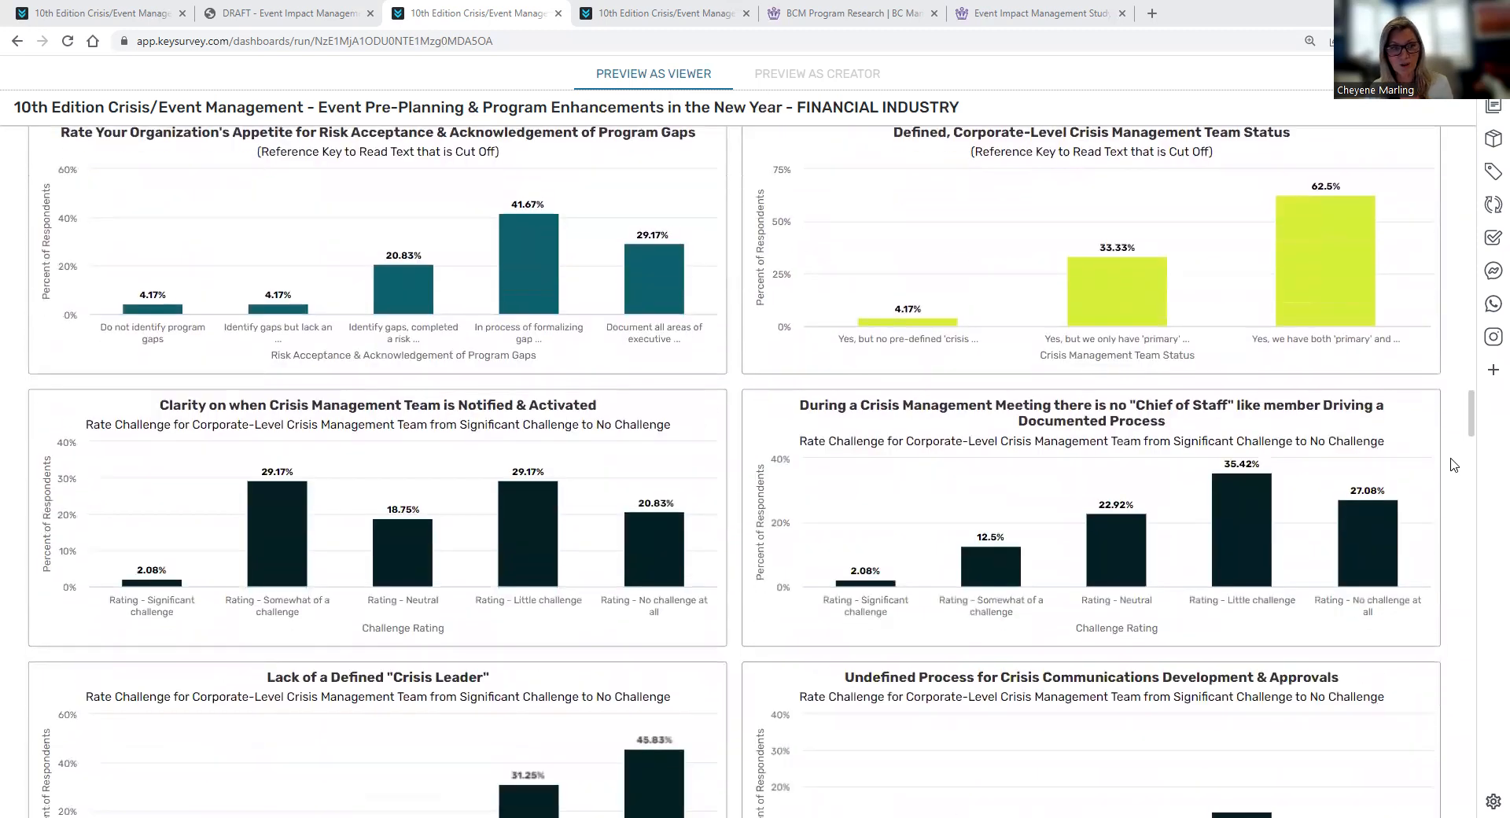
scroll(down, 3)
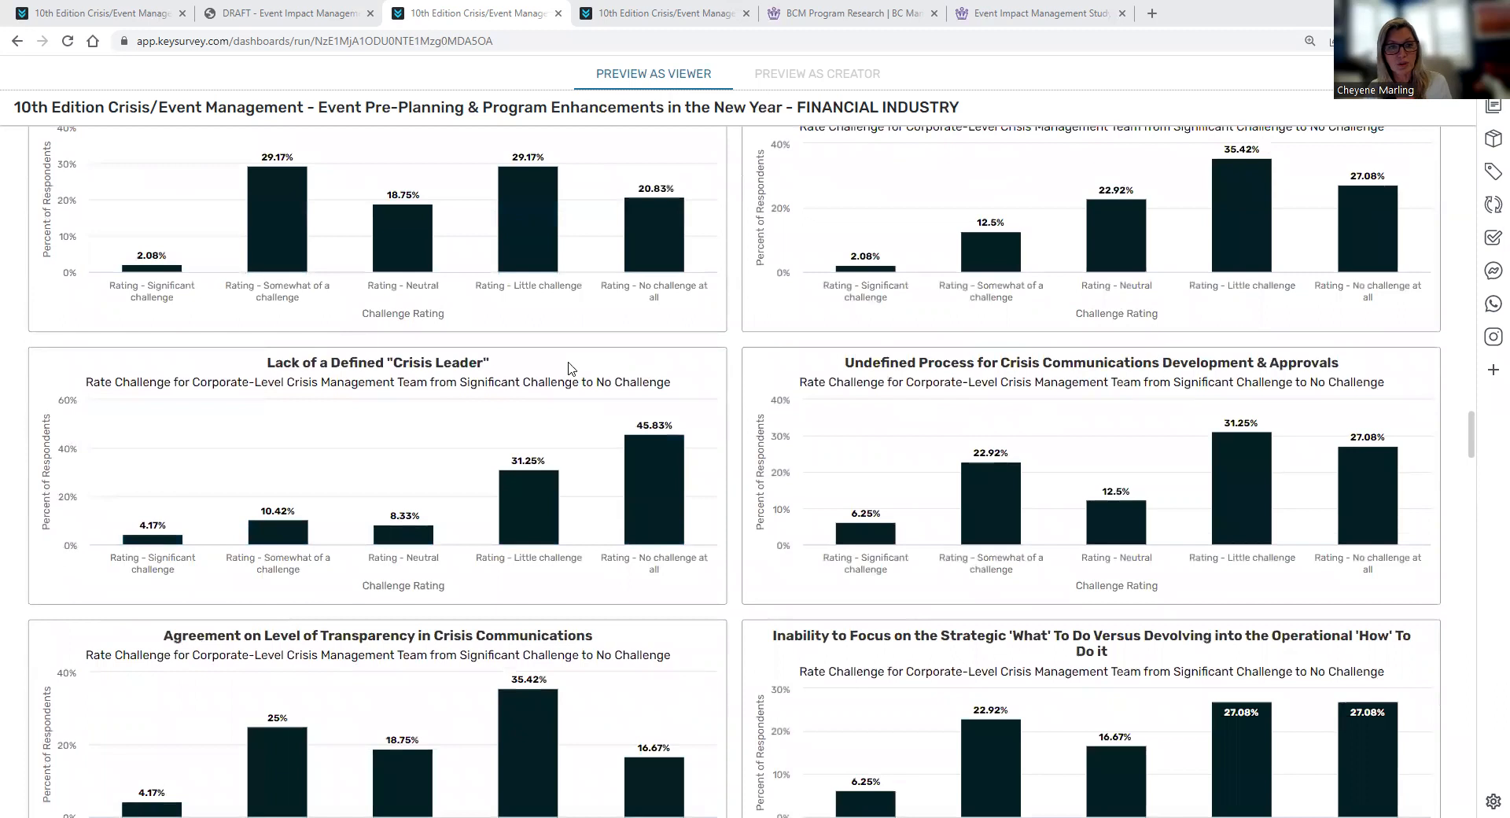
mouse_move(509, 364)
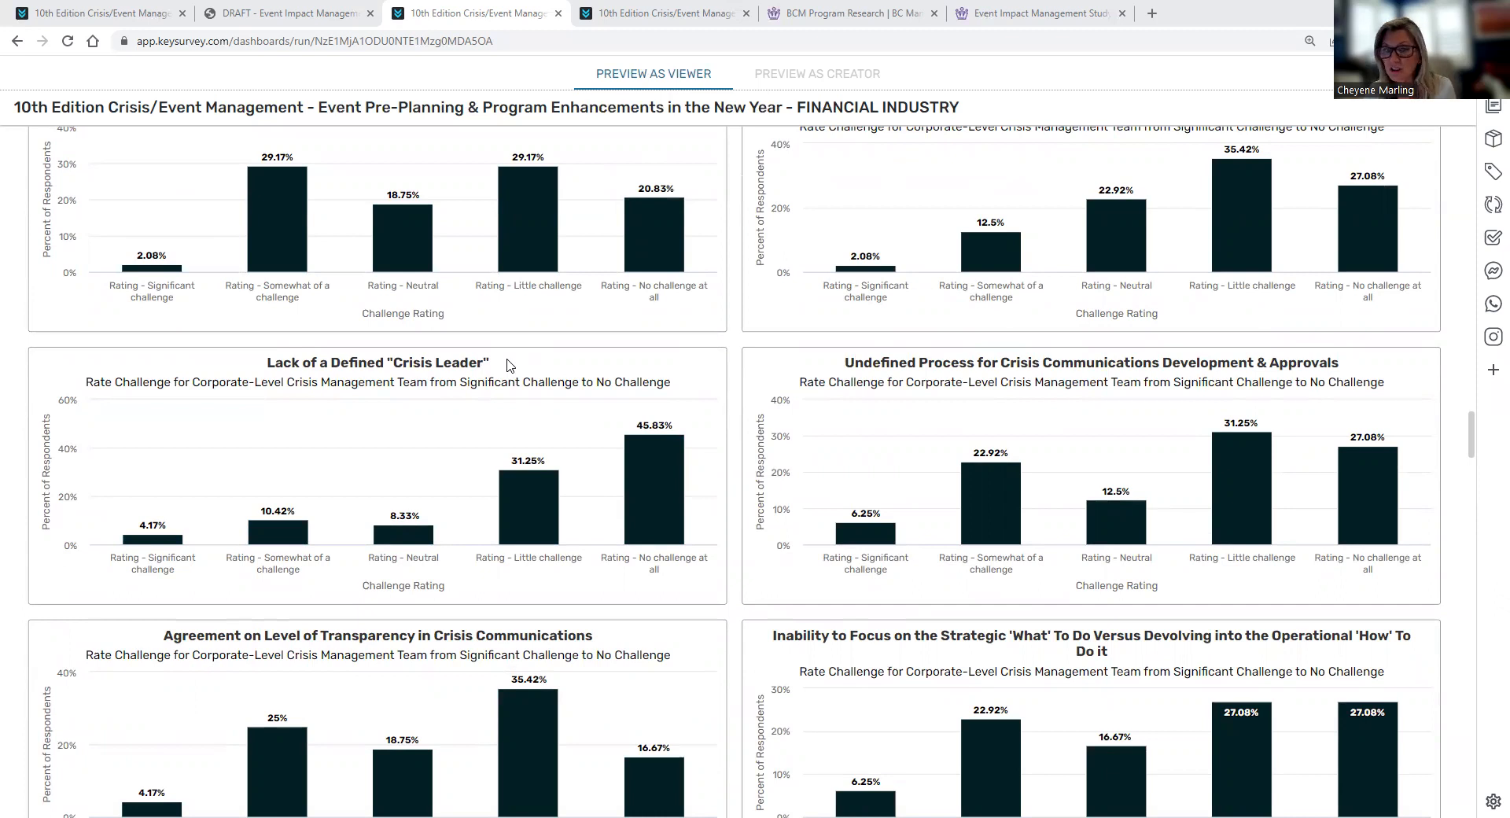
mouse_move(880, 354)
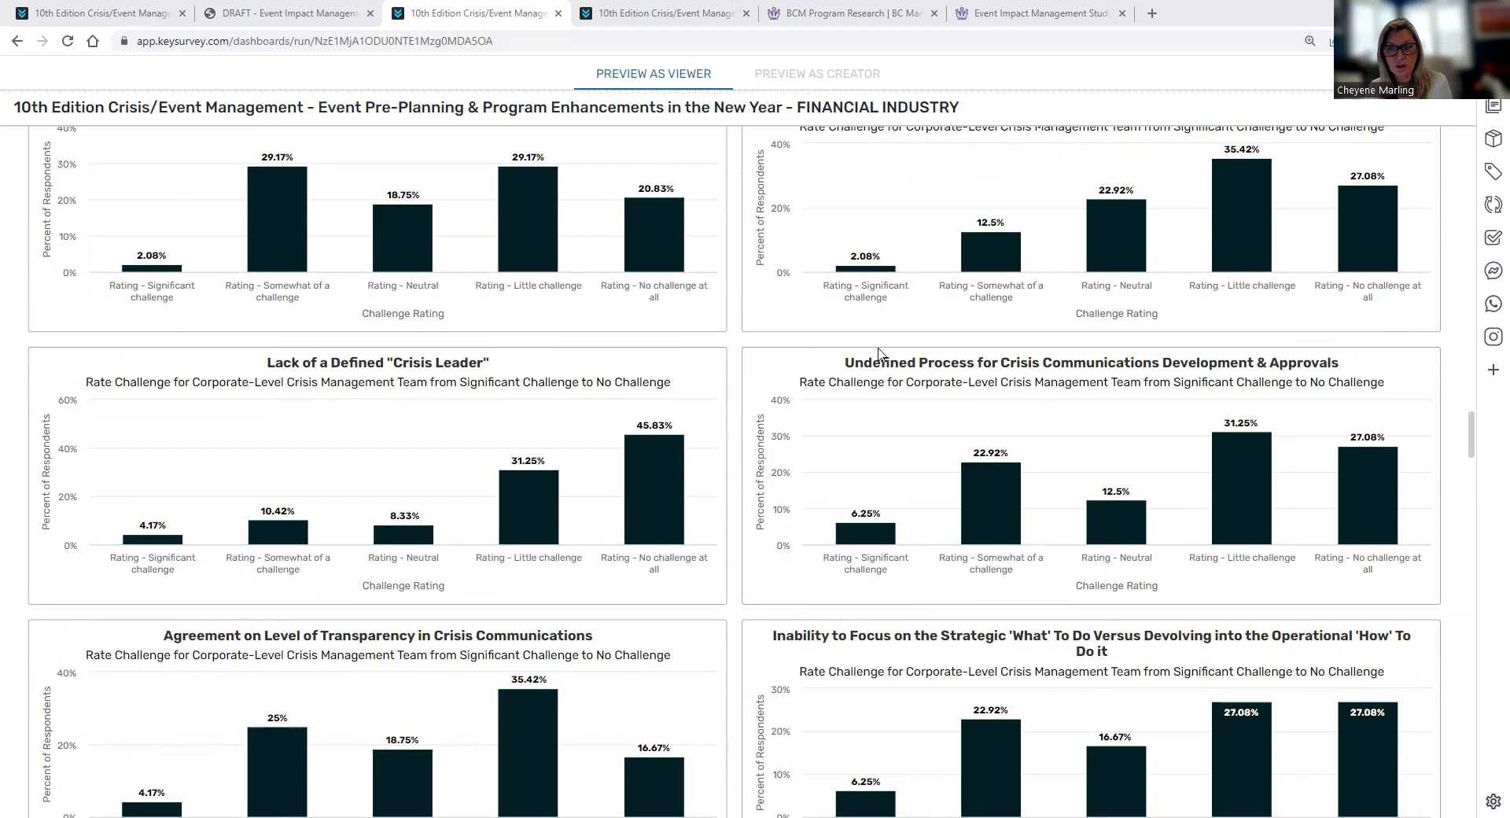
scroll(down, 3)
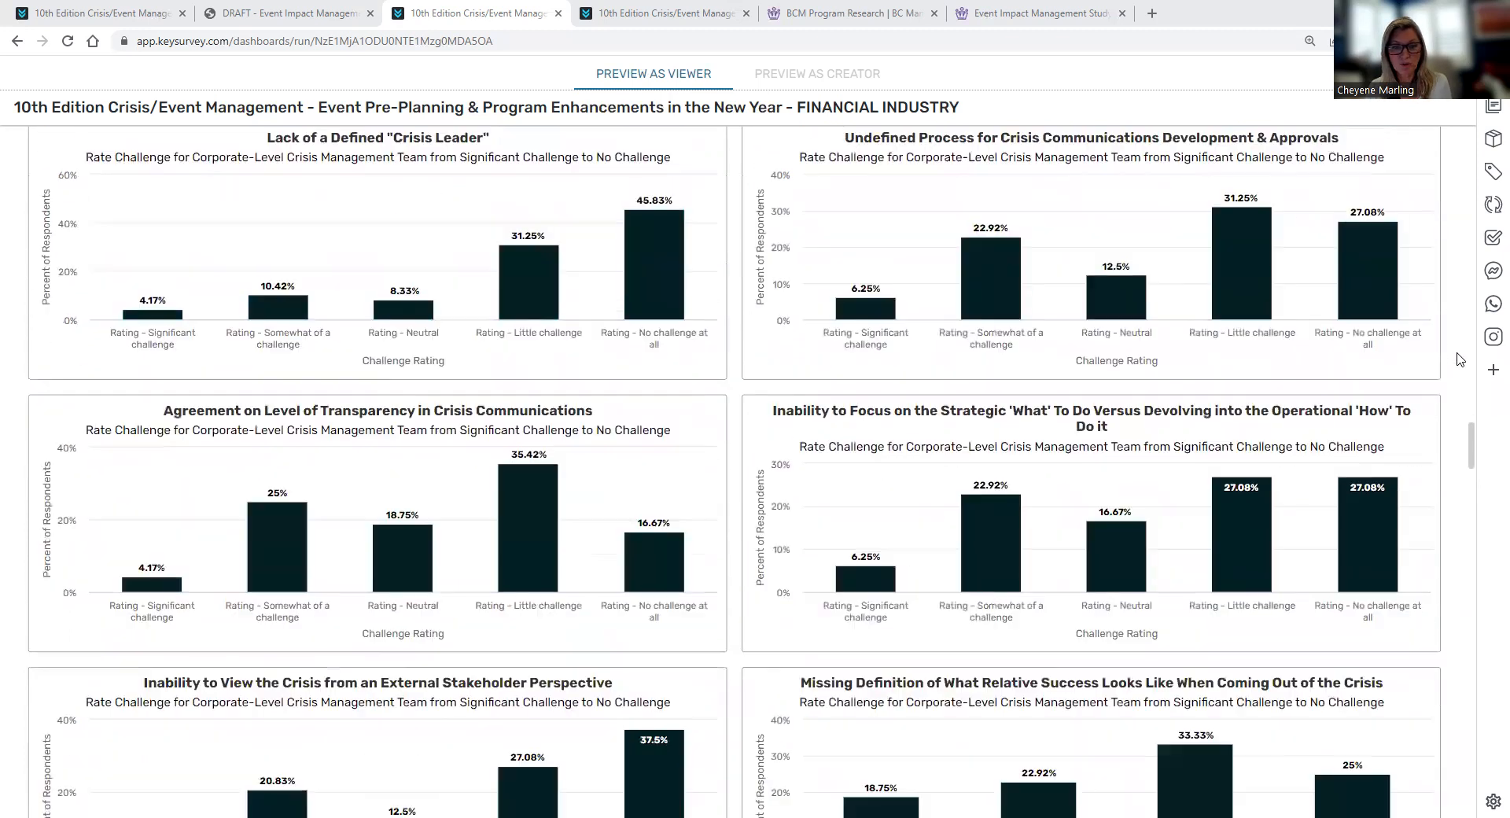
scroll(down, 3)
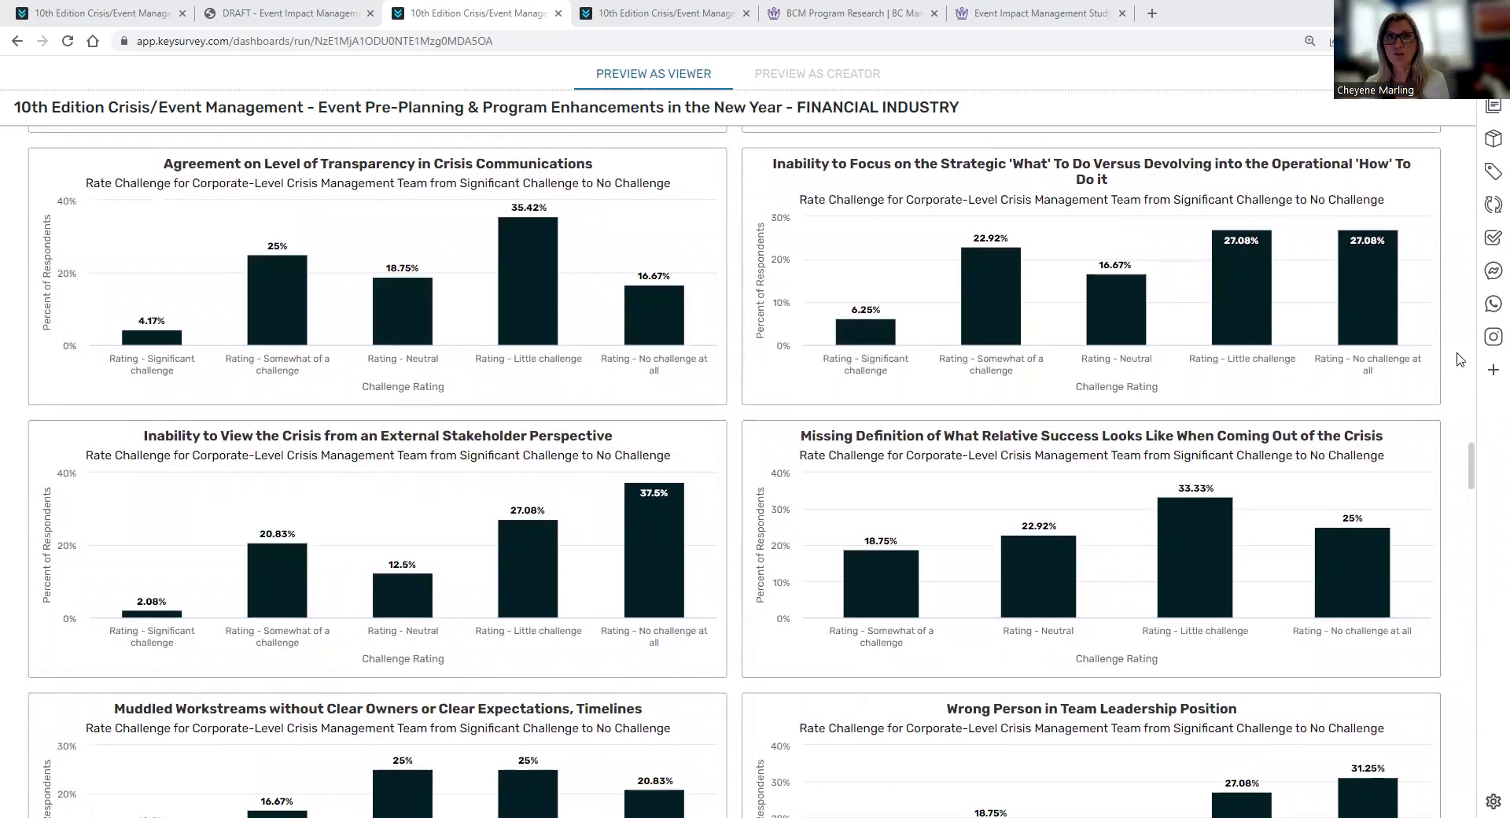
scroll(down, 3)
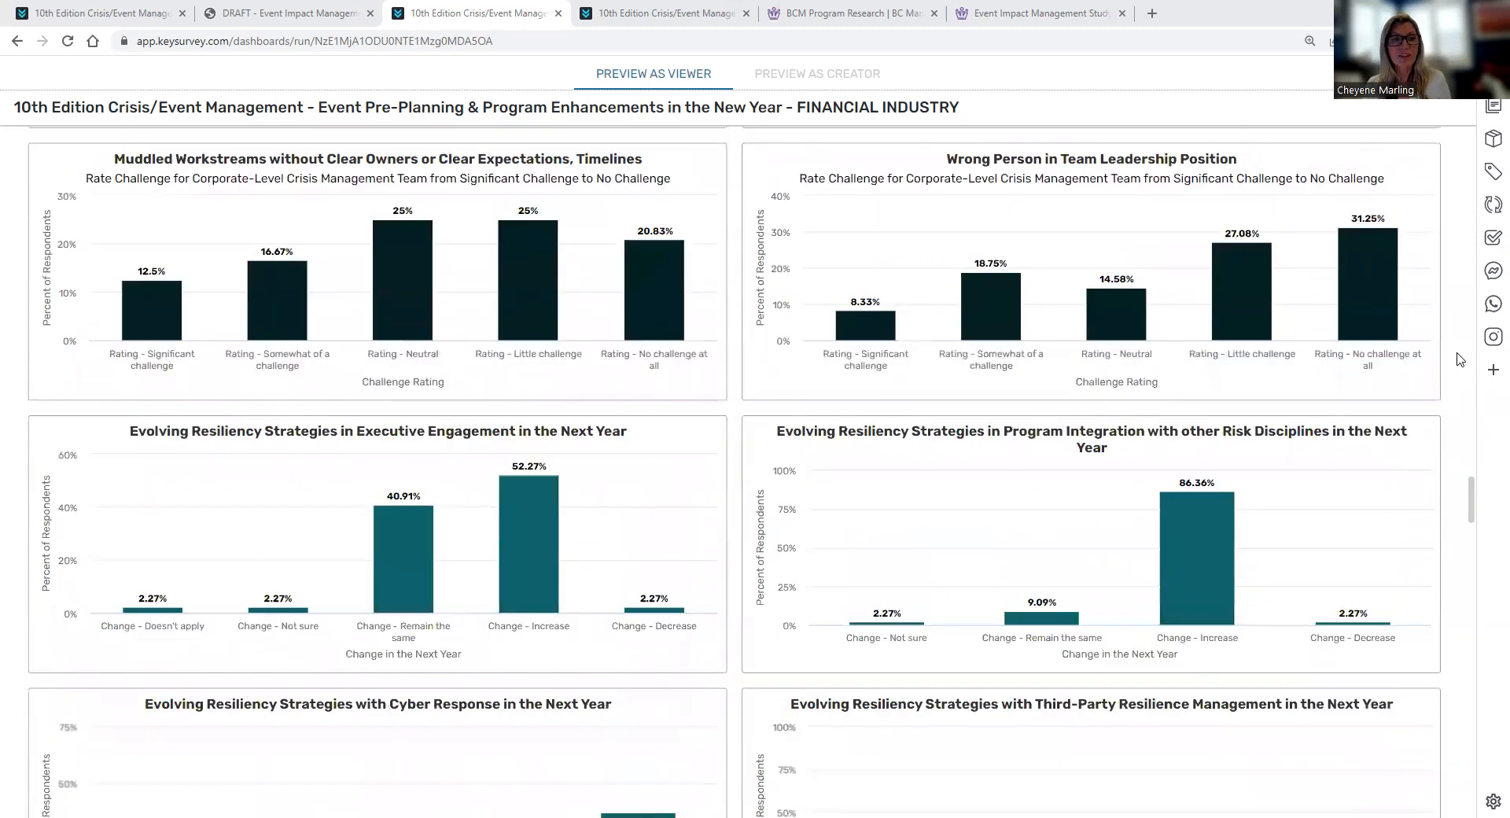
Scroll to the investment-change, response-strategy improvement, country and organizational-distribution results.
scroll(down, 3)
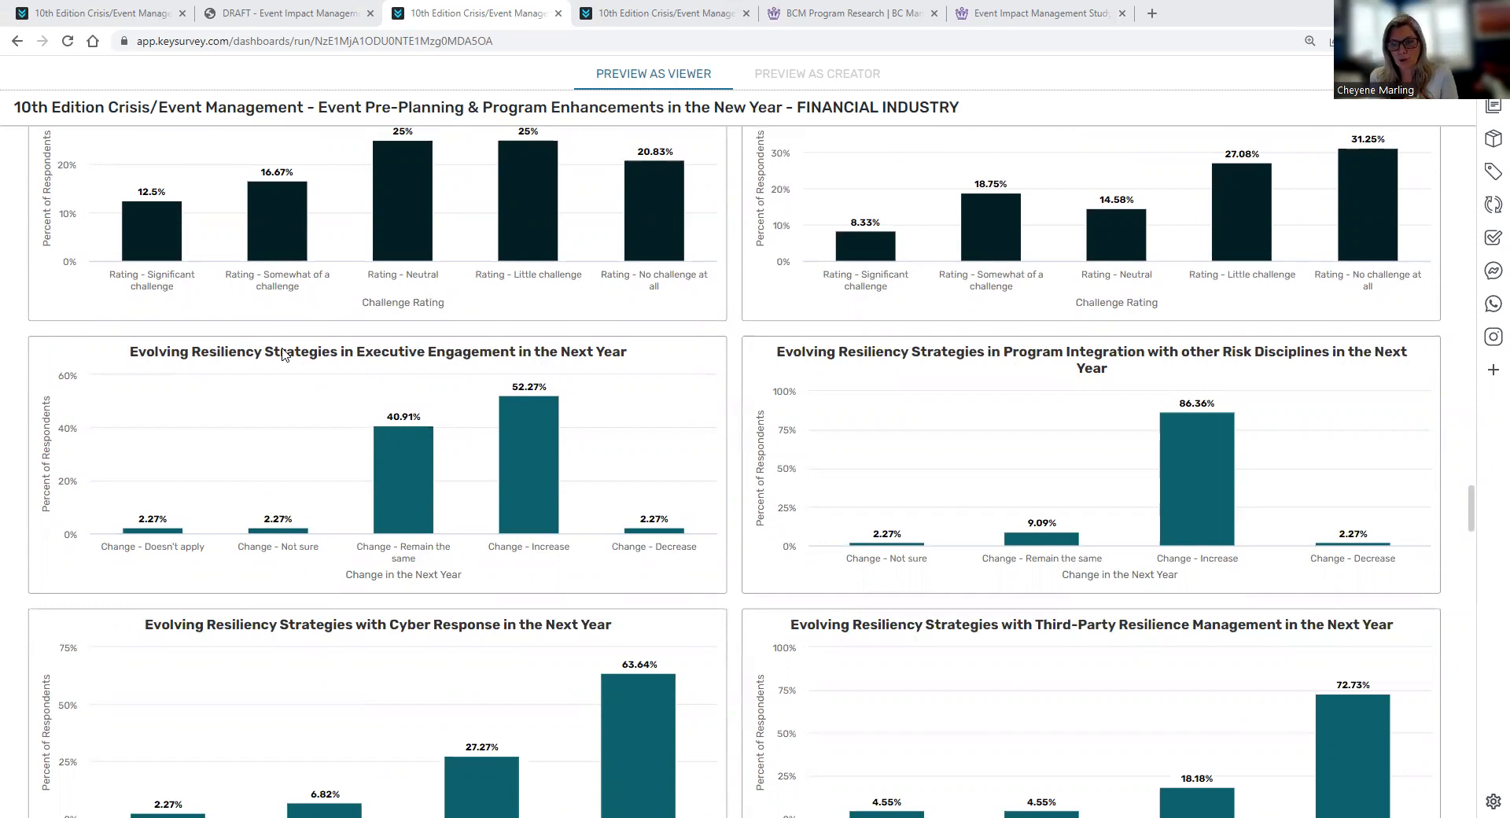
mouse_move(367, 356)
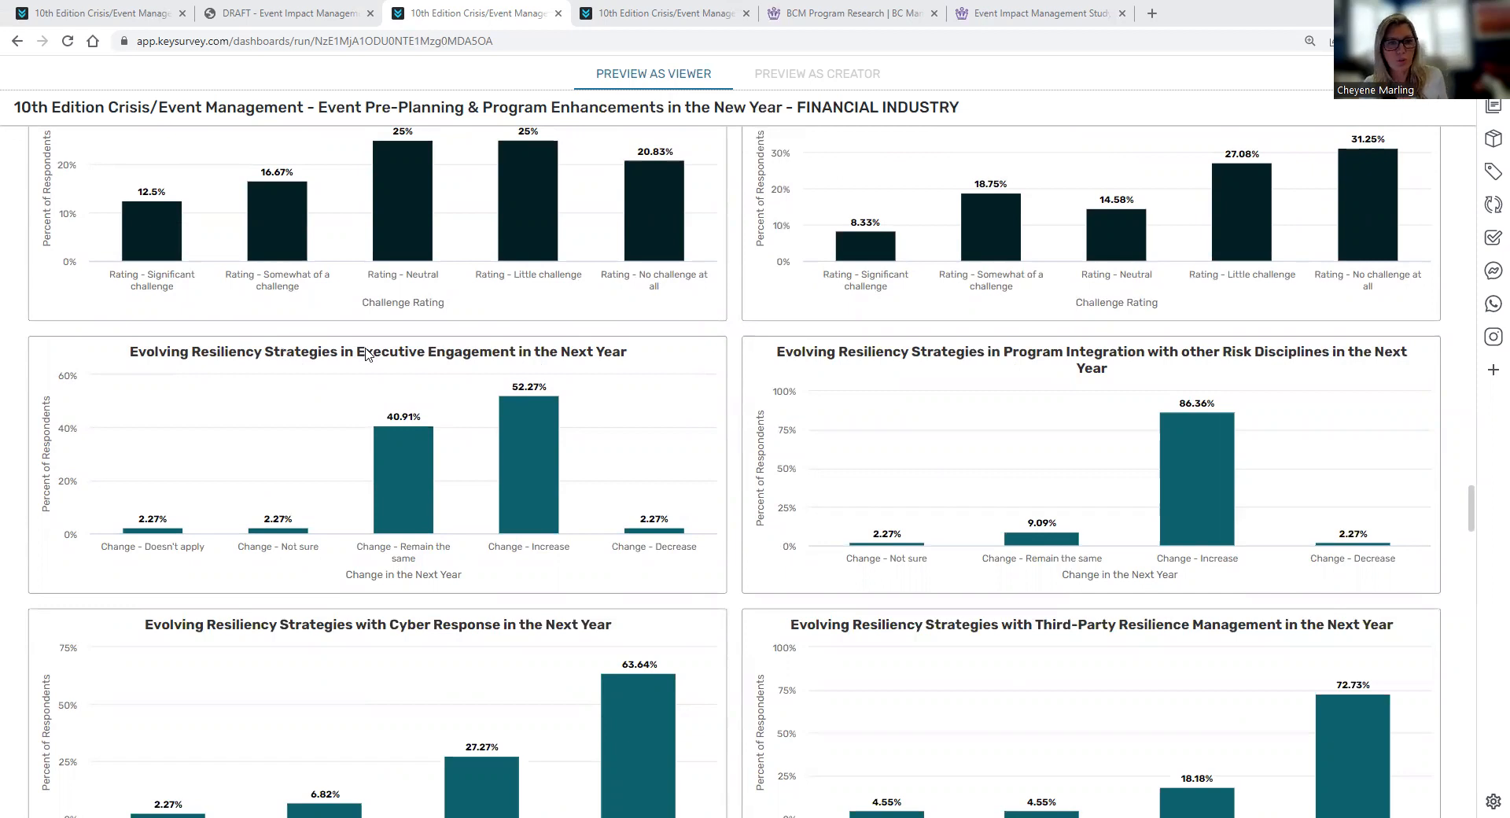
mouse_move(1290, 388)
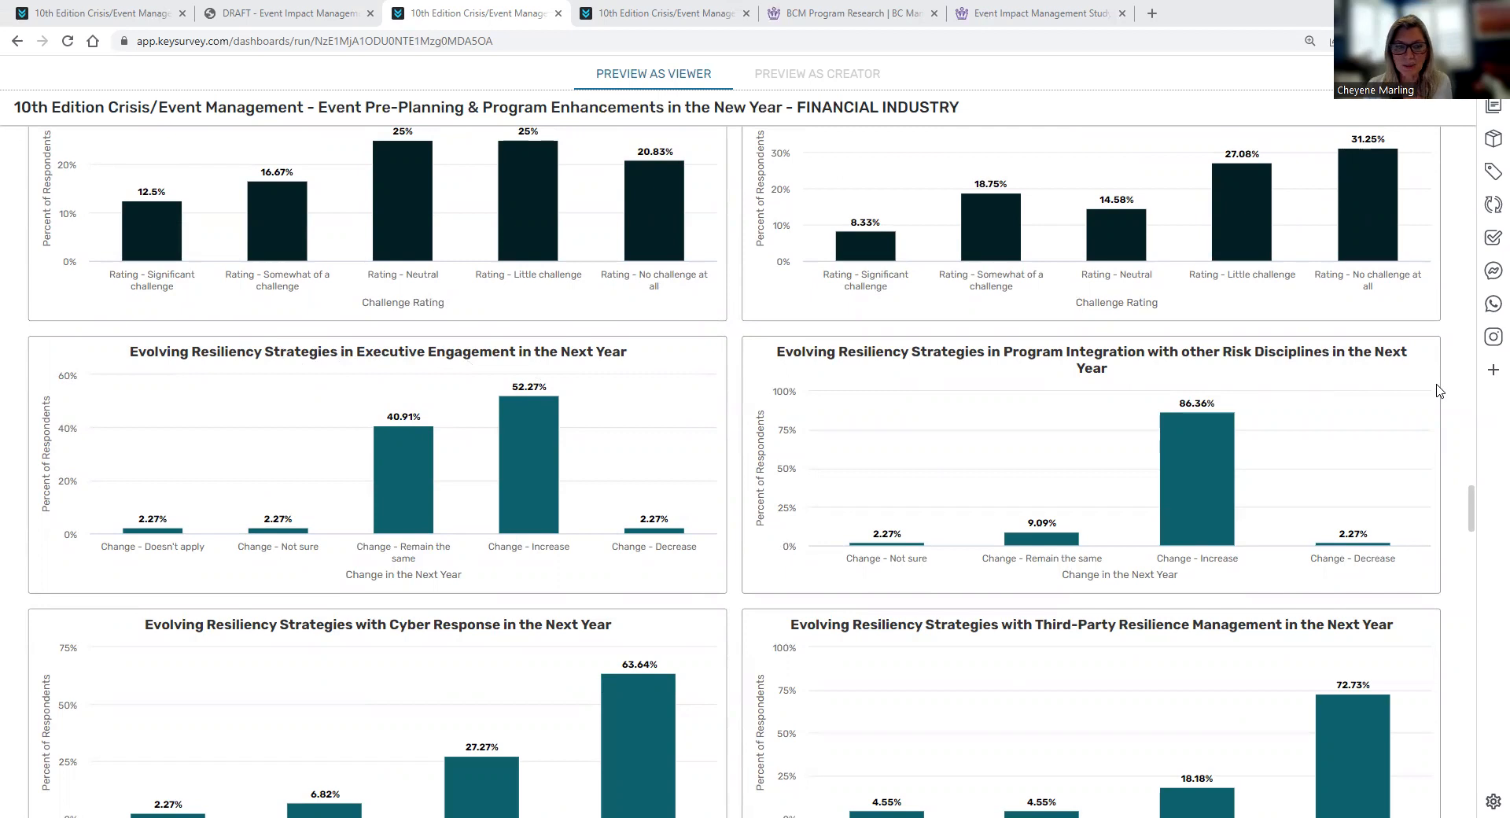
scroll(down, 3)
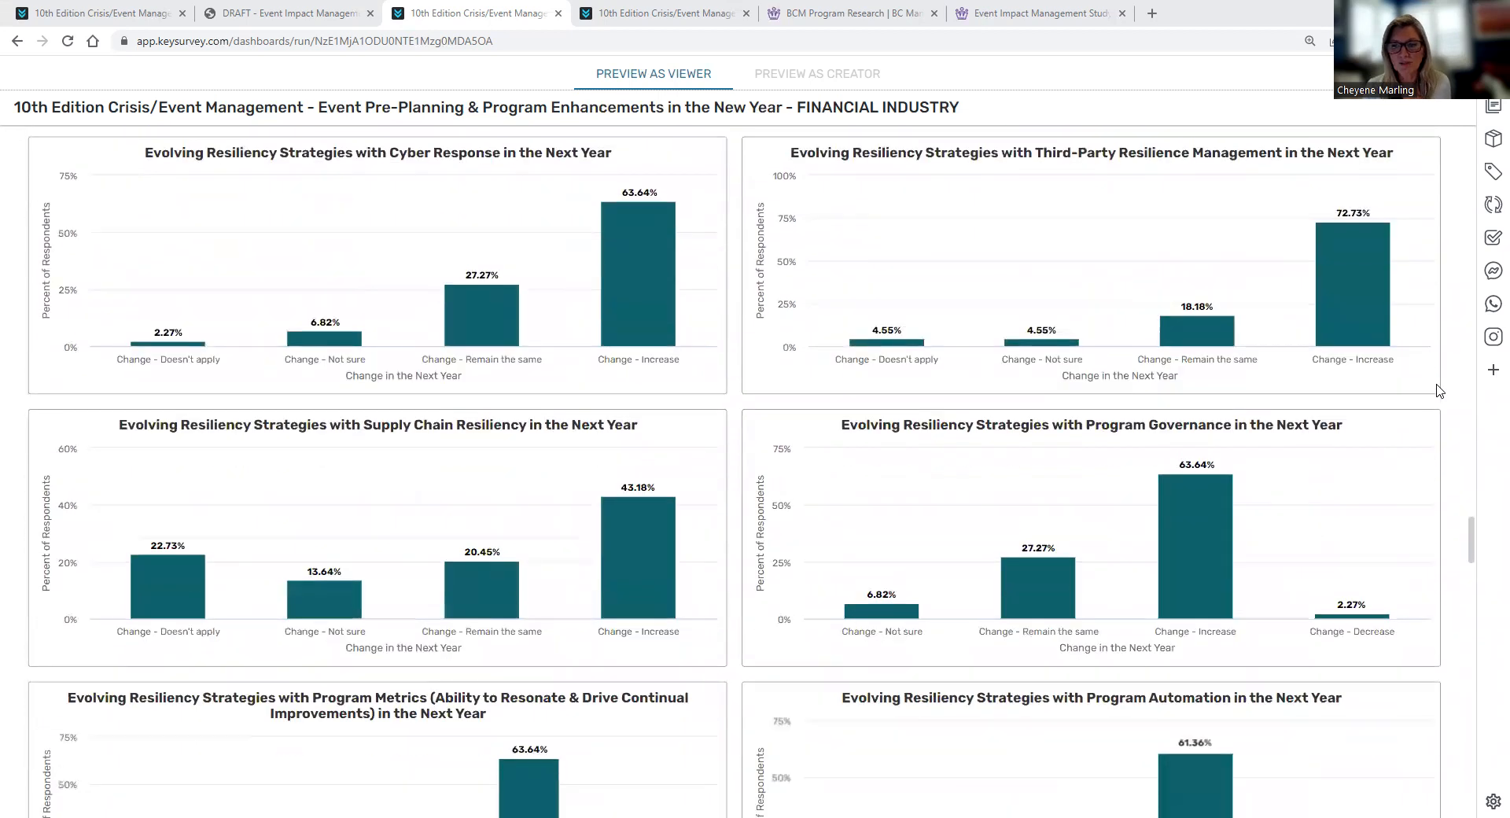
scroll(down, 3)
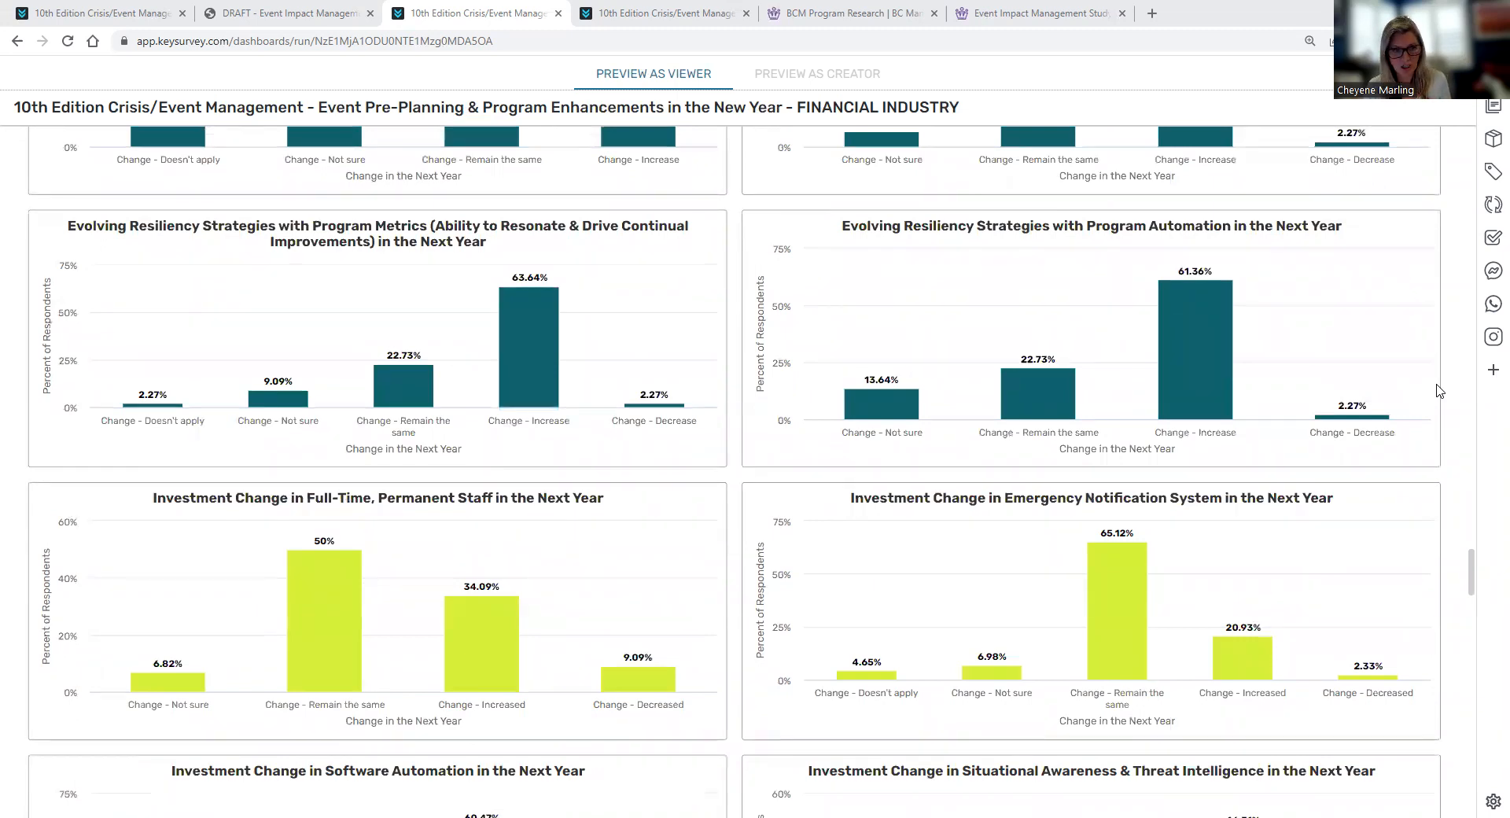
mouse_move(1381, 499)
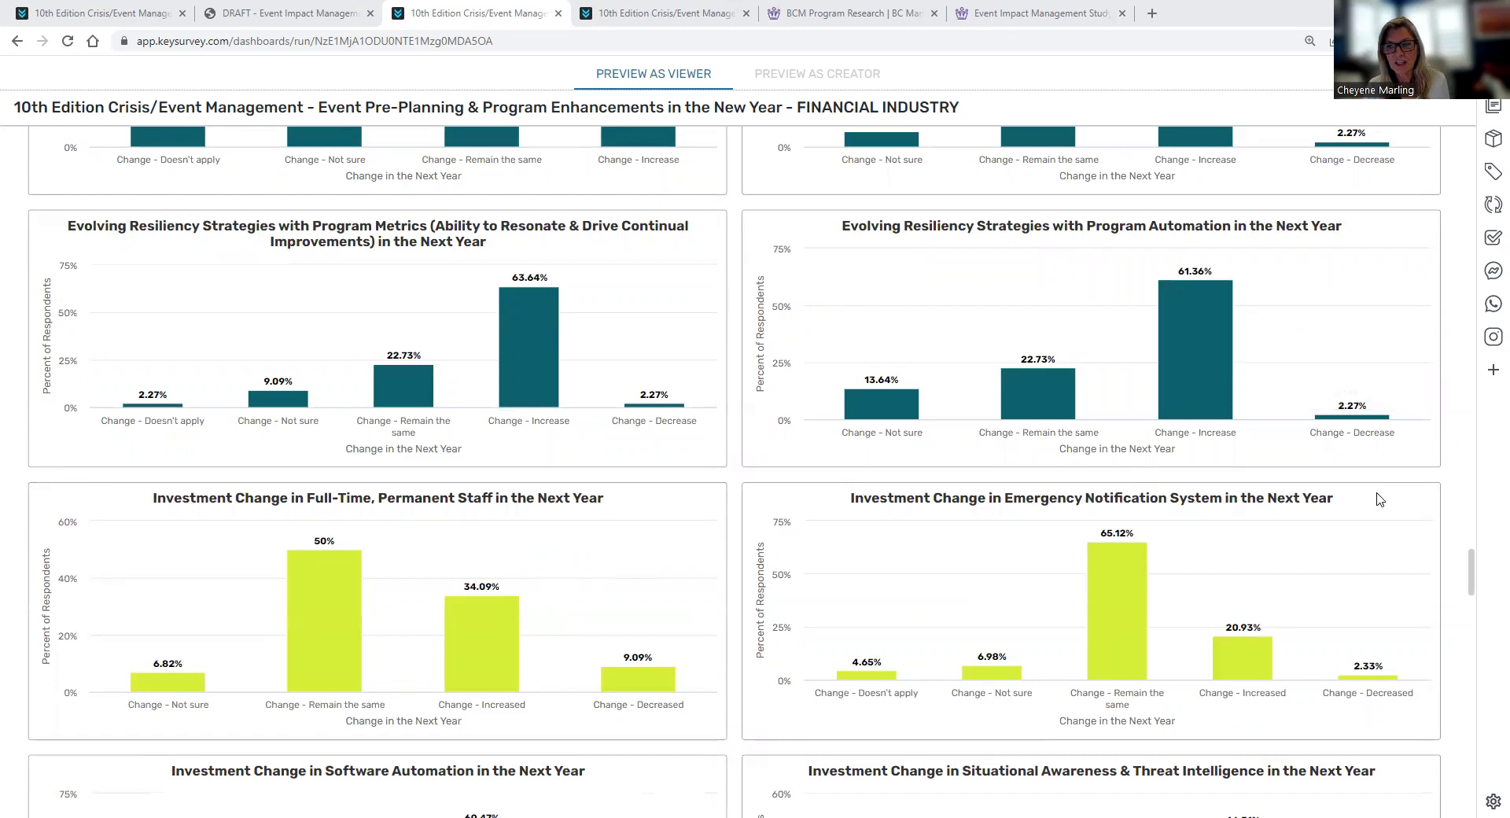
scroll(down, 3)
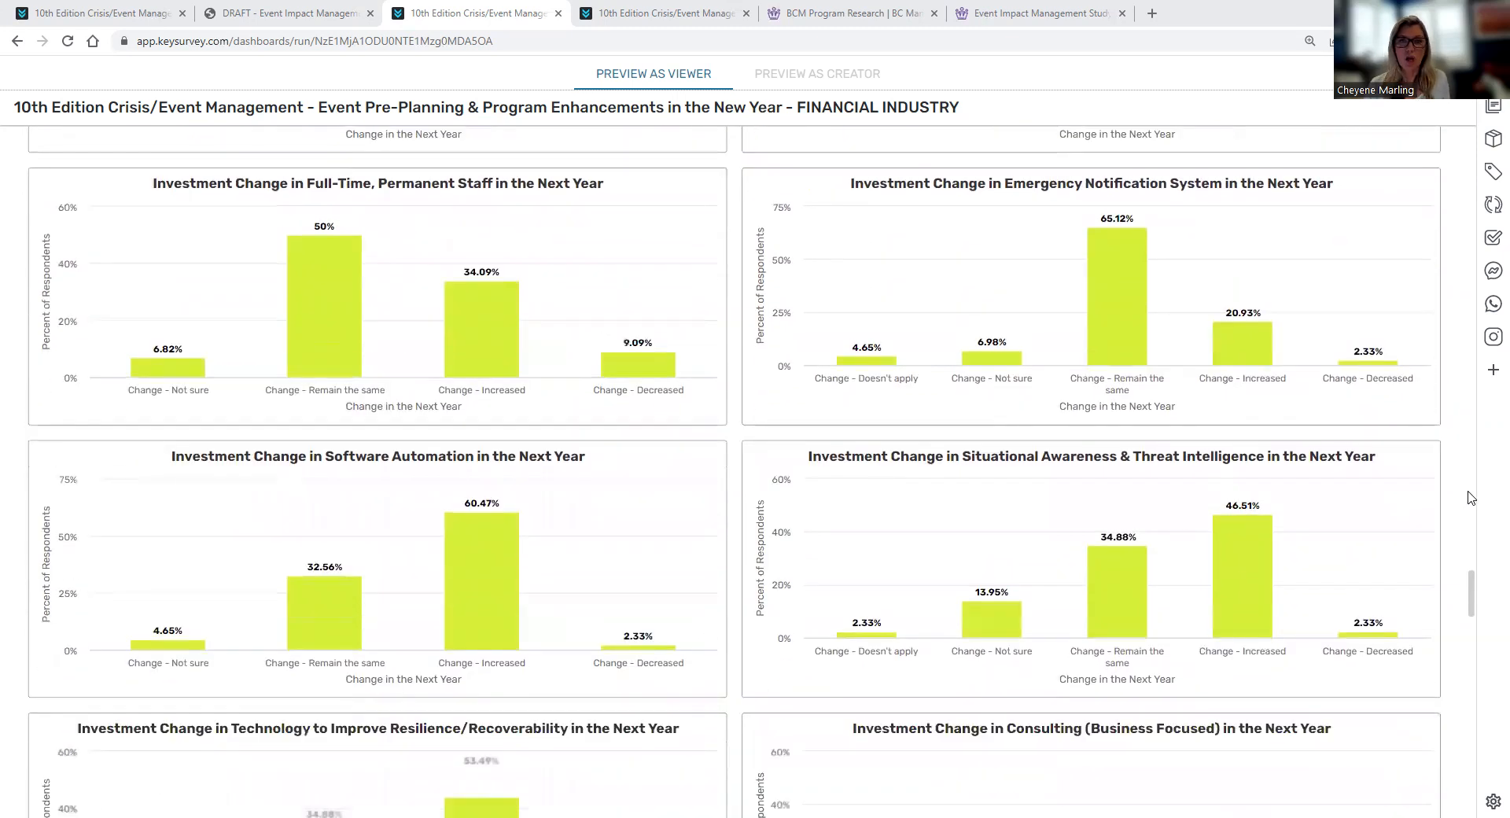
scroll(down, 3)
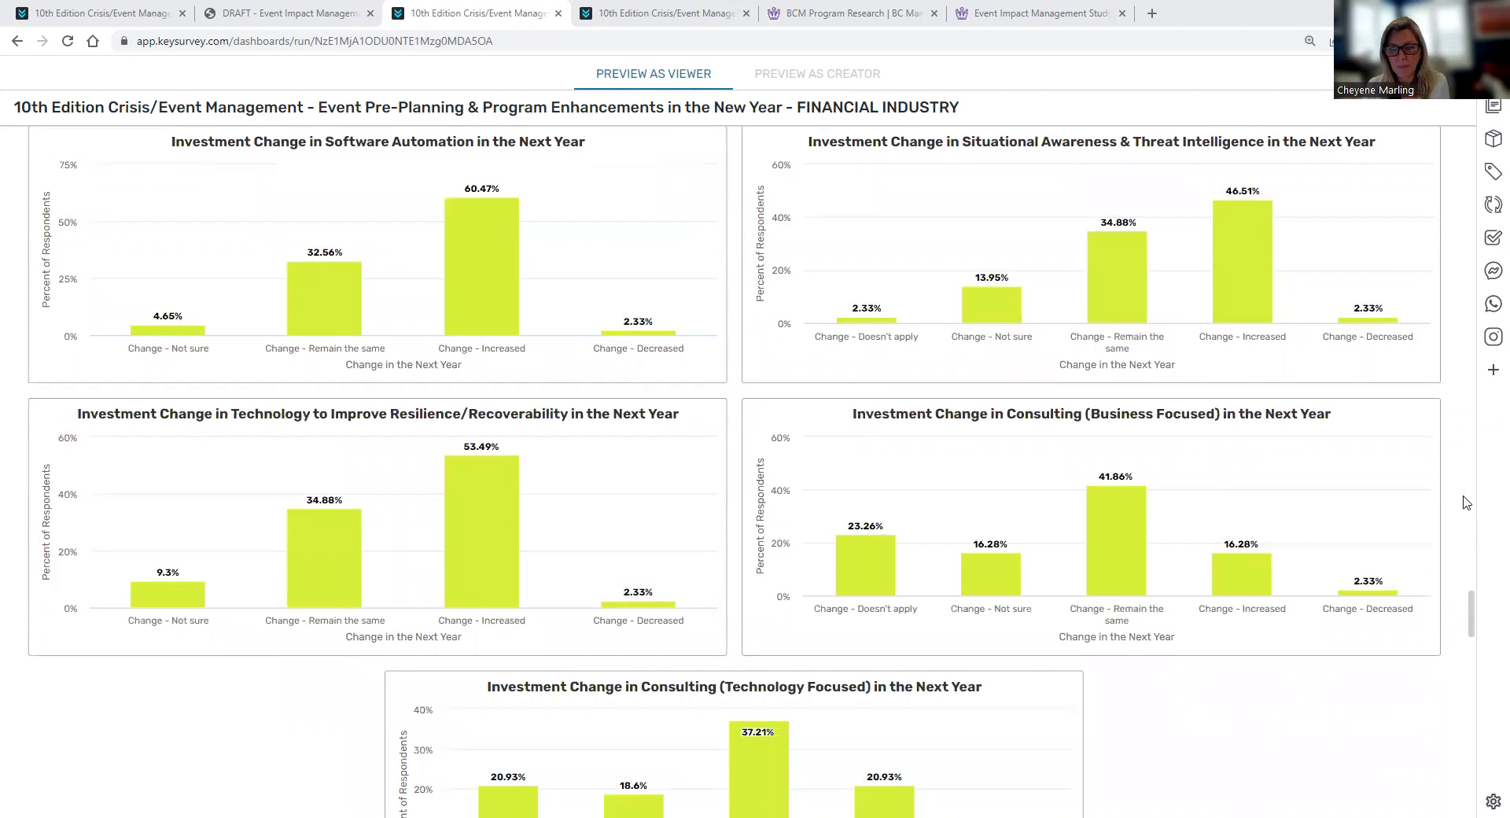
scroll(down, 3)
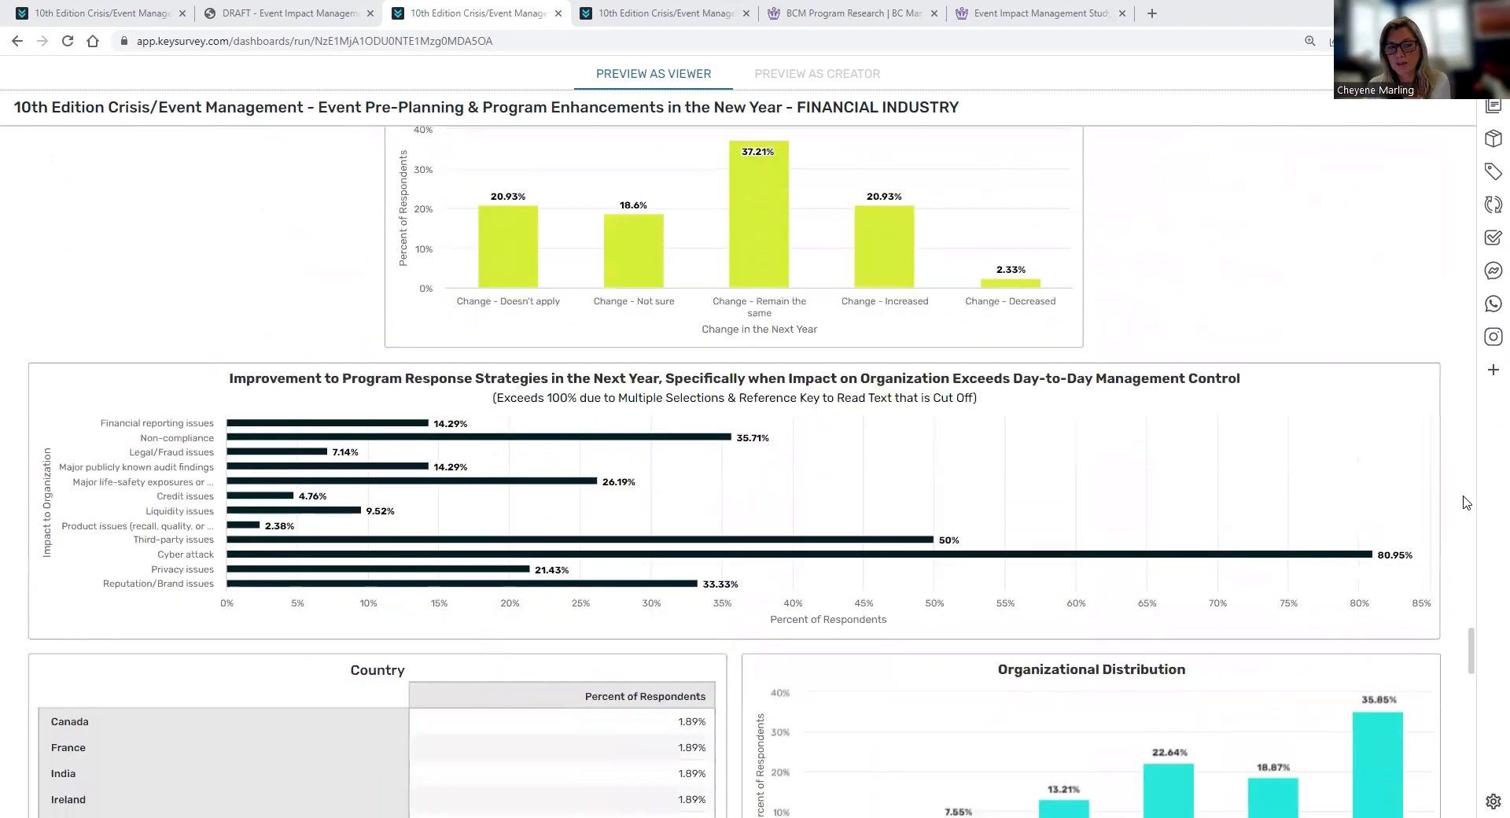
scroll(down, 3)
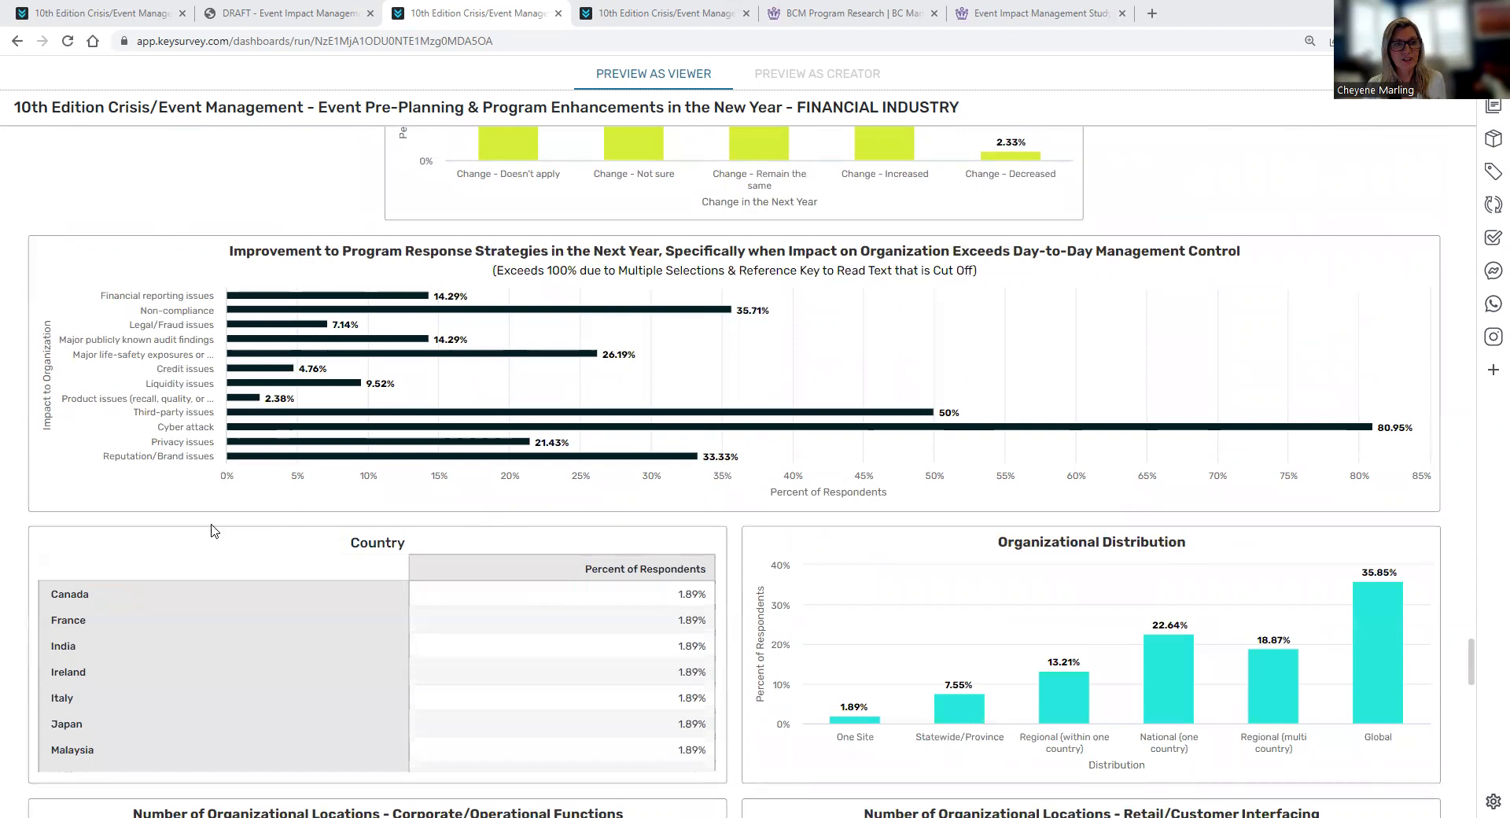
mouse_move(157, 334)
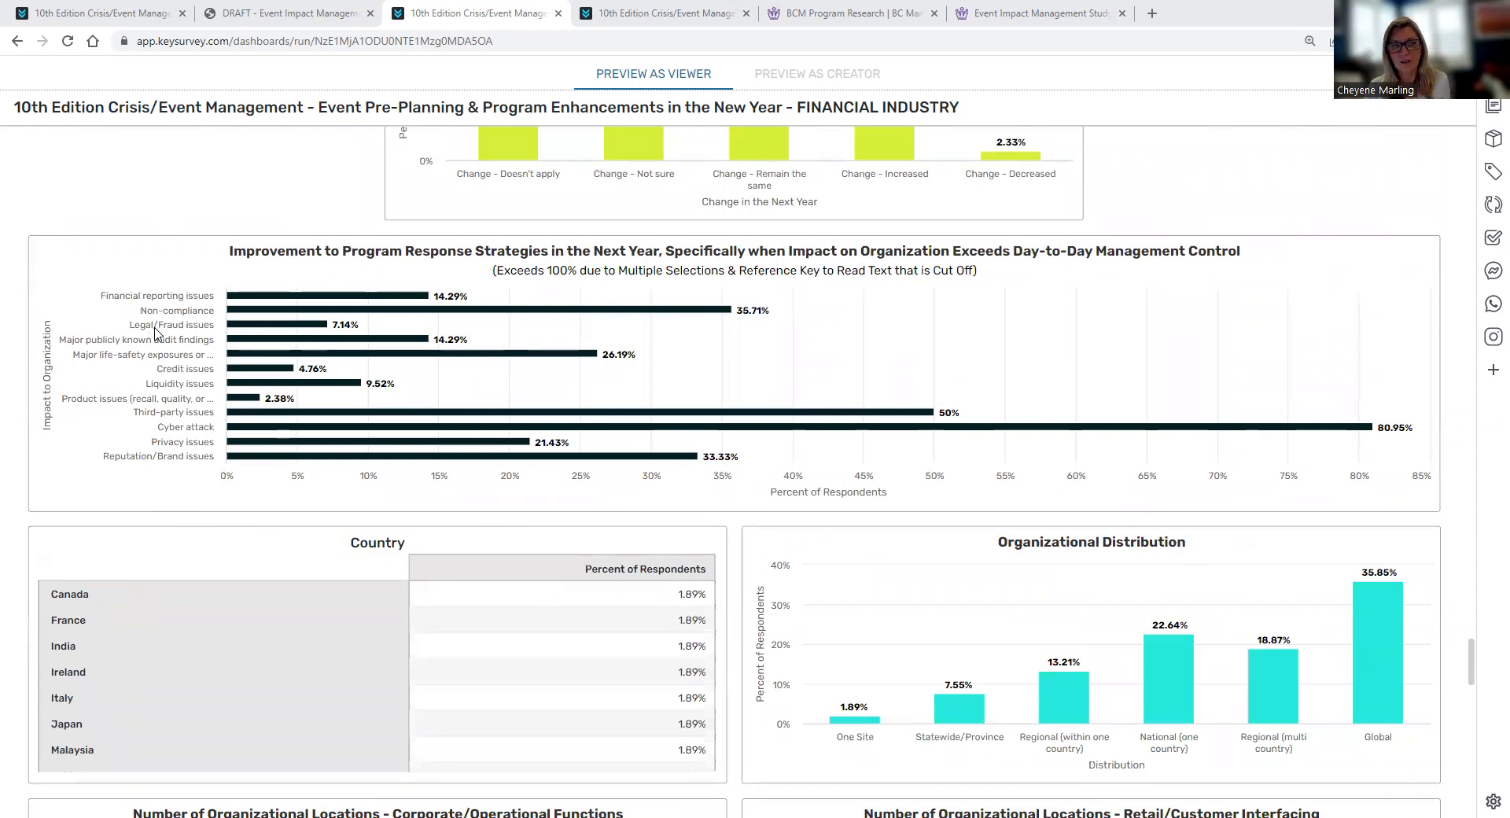
mouse_move(168, 390)
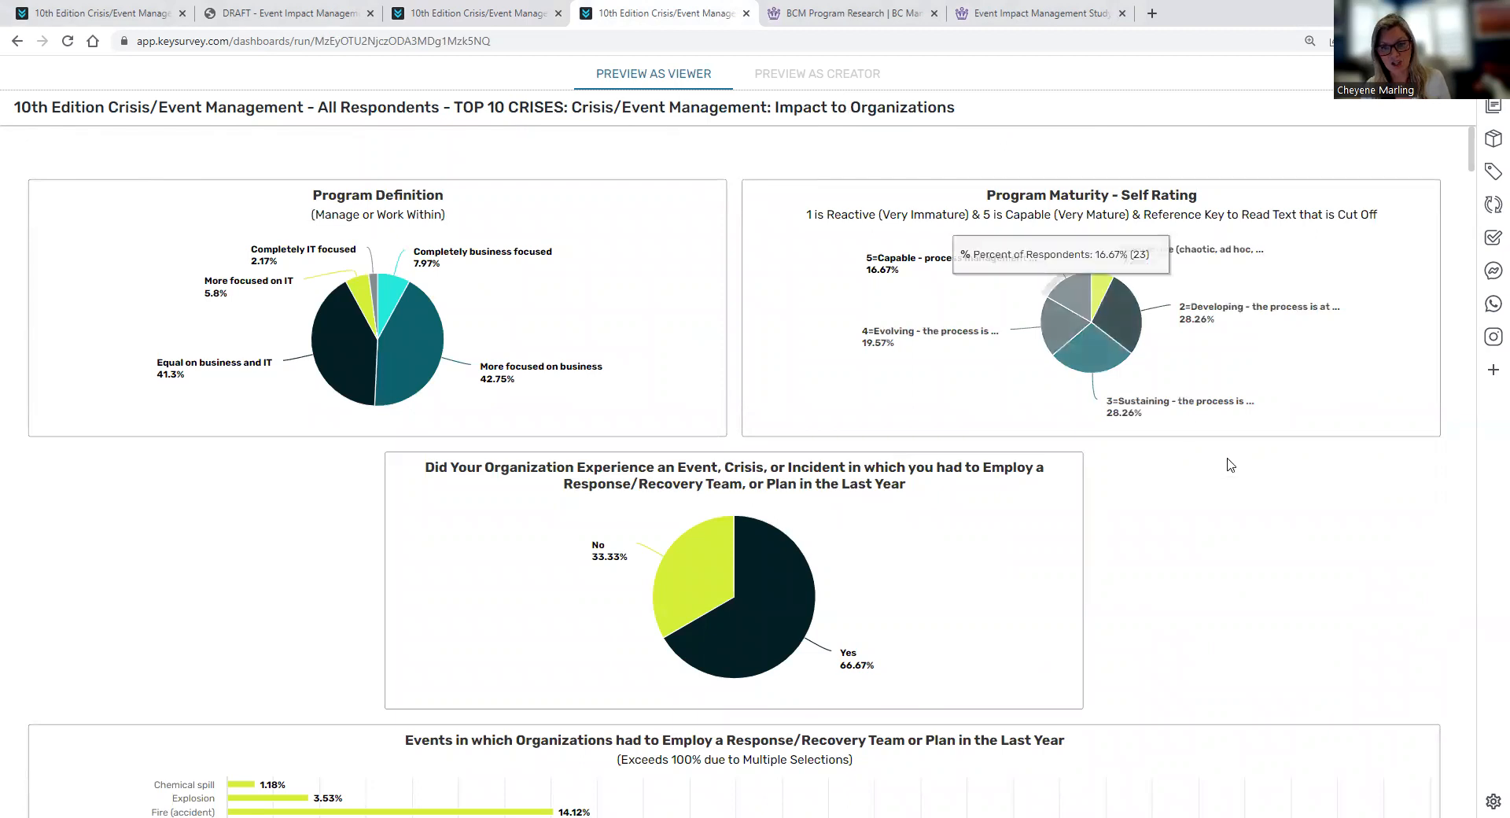
Scroll past the events chart to the frequency, Level of Response and advance-warning tables.
scroll(down, 3)
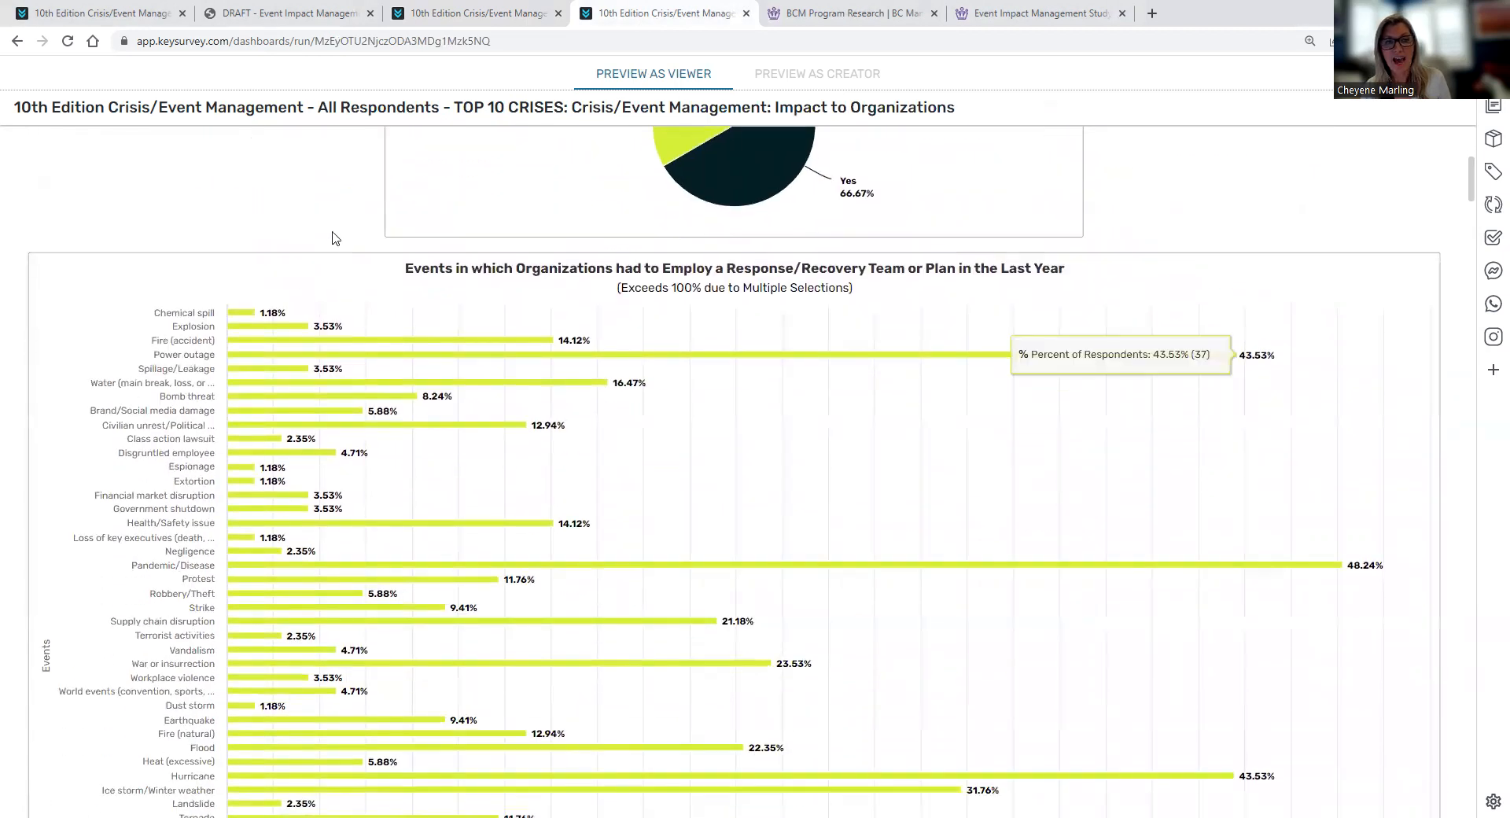
mouse_move(456, 271)
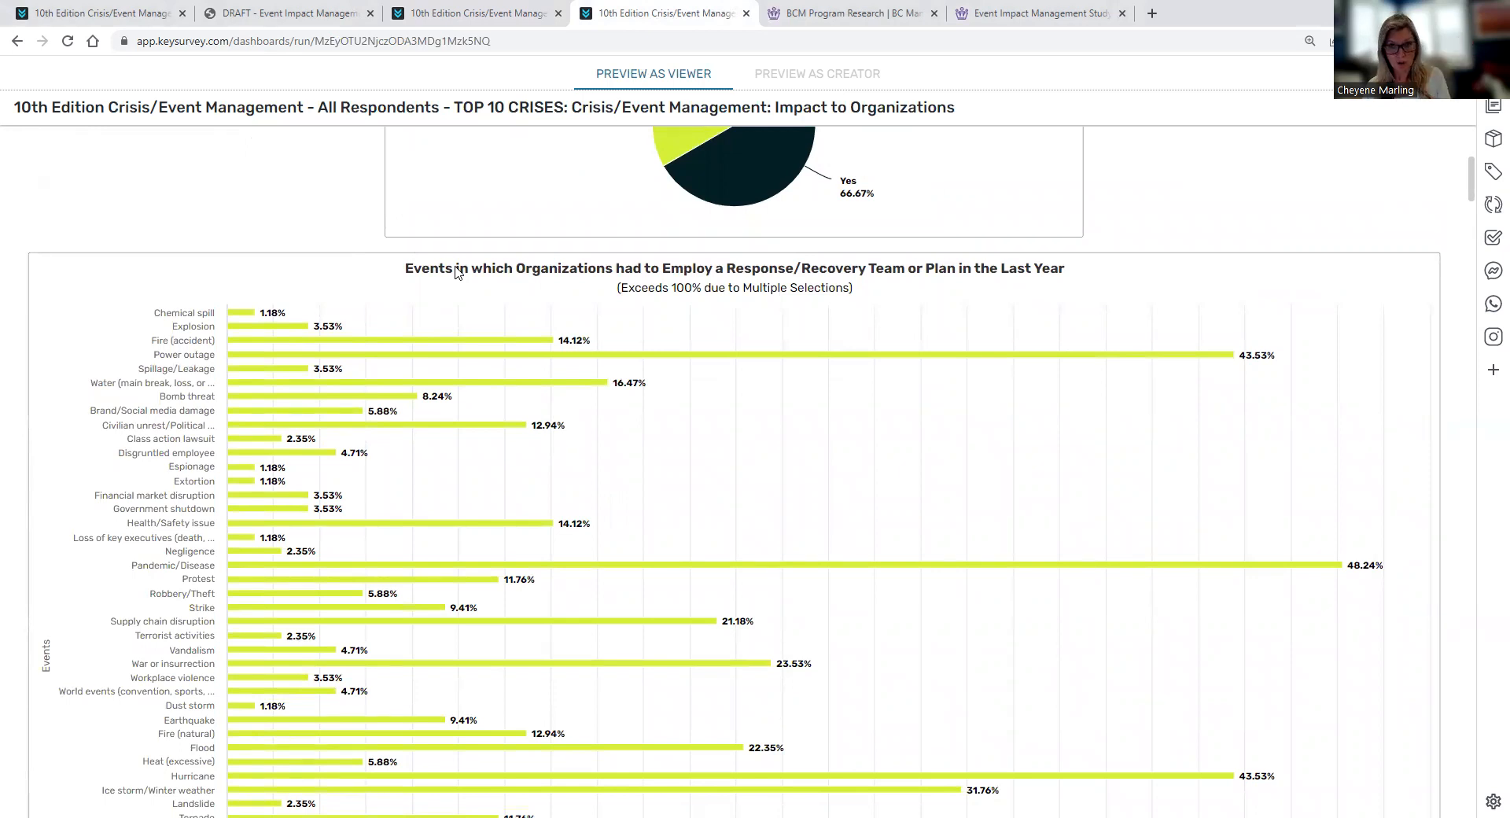
mouse_move(1189, 291)
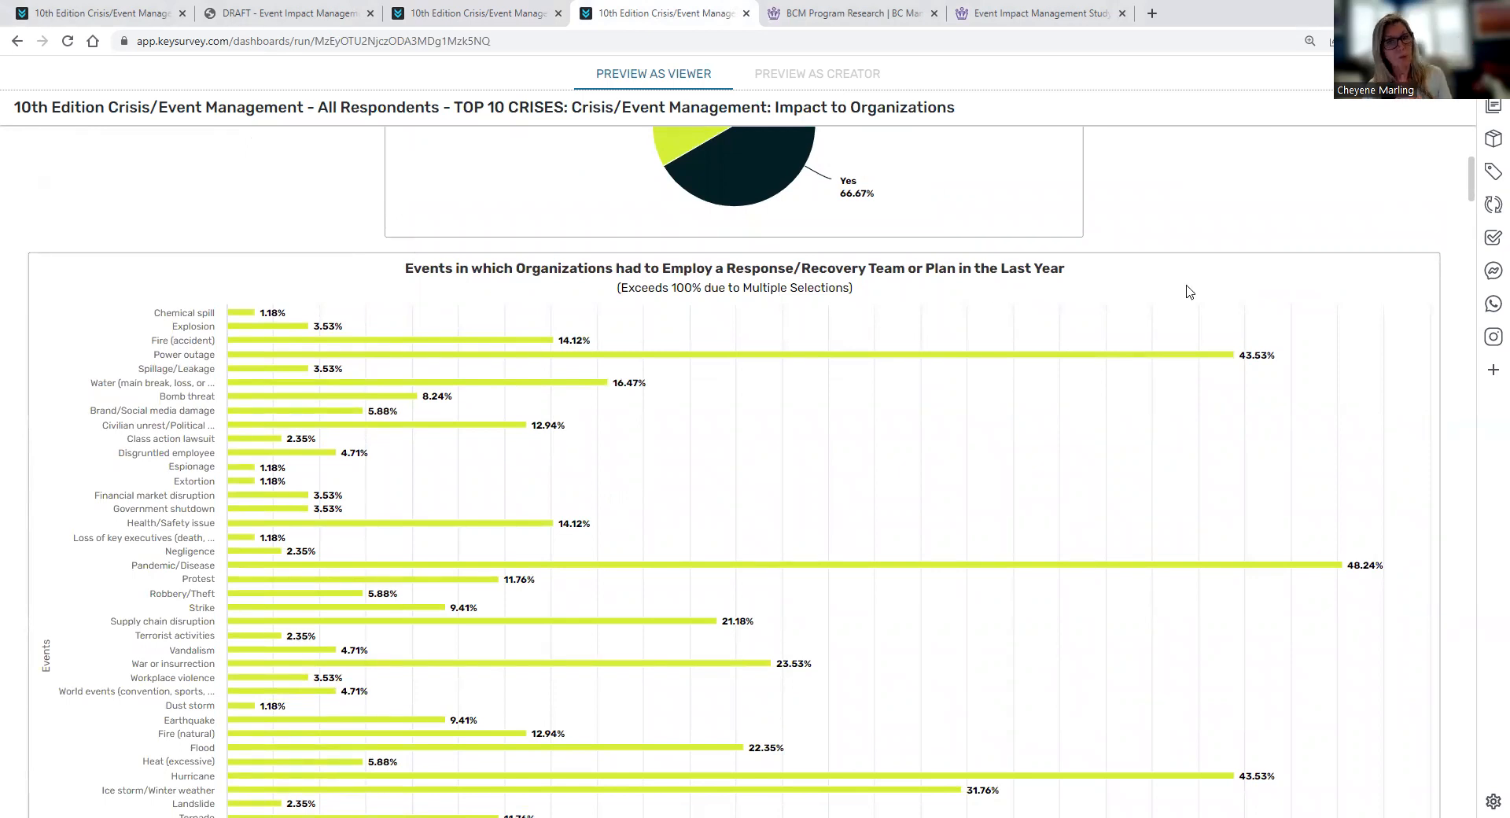
scroll(down, 3)
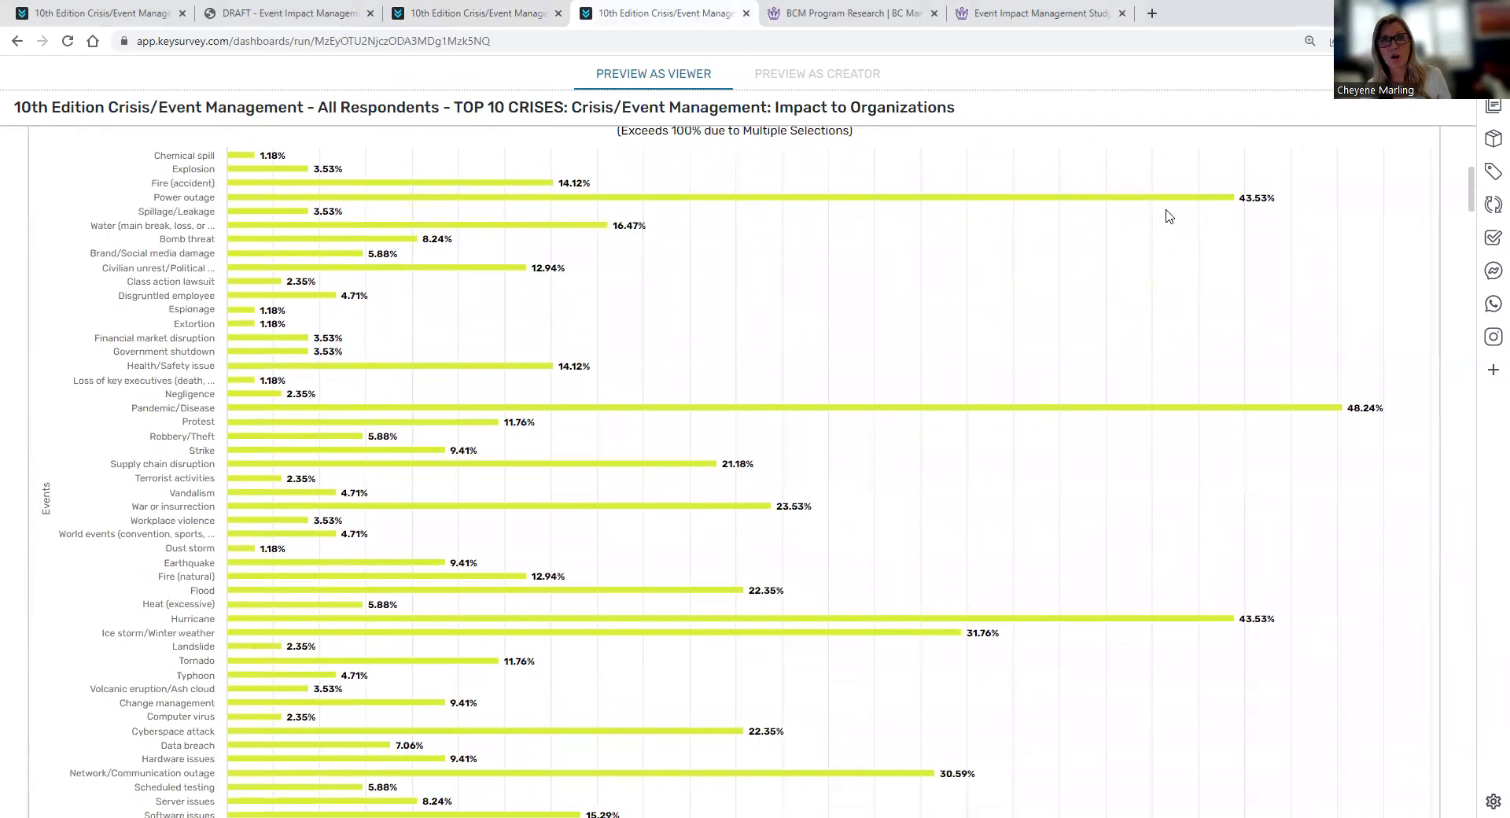
mouse_move(1153, 248)
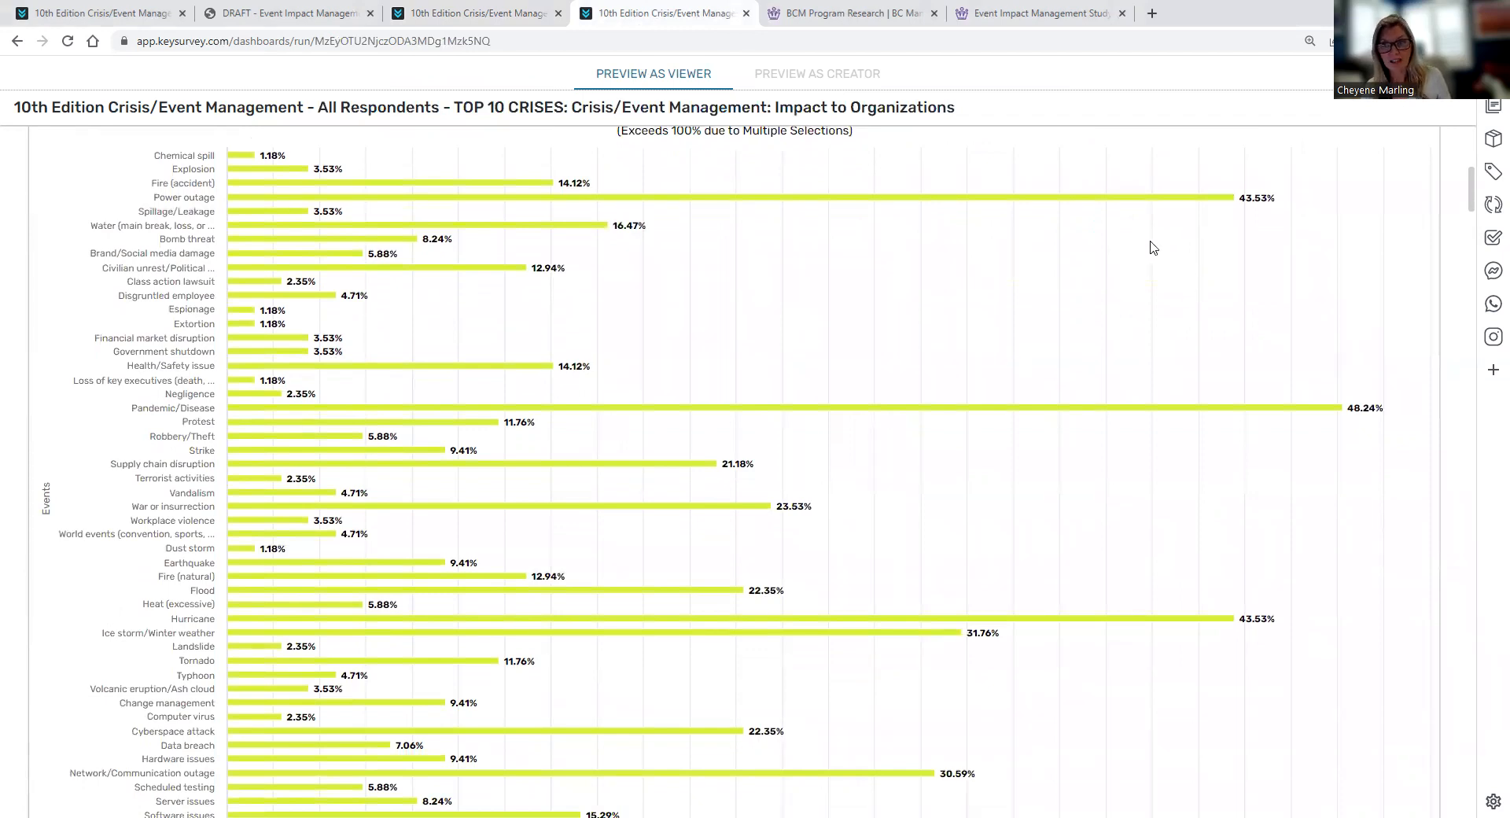
mouse_move(1159, 229)
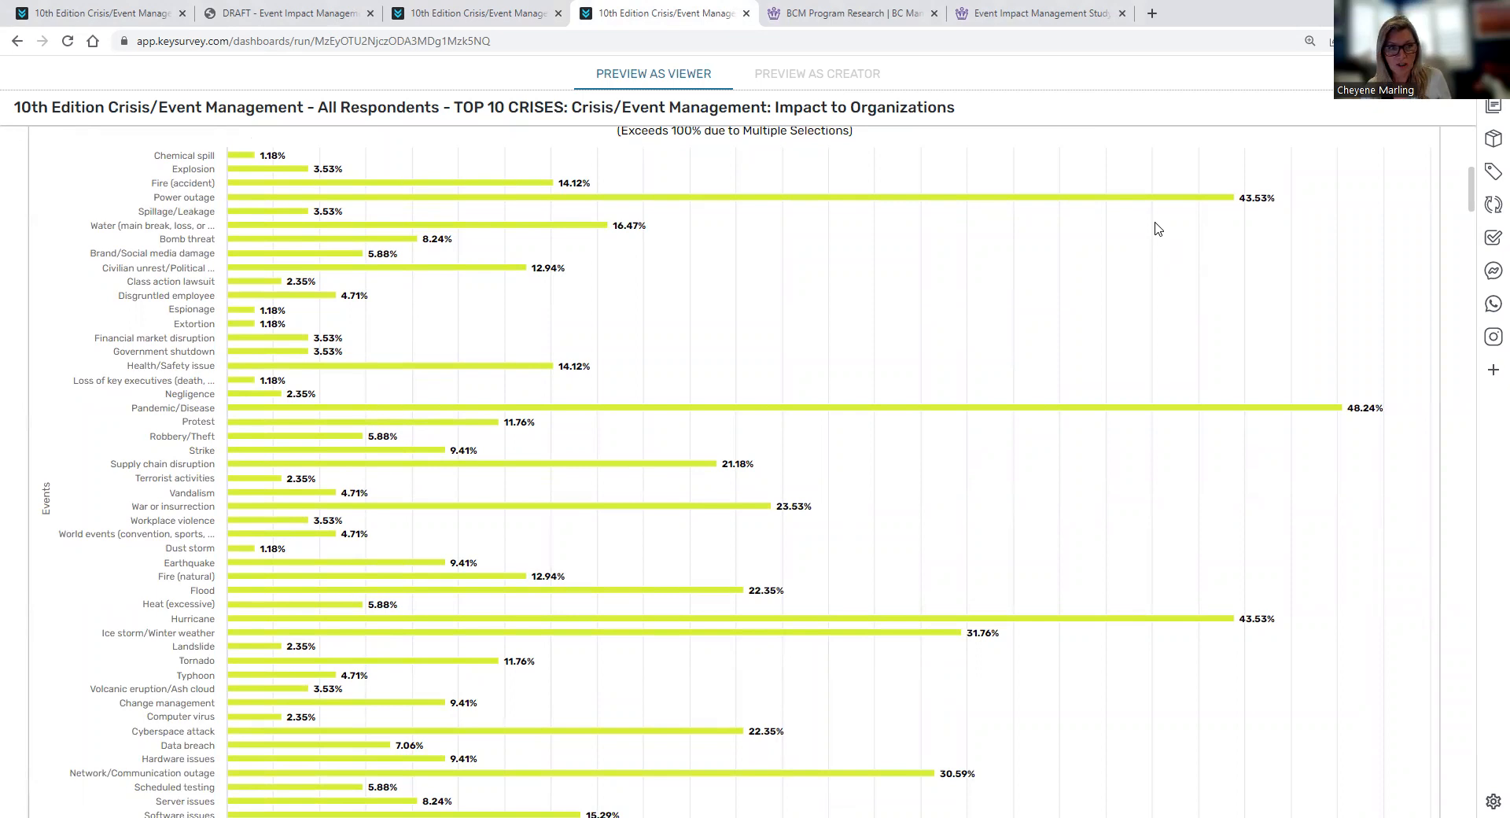
mouse_move(921, 423)
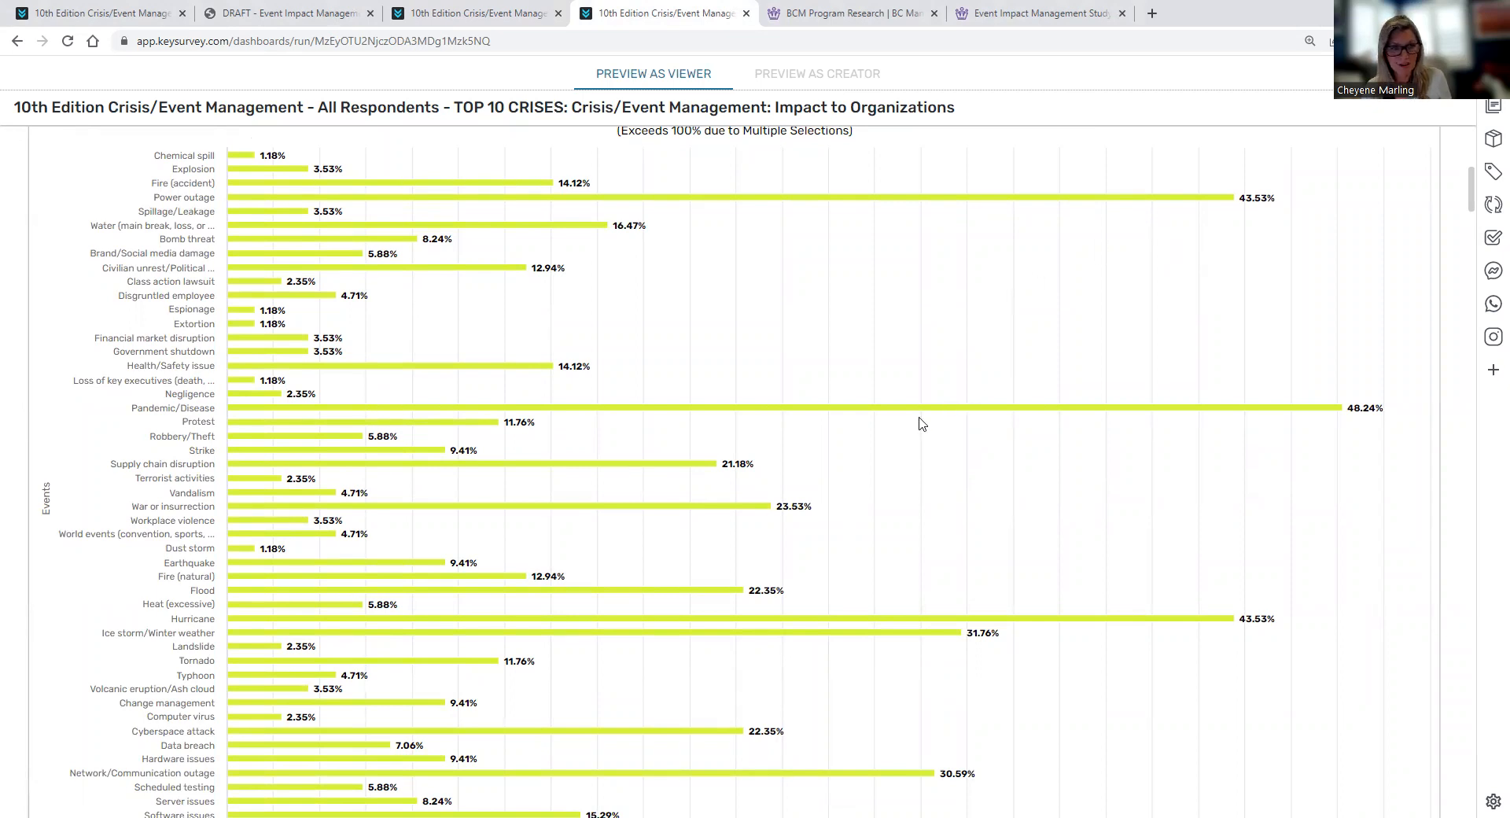
mouse_move(1047, 457)
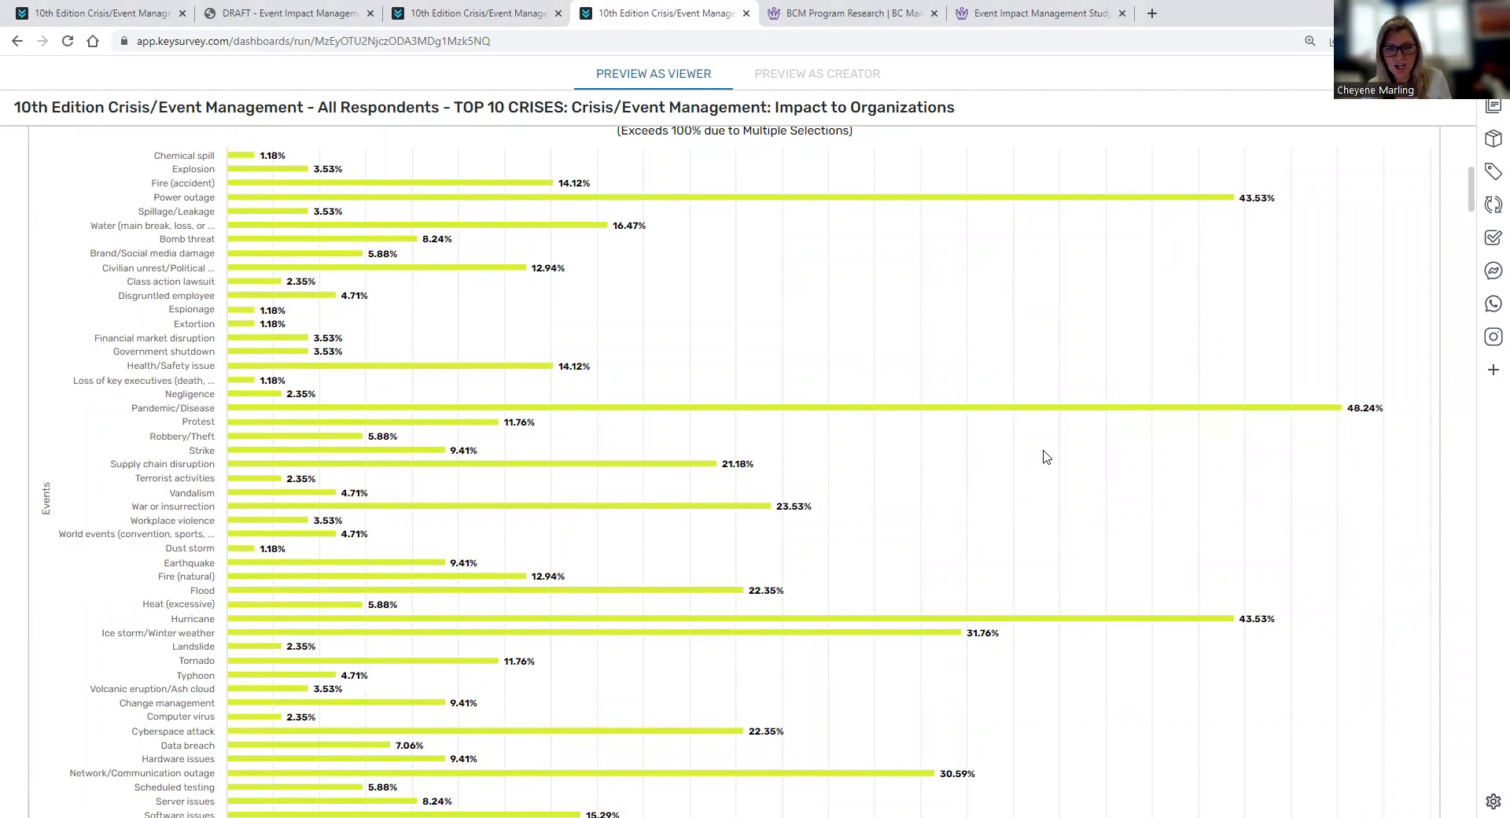
scroll(down, 3)
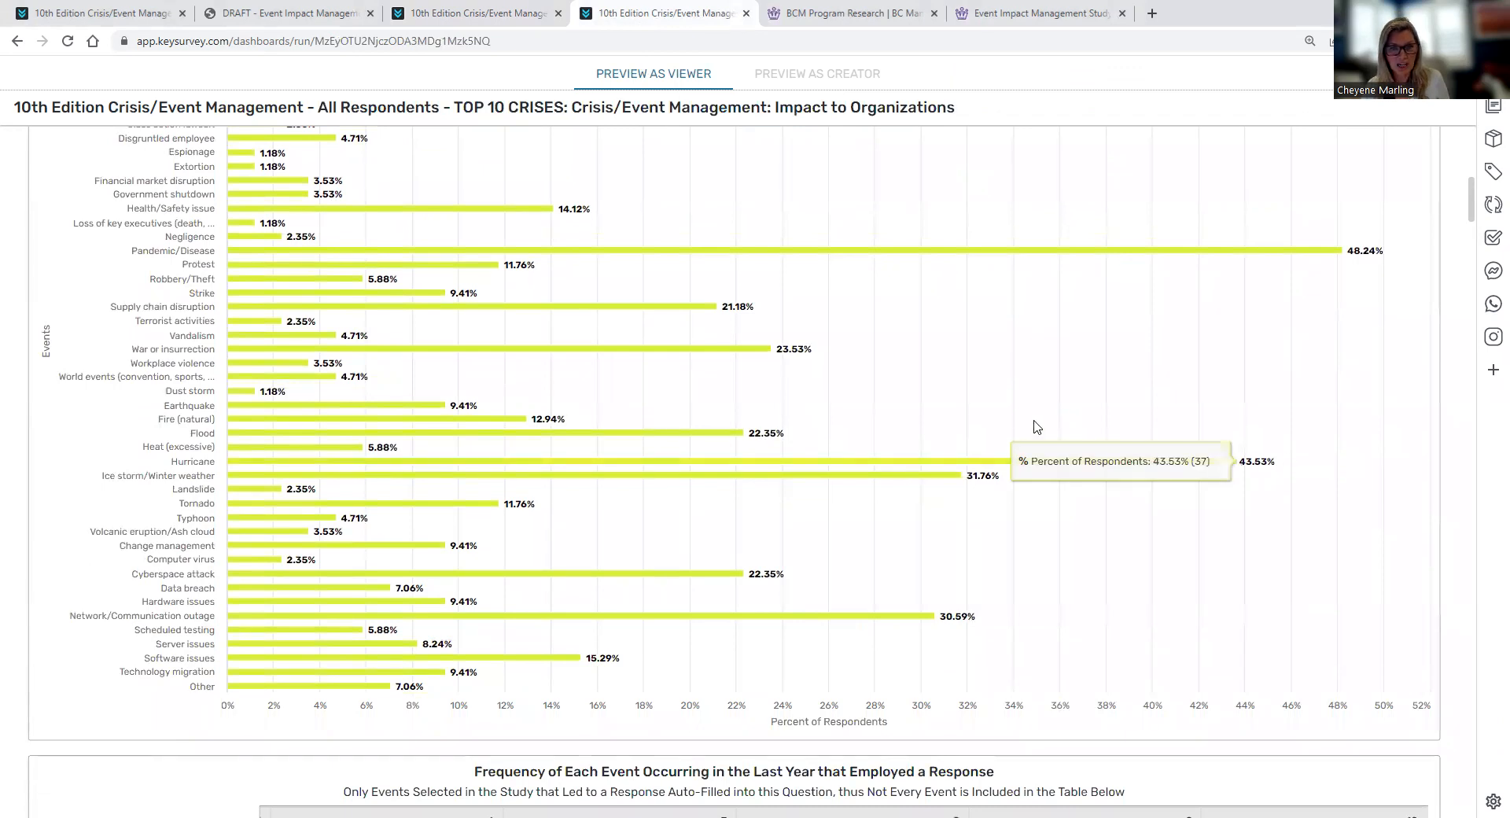
mouse_move(934, 514)
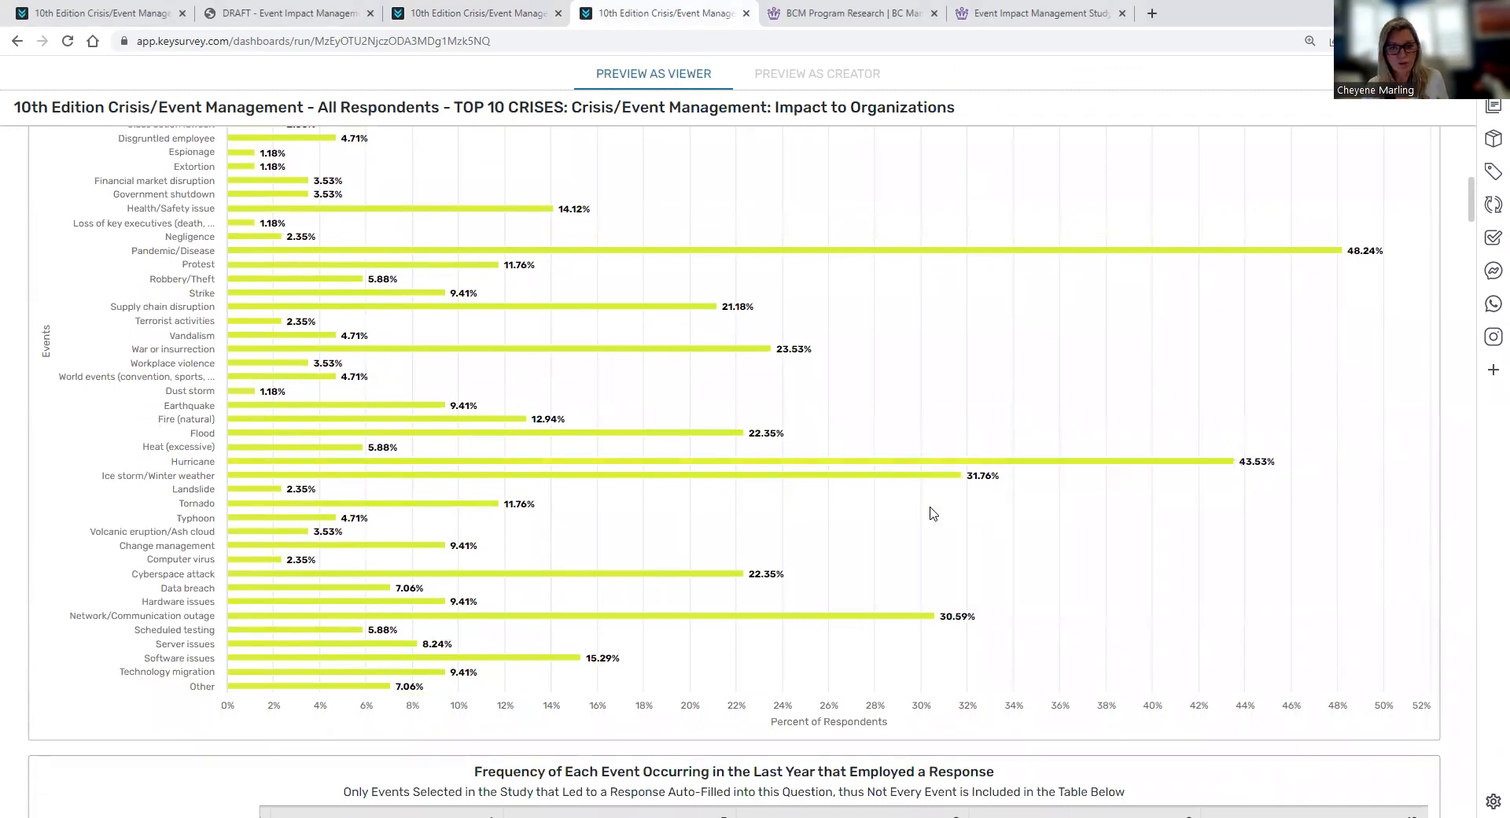
mouse_move(864, 576)
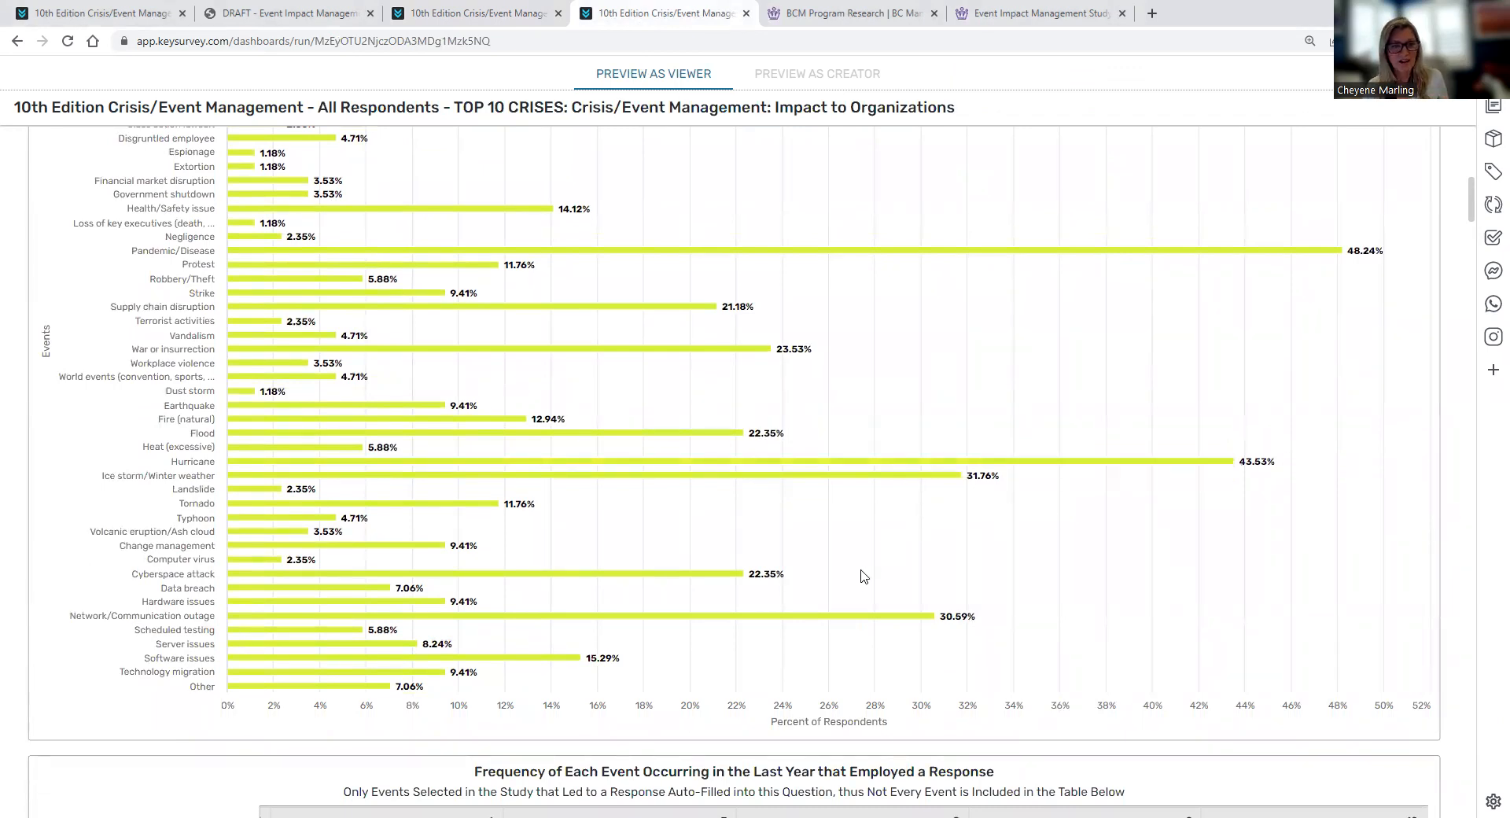
mouse_move(1151, 560)
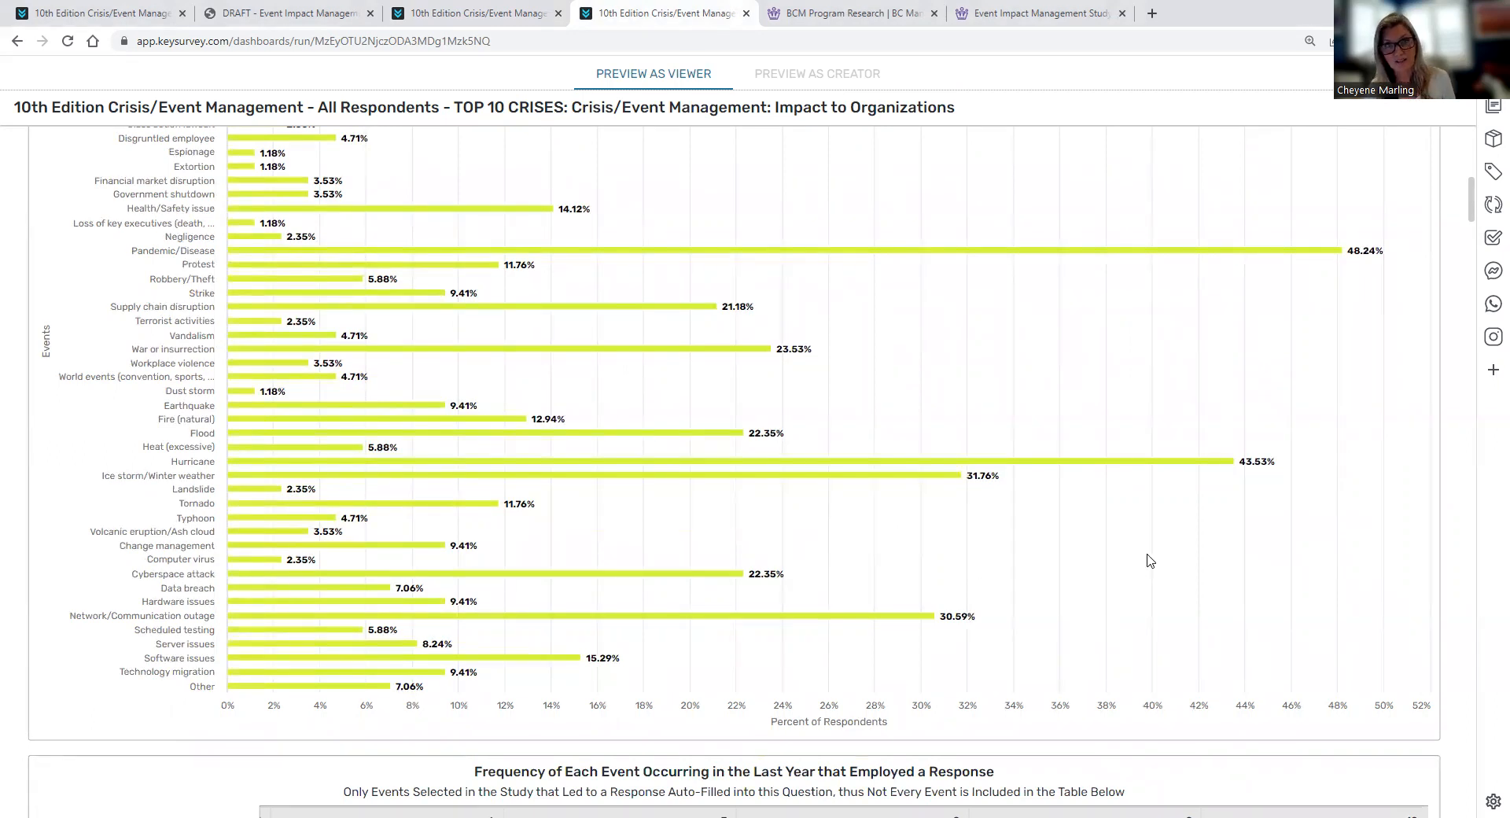
scroll(down, 3)
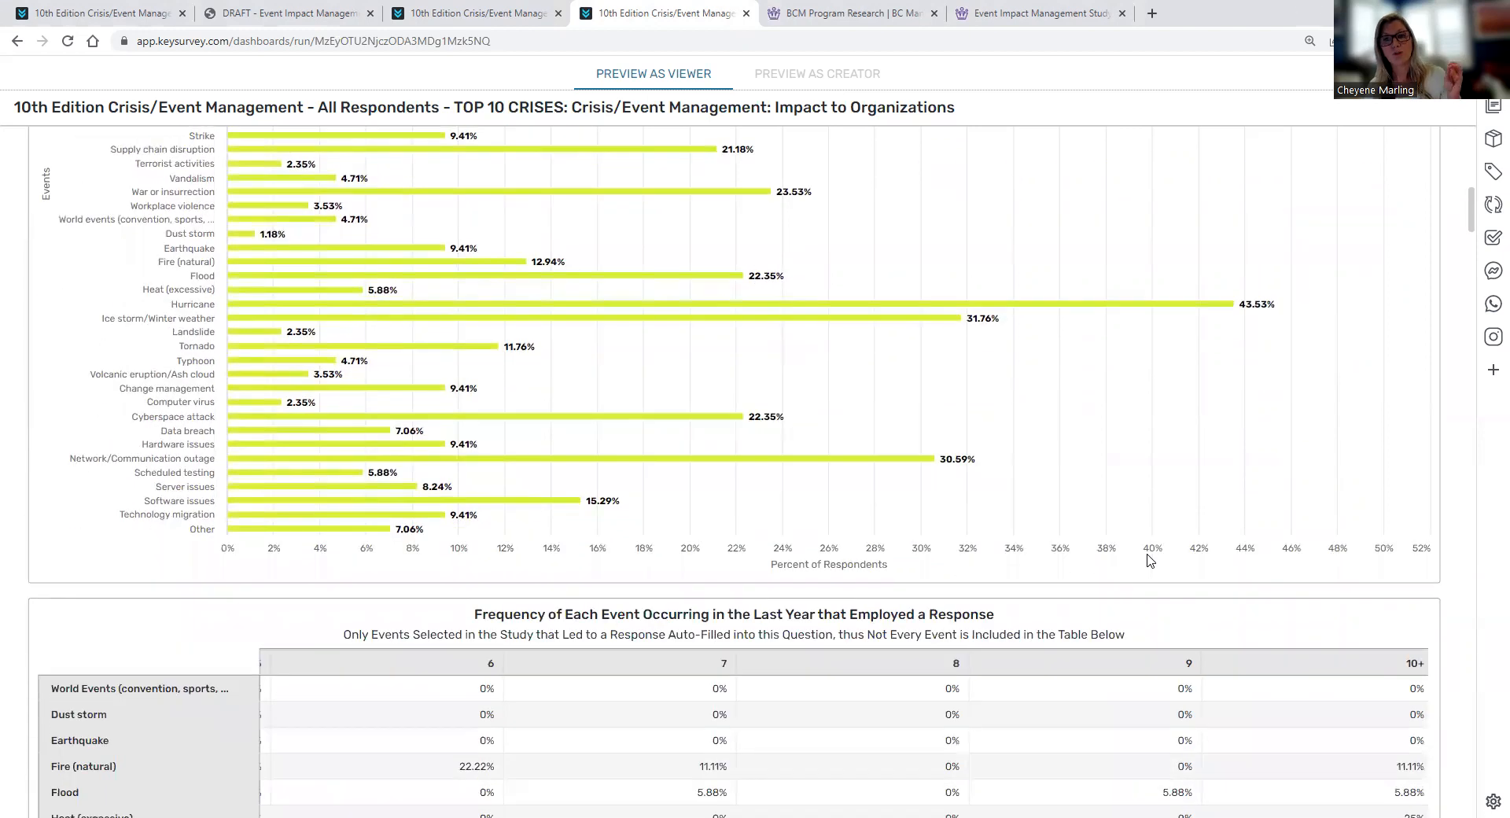
mouse_move(1139, 304)
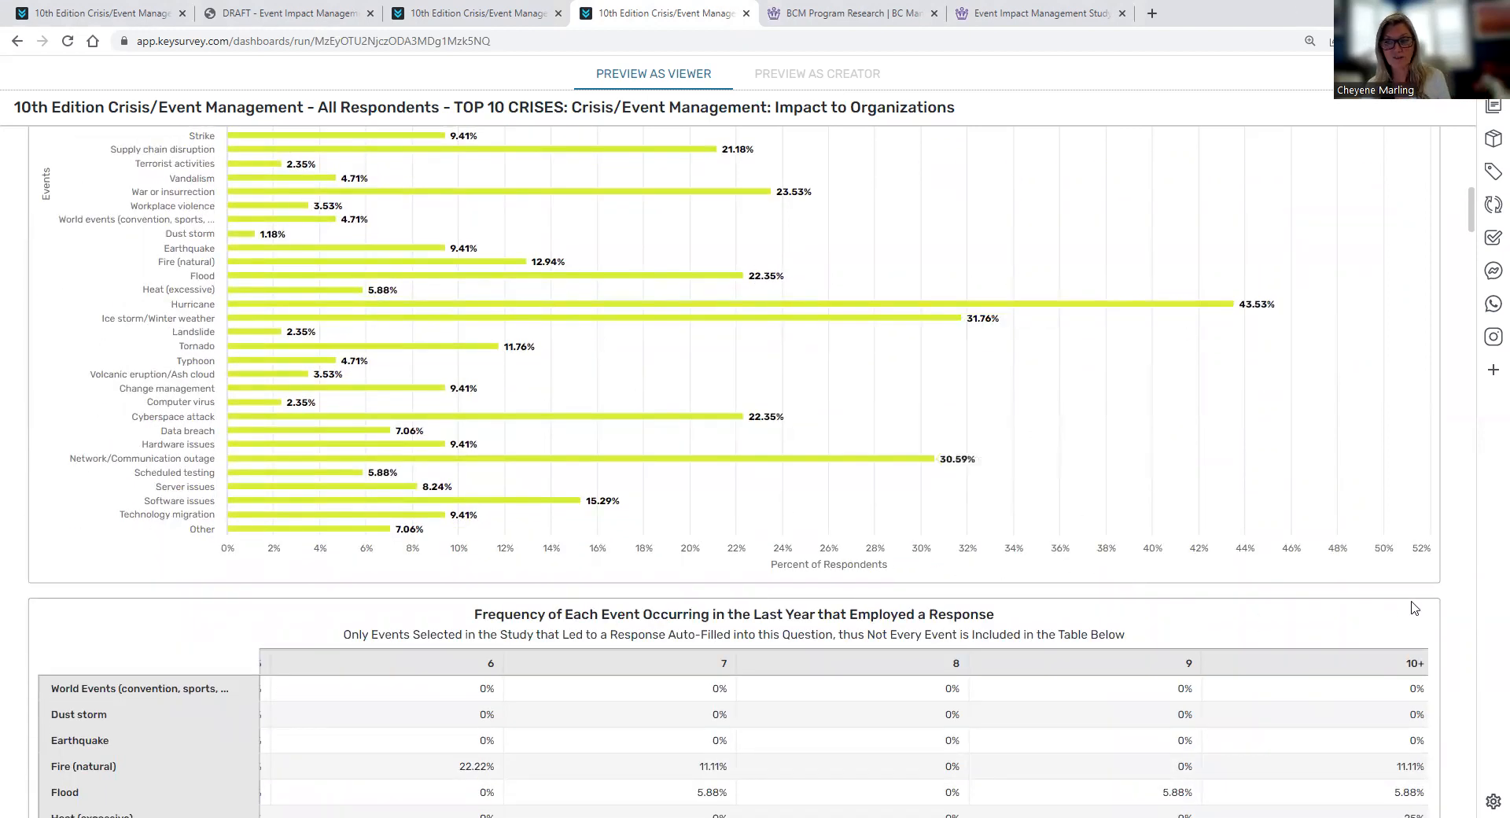
scroll(down, 3)
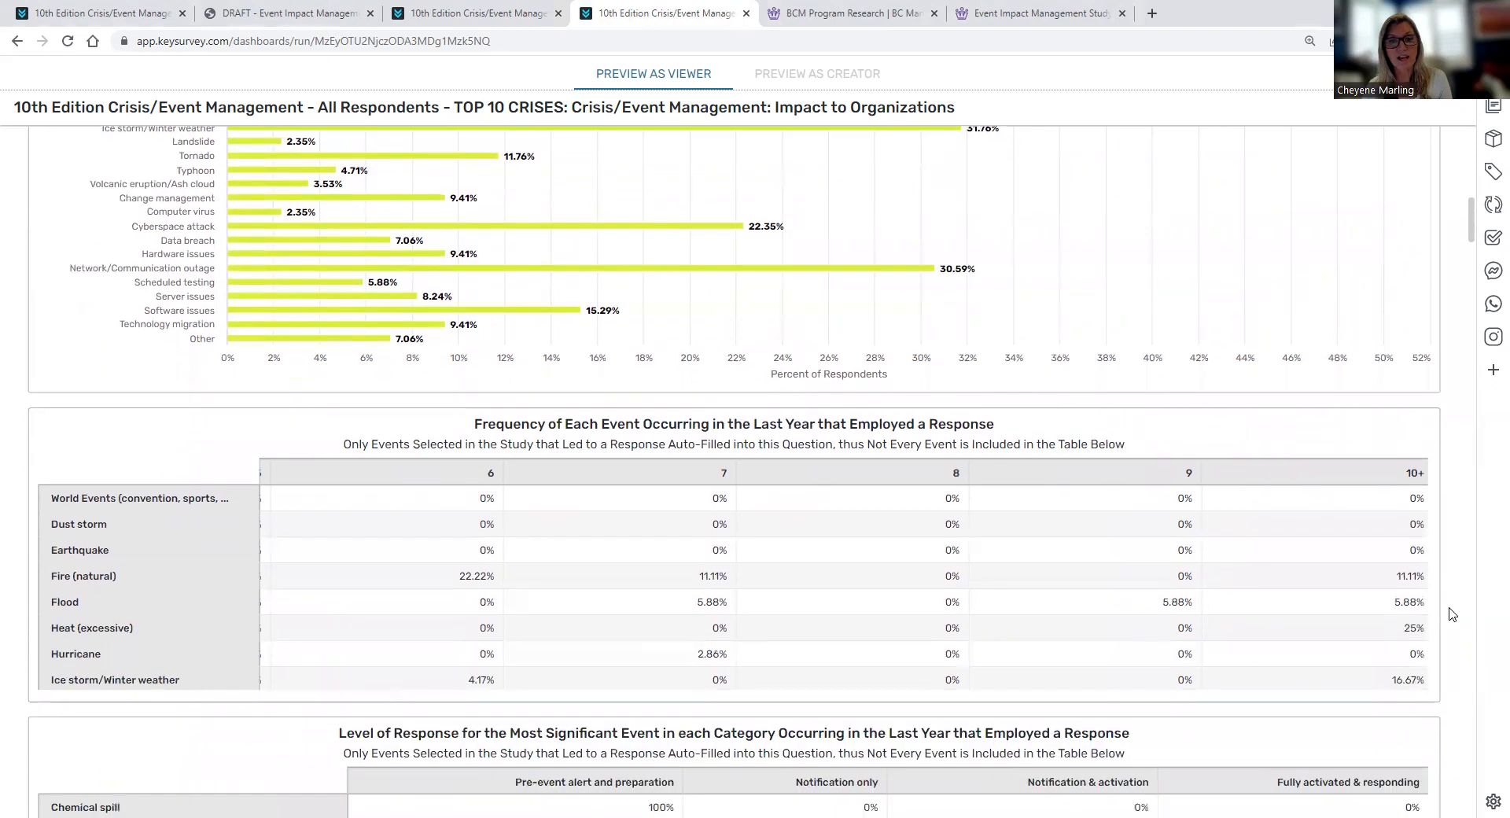
scroll(down, 3)
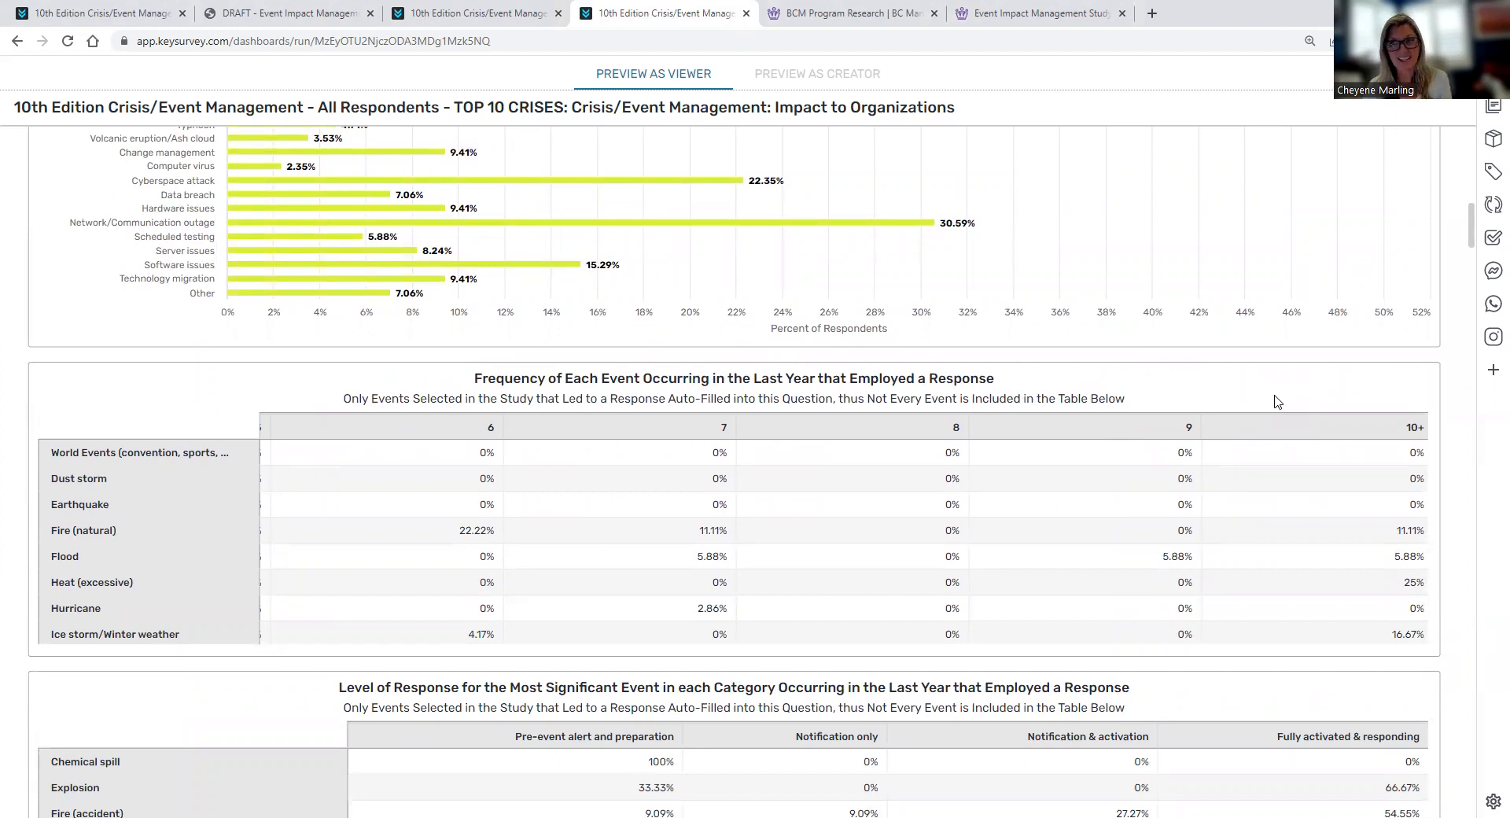
mouse_move(1417, 402)
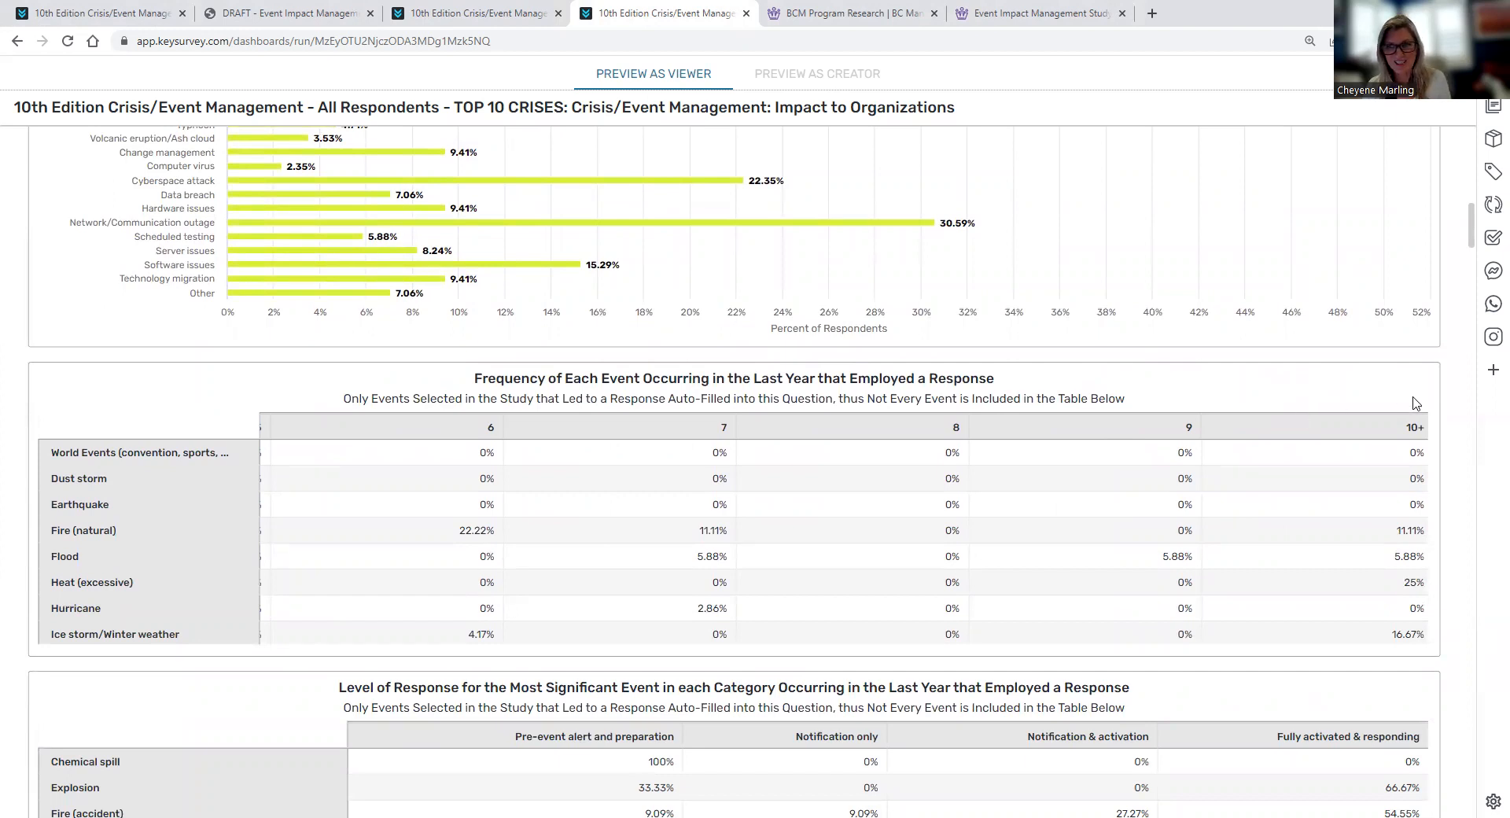
scroll(down, 3)
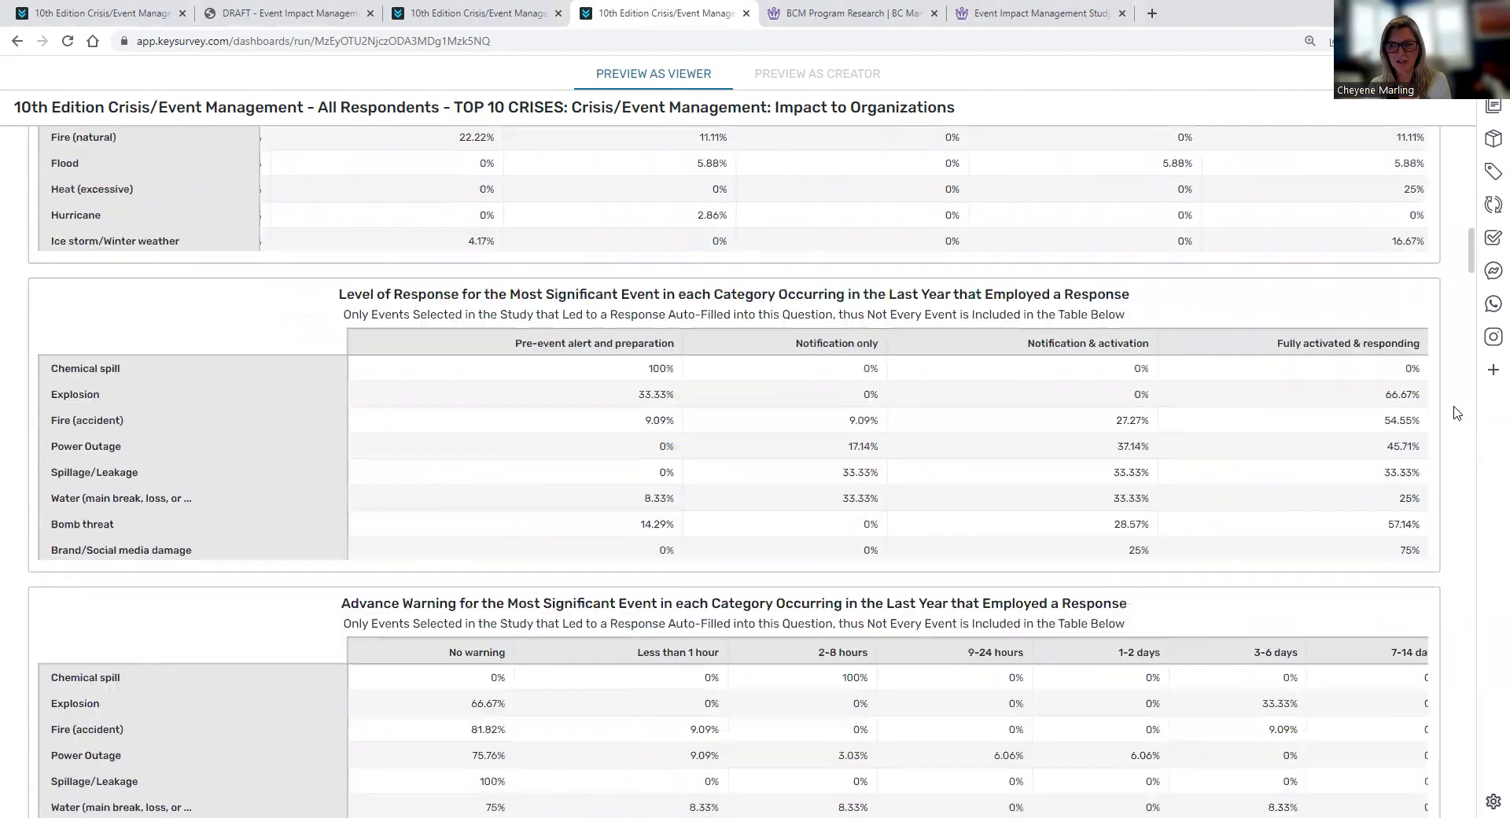
Scroll past the warning, recovery and employee tables to the Impact to the Organization charts.
scroll(down, 3)
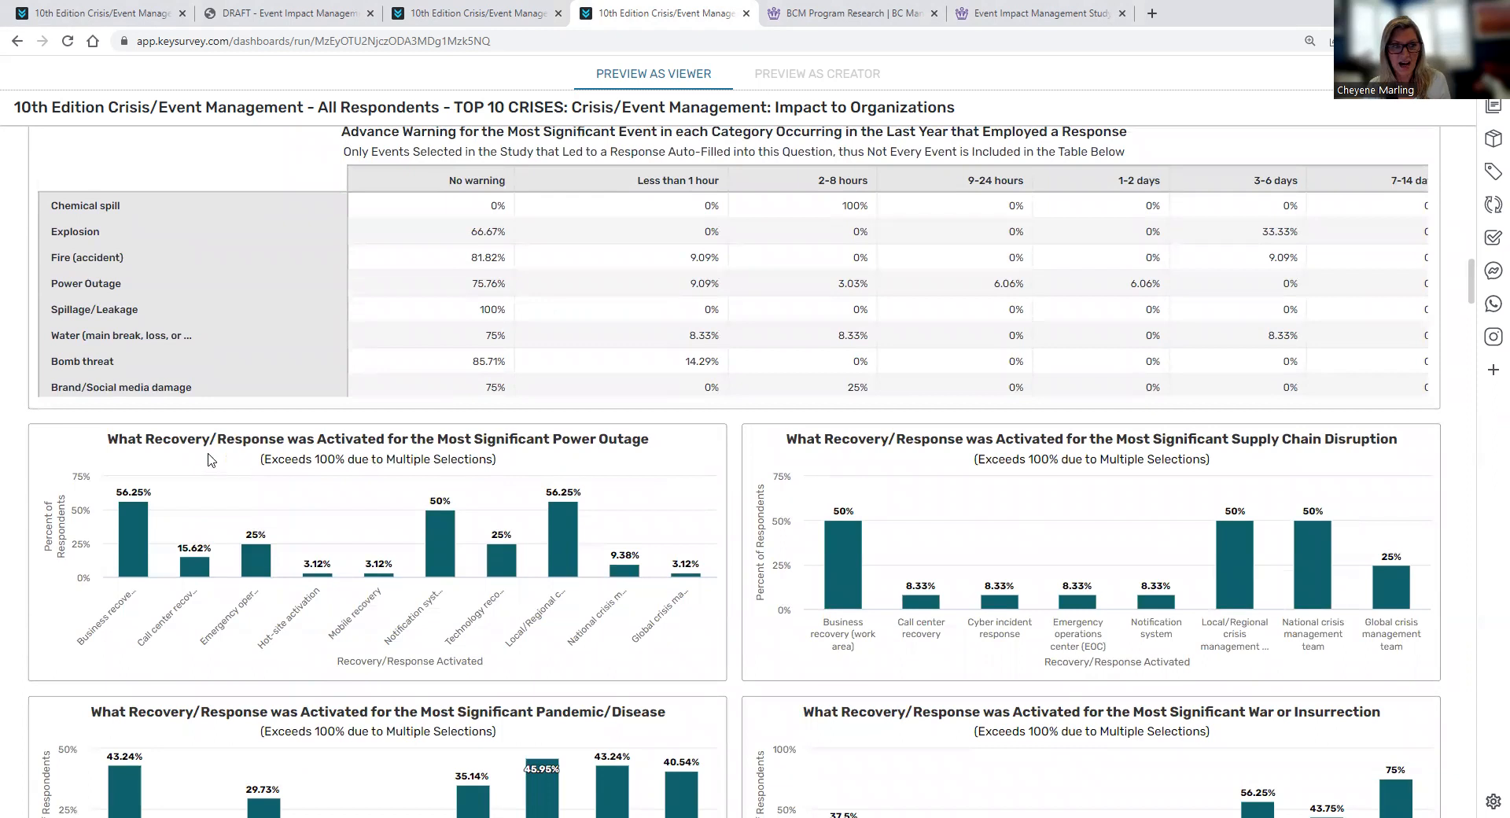
mouse_move(292, 449)
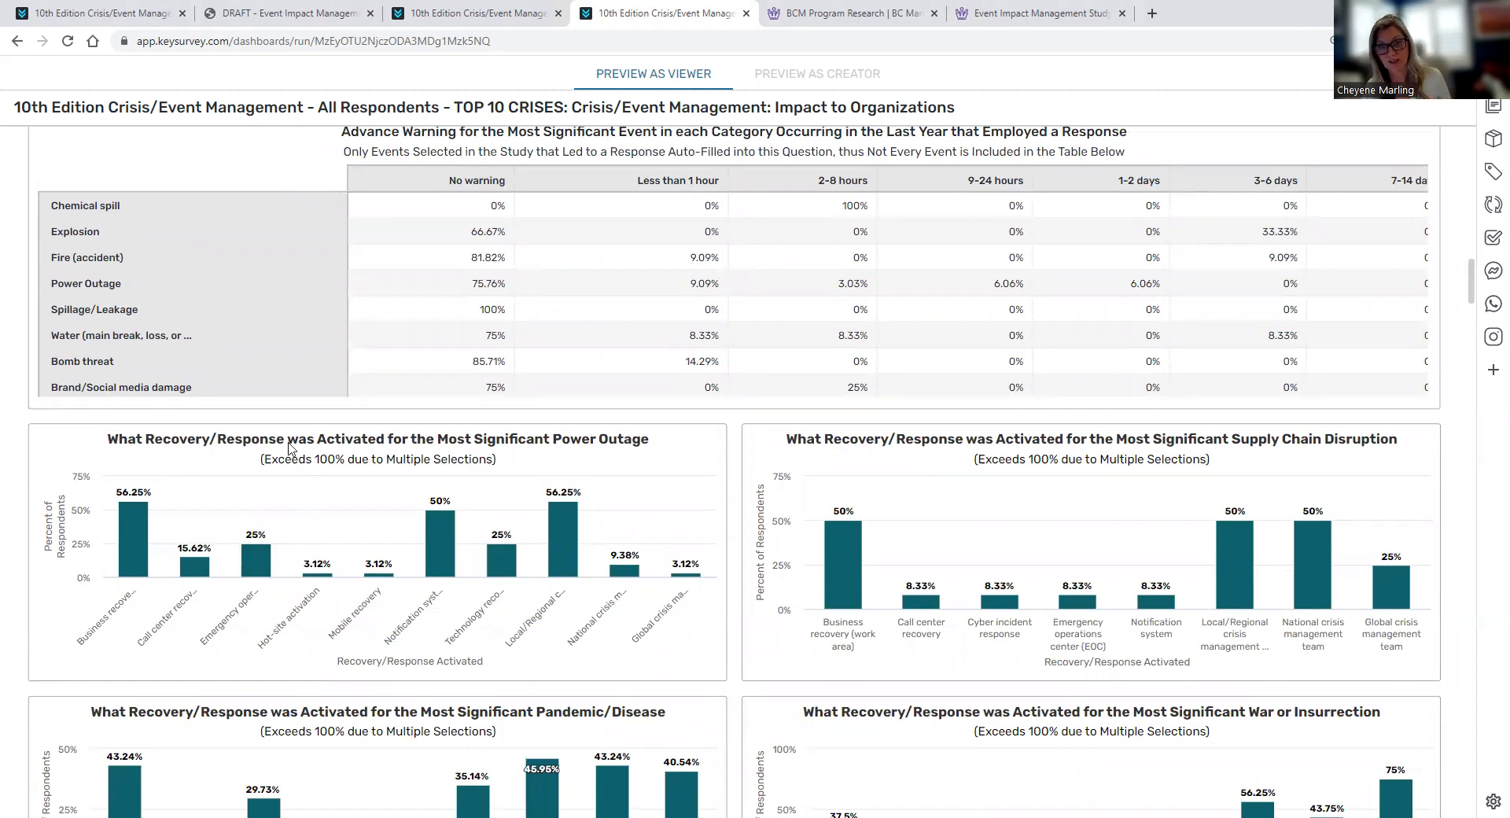
mouse_move(676, 463)
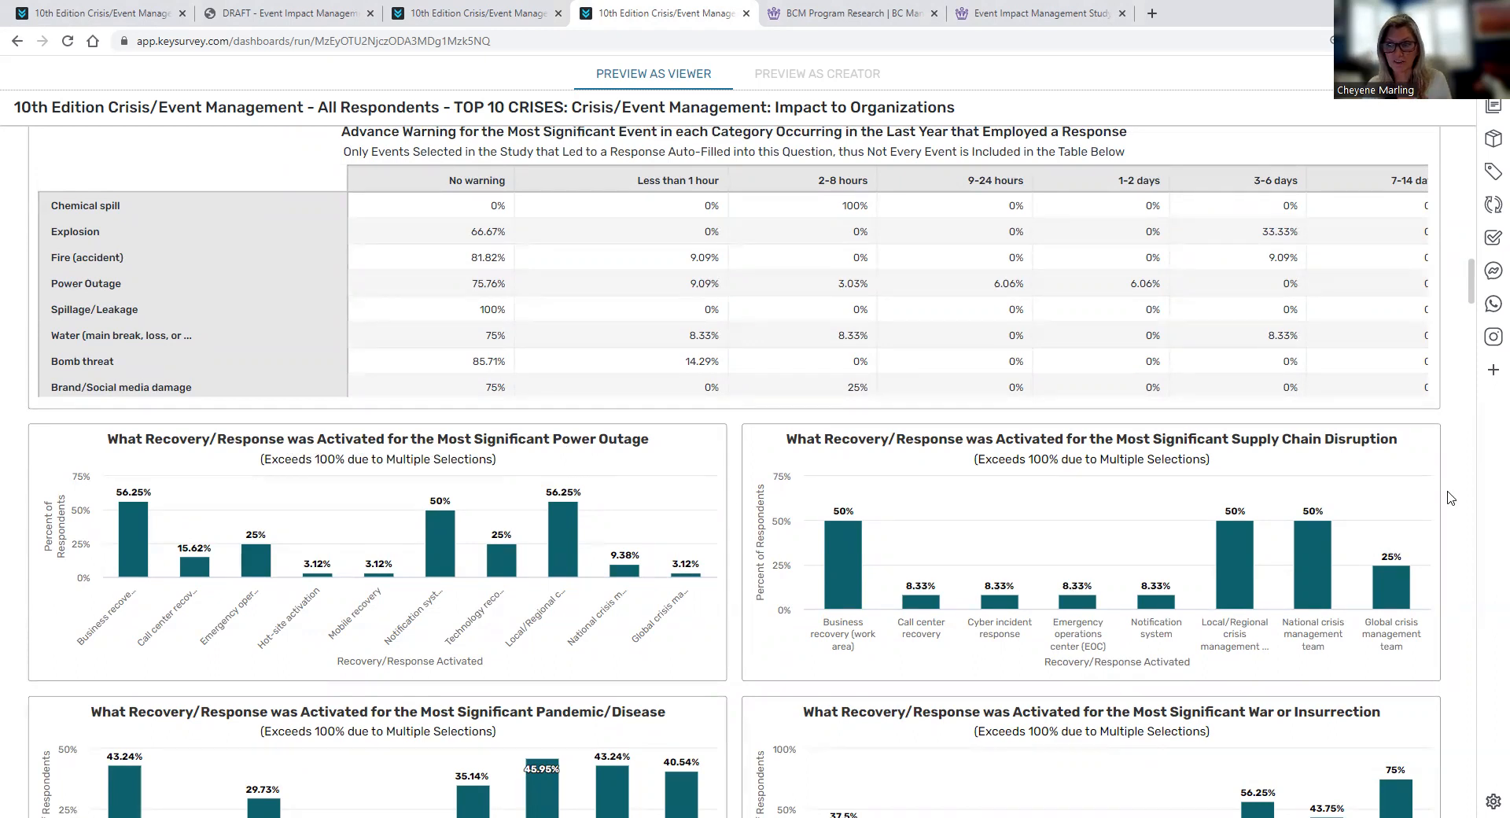
scroll(down, 3)
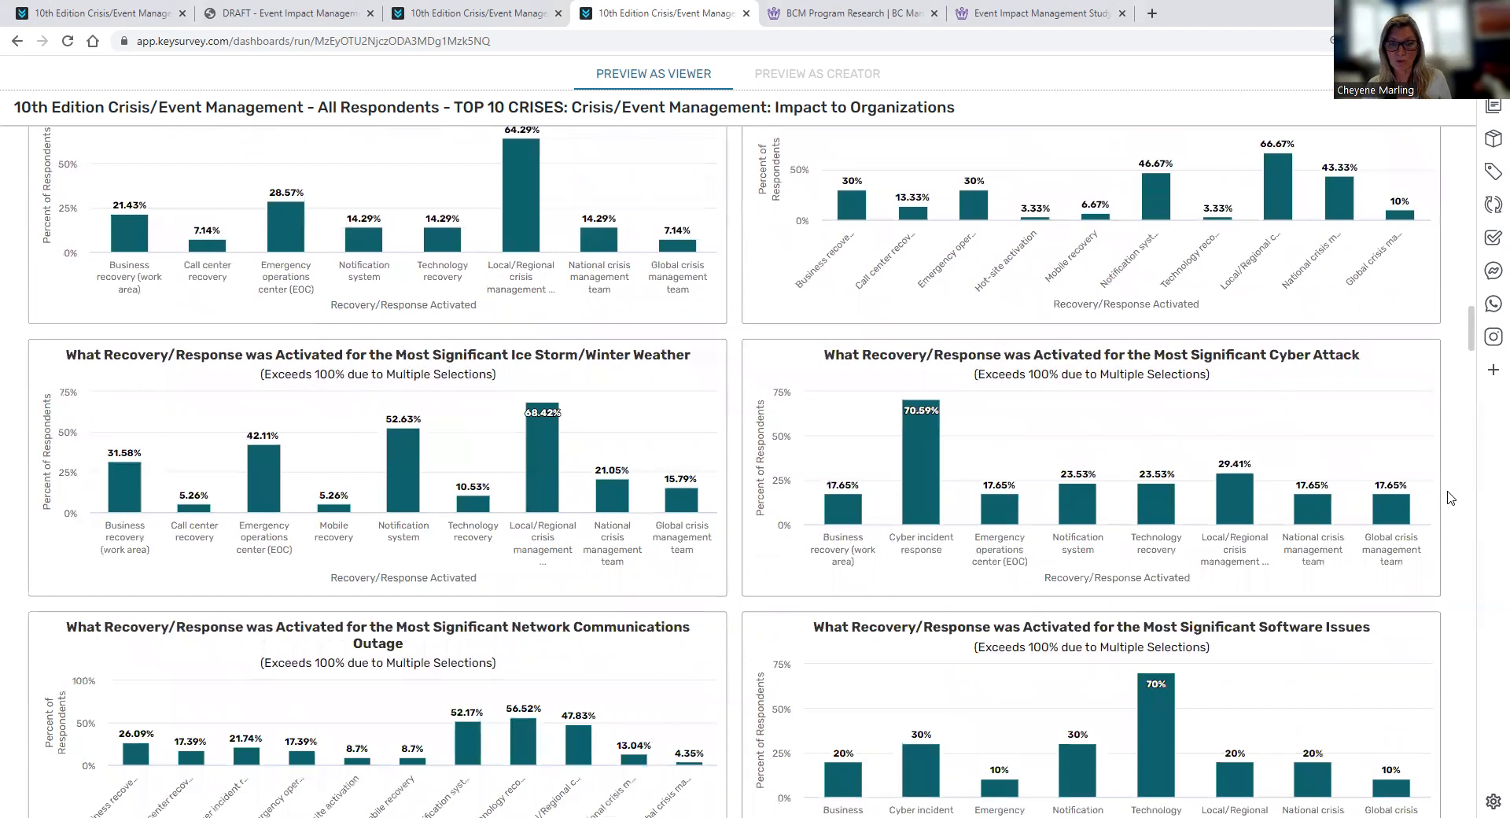
scroll(down, 3)
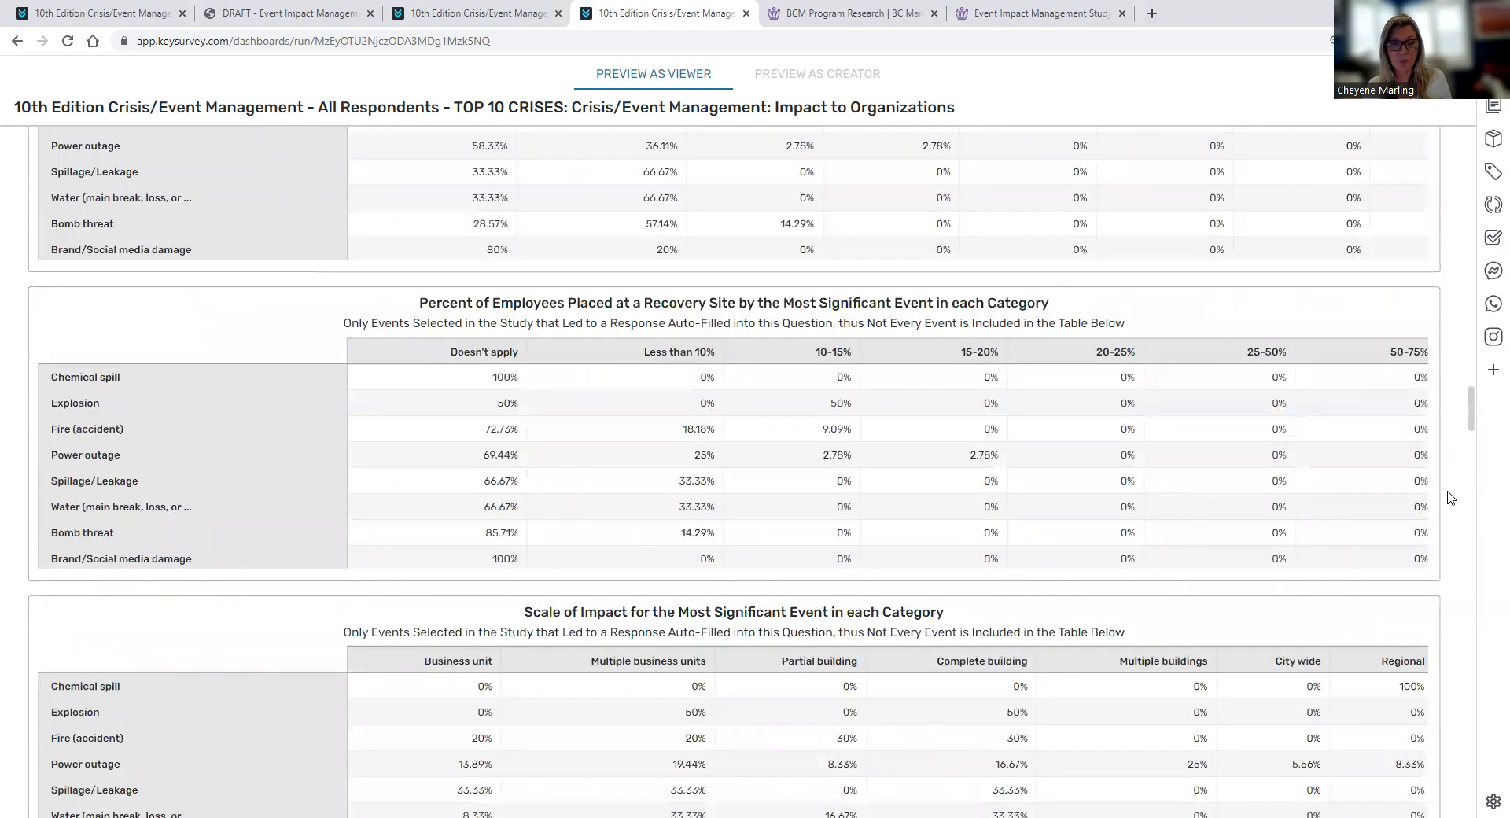
scroll(down, 3)
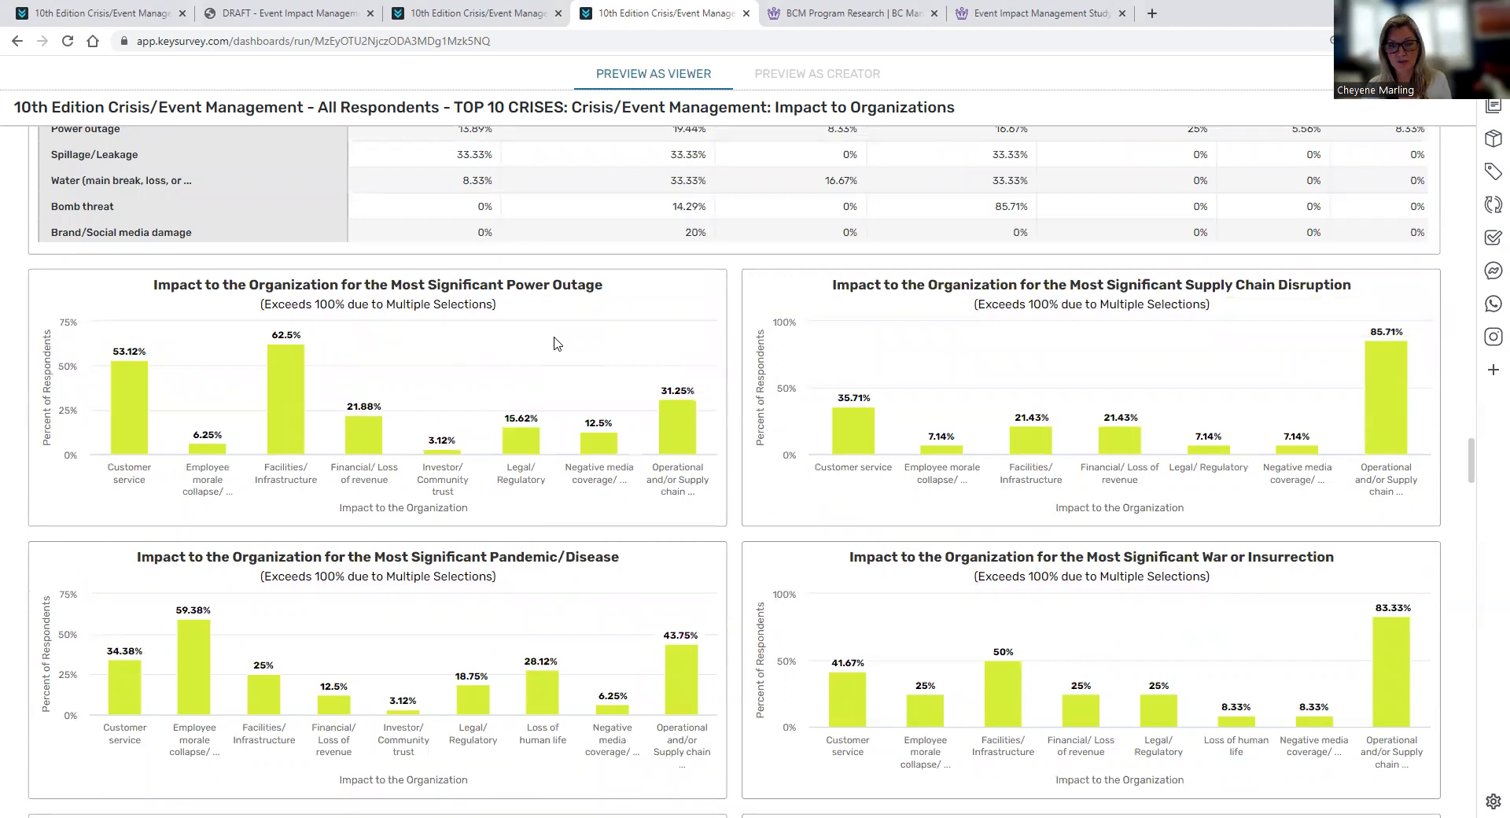
mouse_move(128, 498)
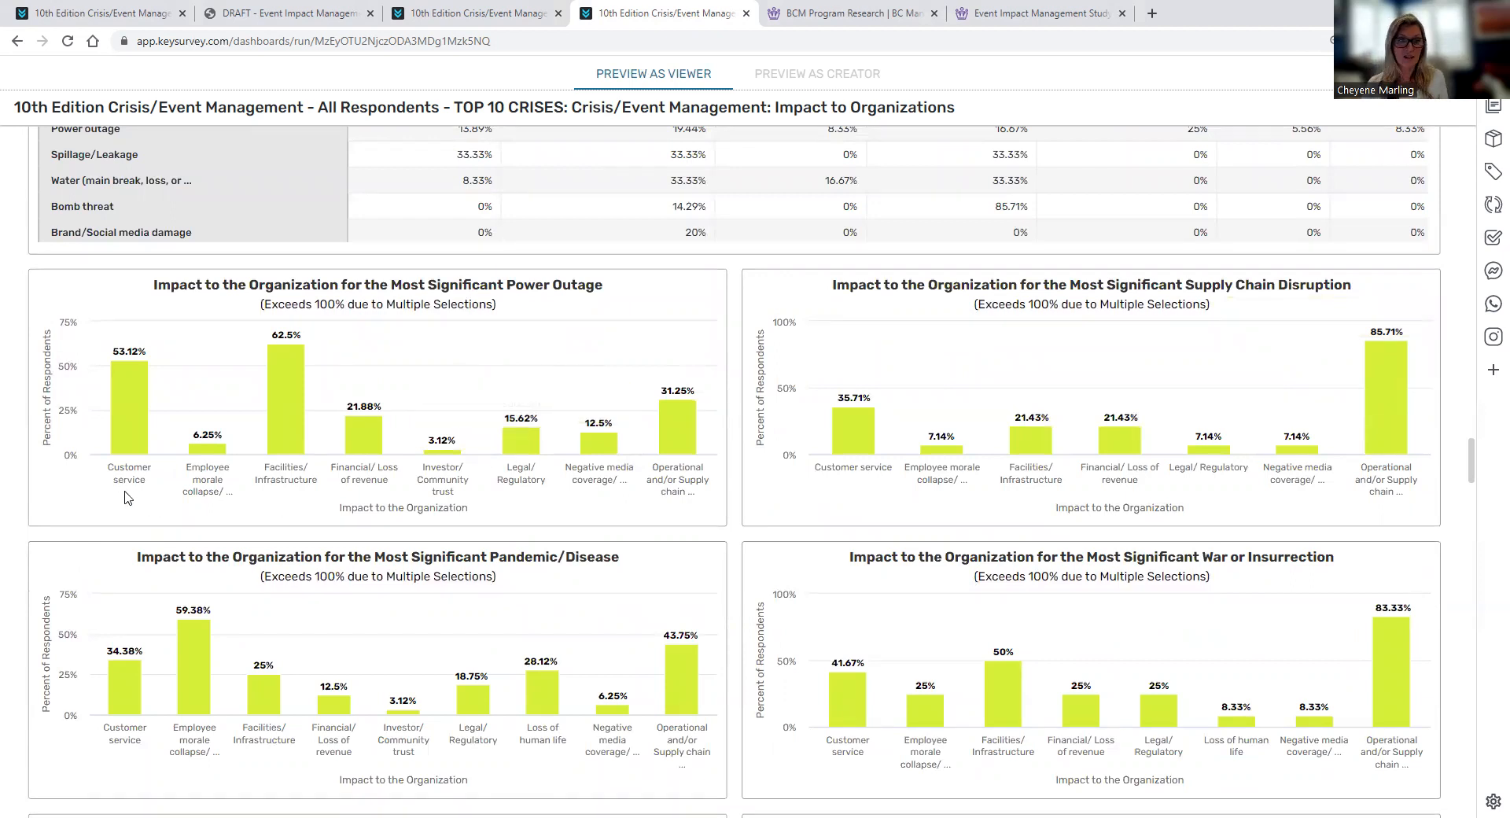
mouse_move(367, 480)
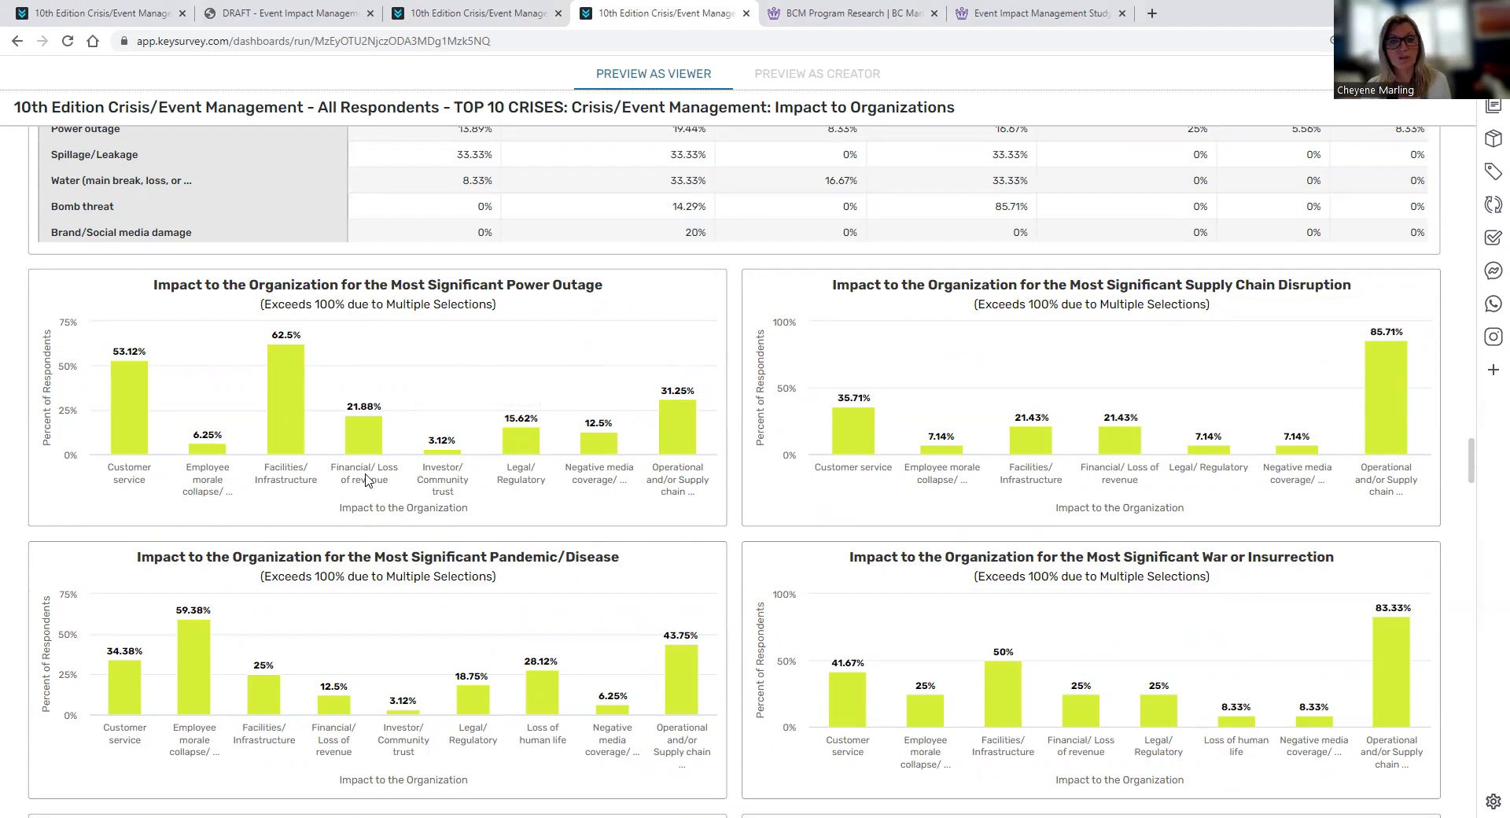
mouse_move(1312, 414)
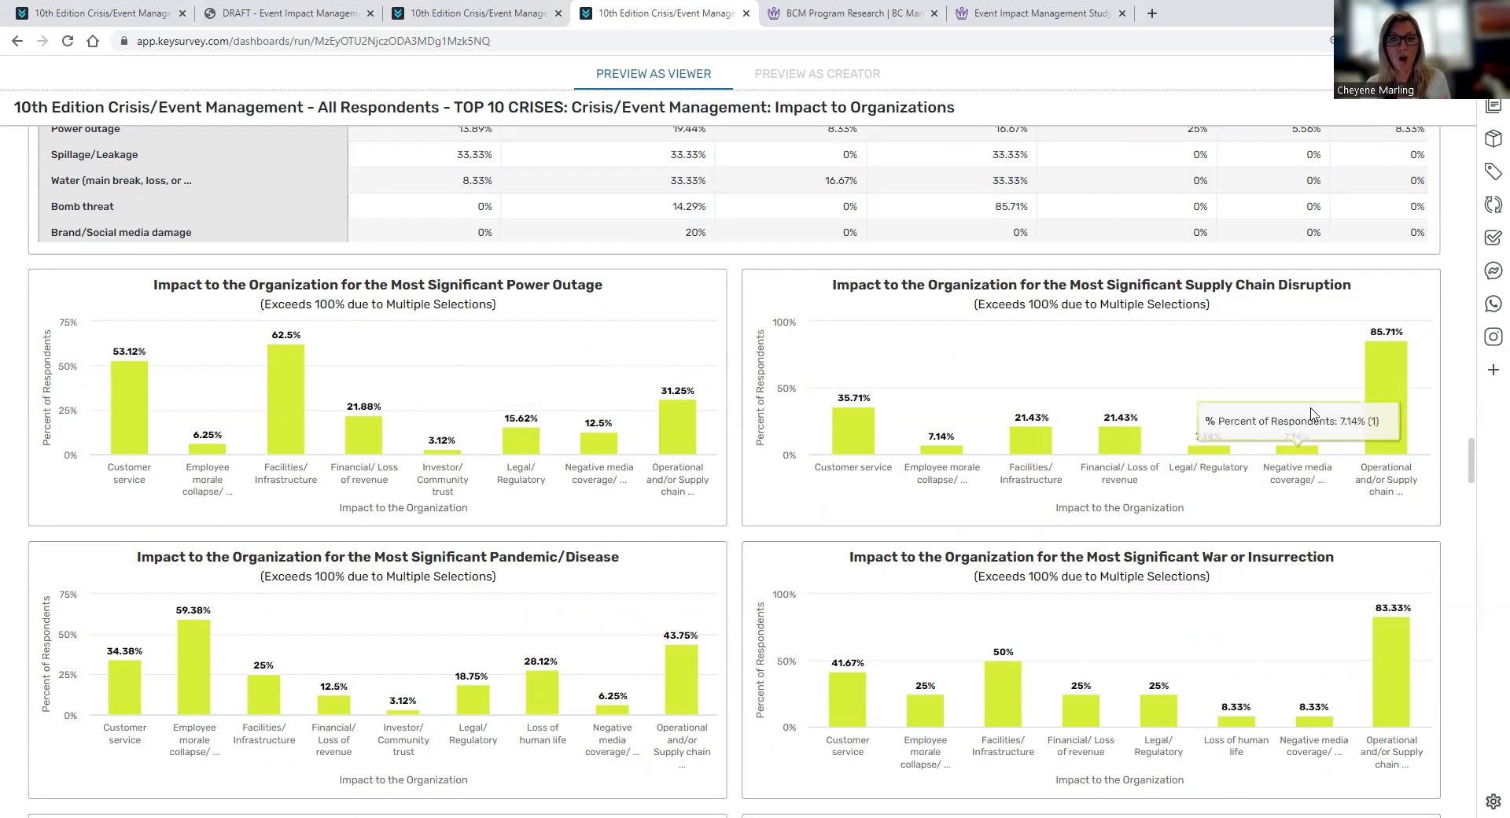
scroll(down, 3)
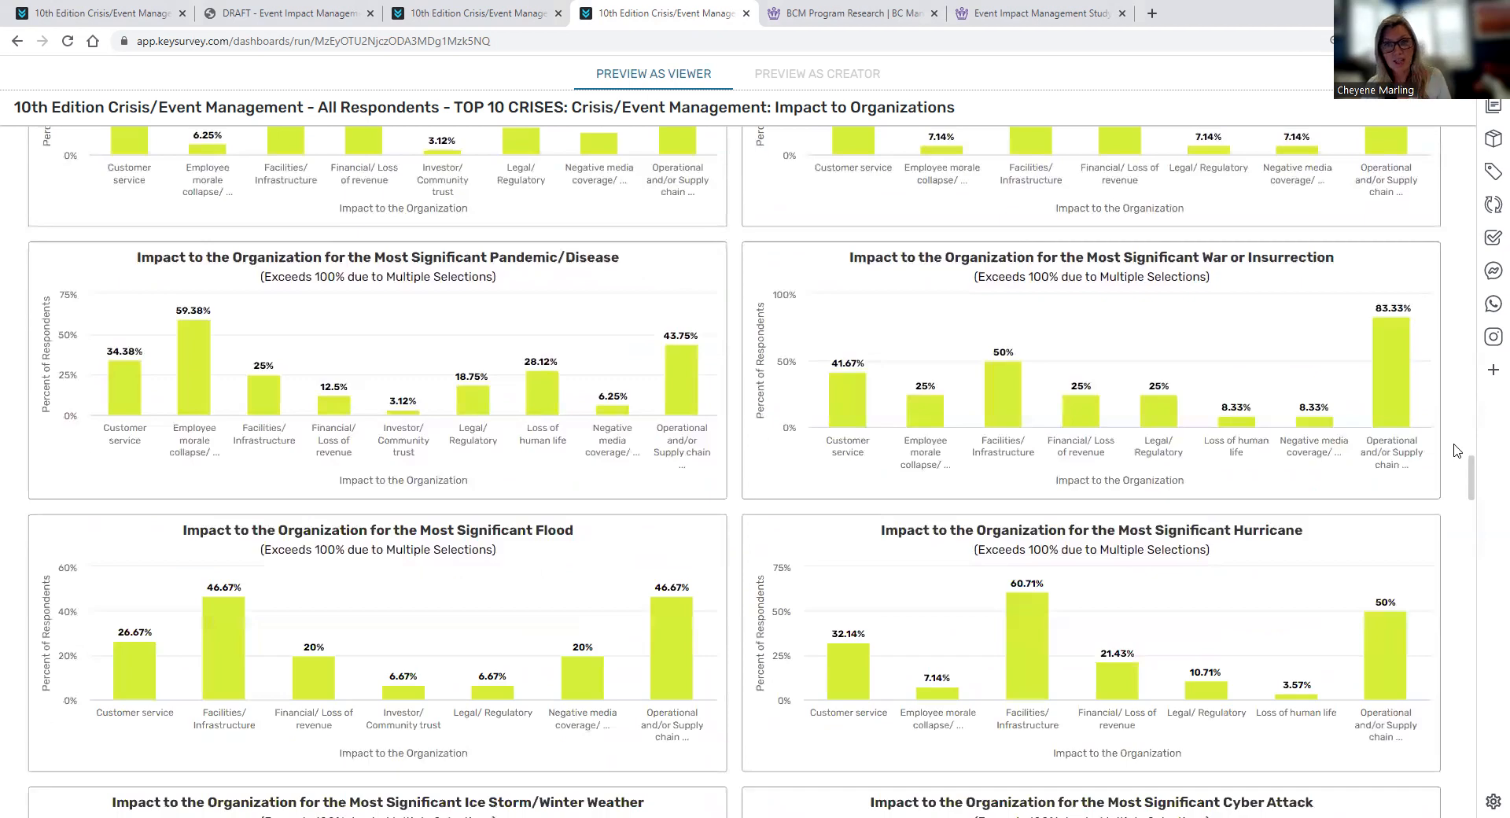
Scroll past the executive-involvement, resumption and financial-loss tables to Most Beneficial Program Attributes.
scroll(down, 3)
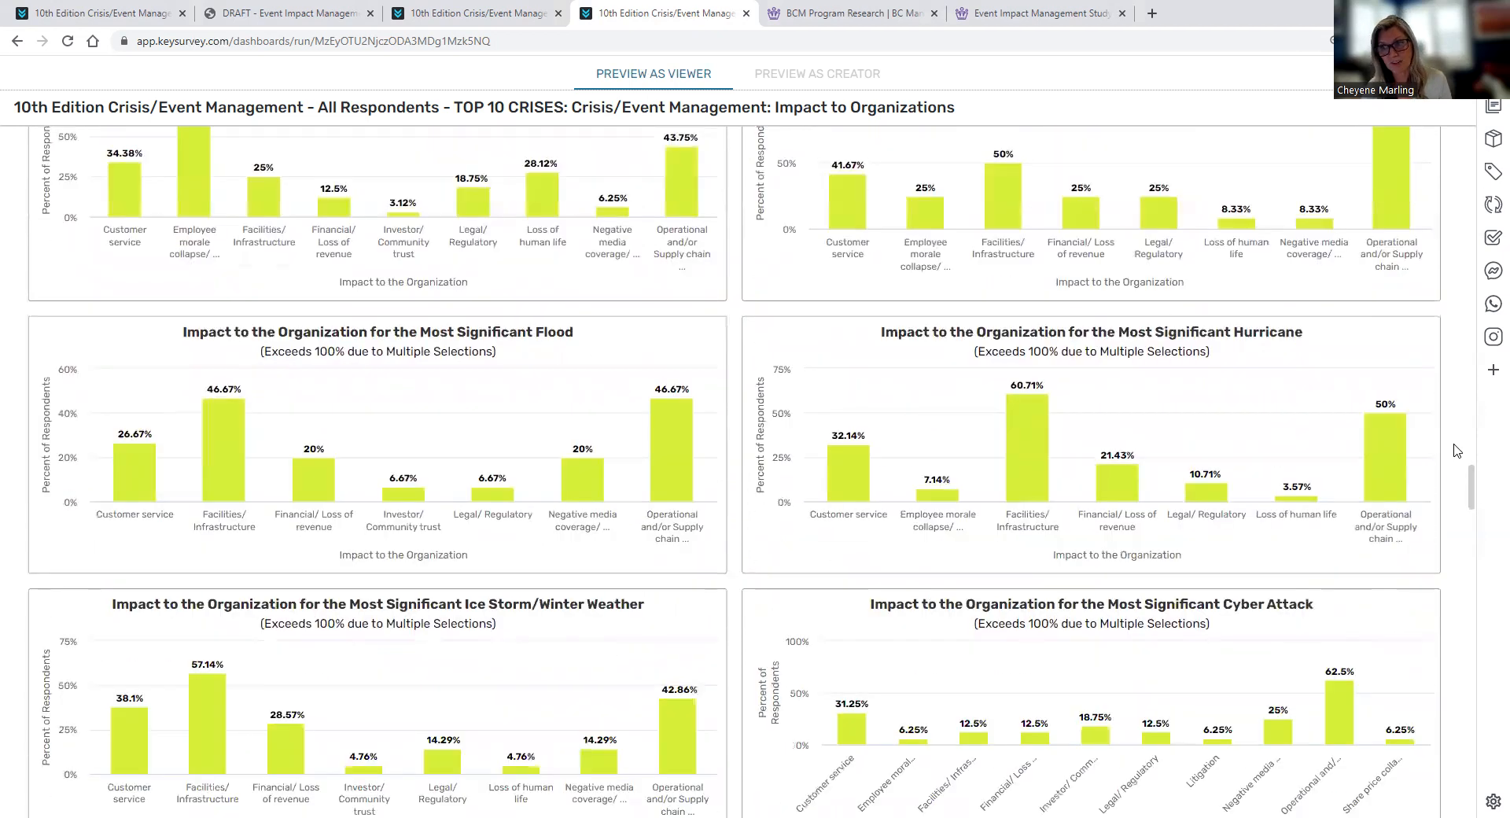
scroll(down, 3)
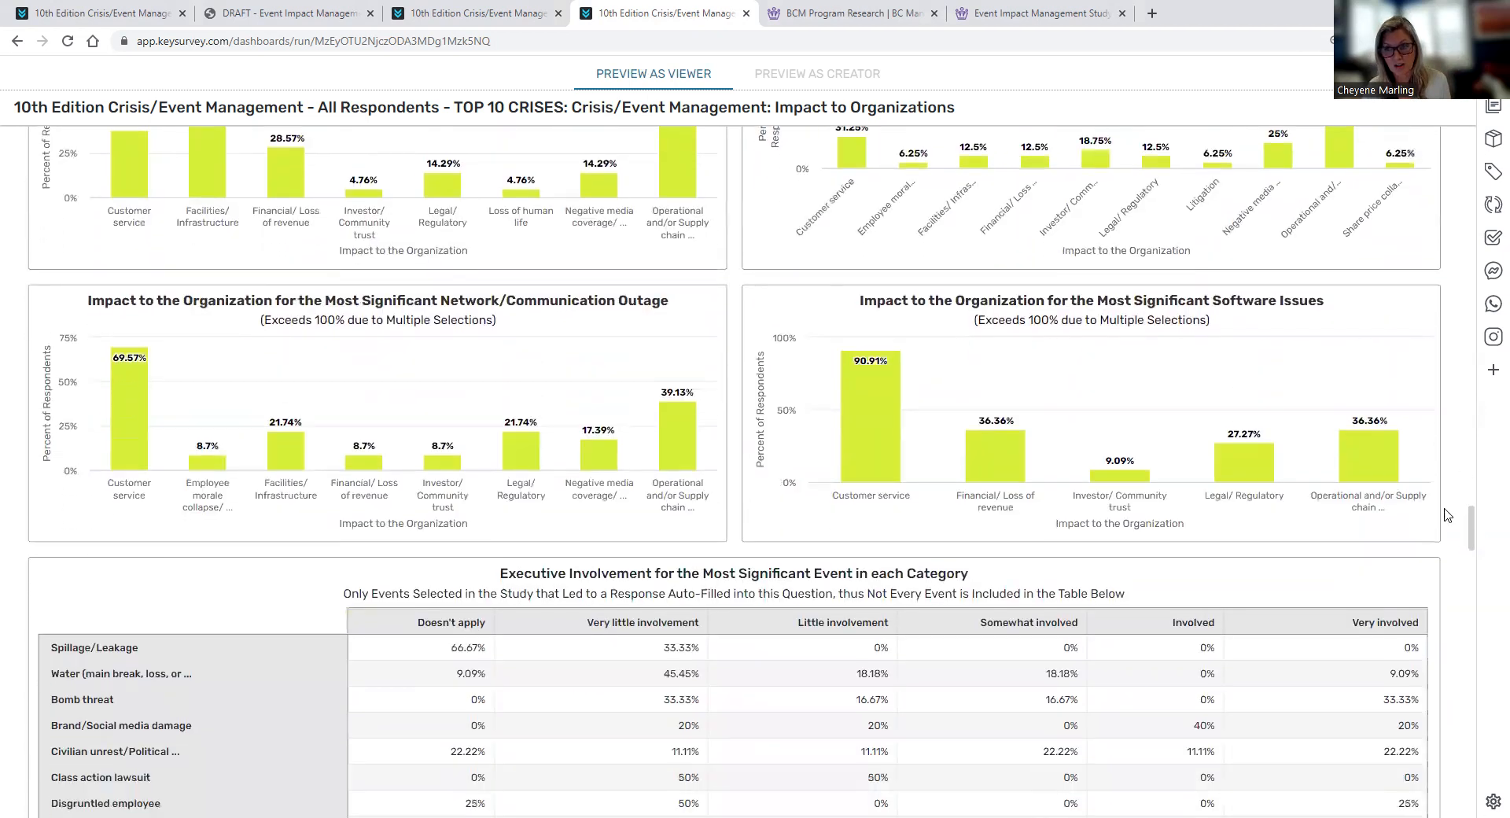
scroll(down, 3)
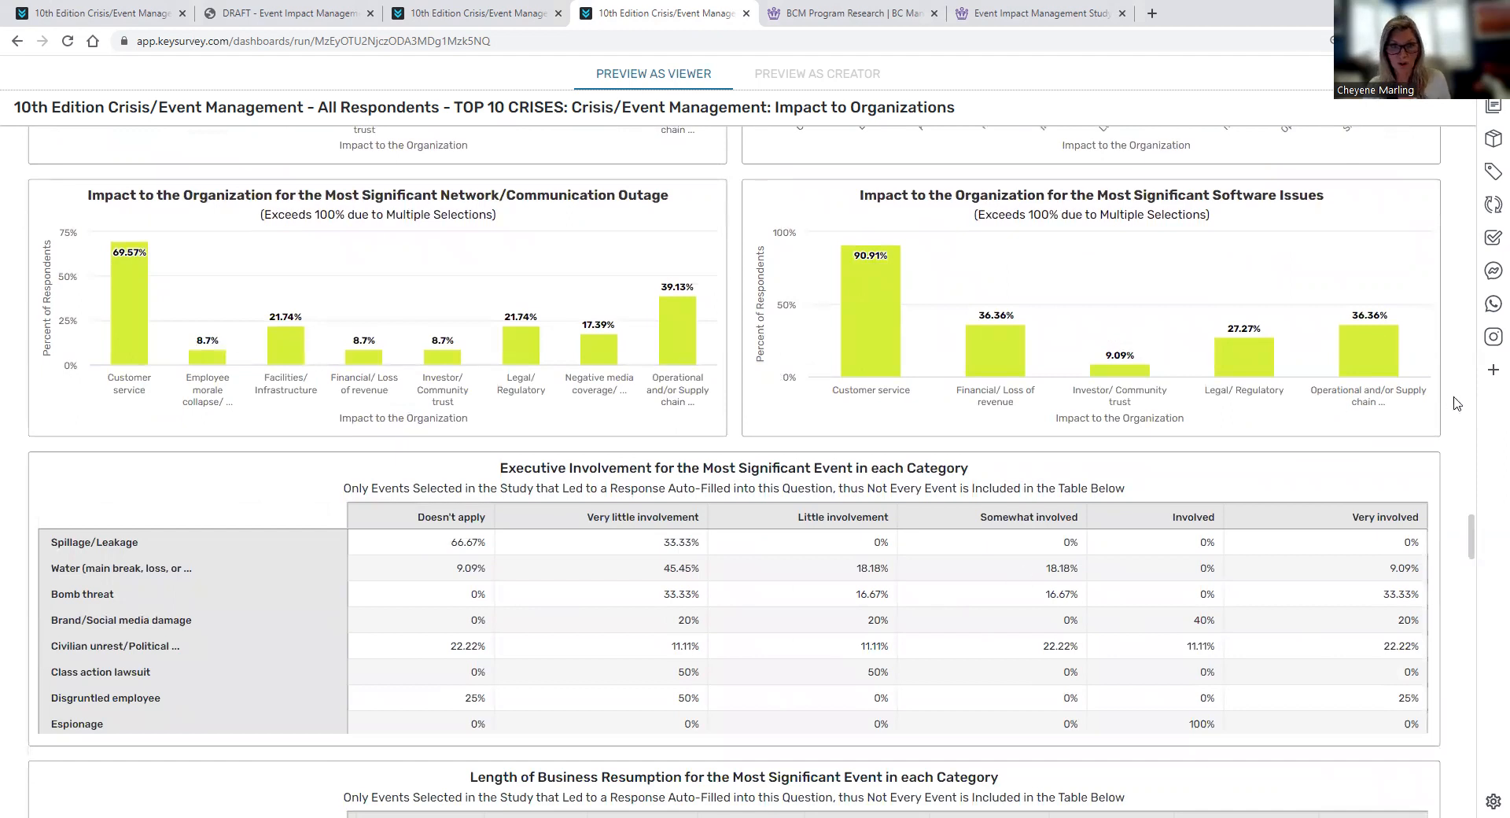
scroll(down, 3)
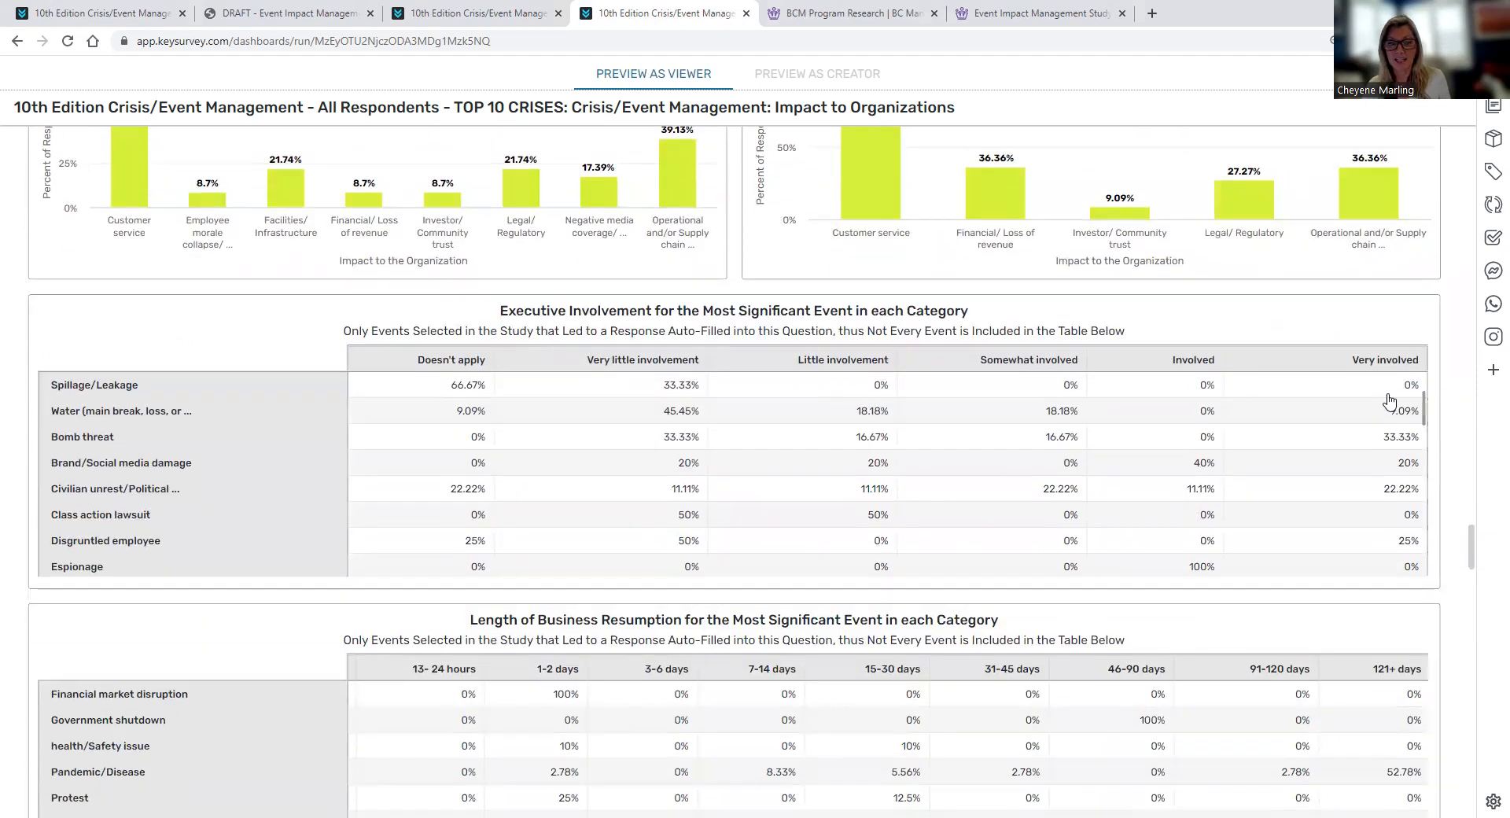
scroll(down, 3)
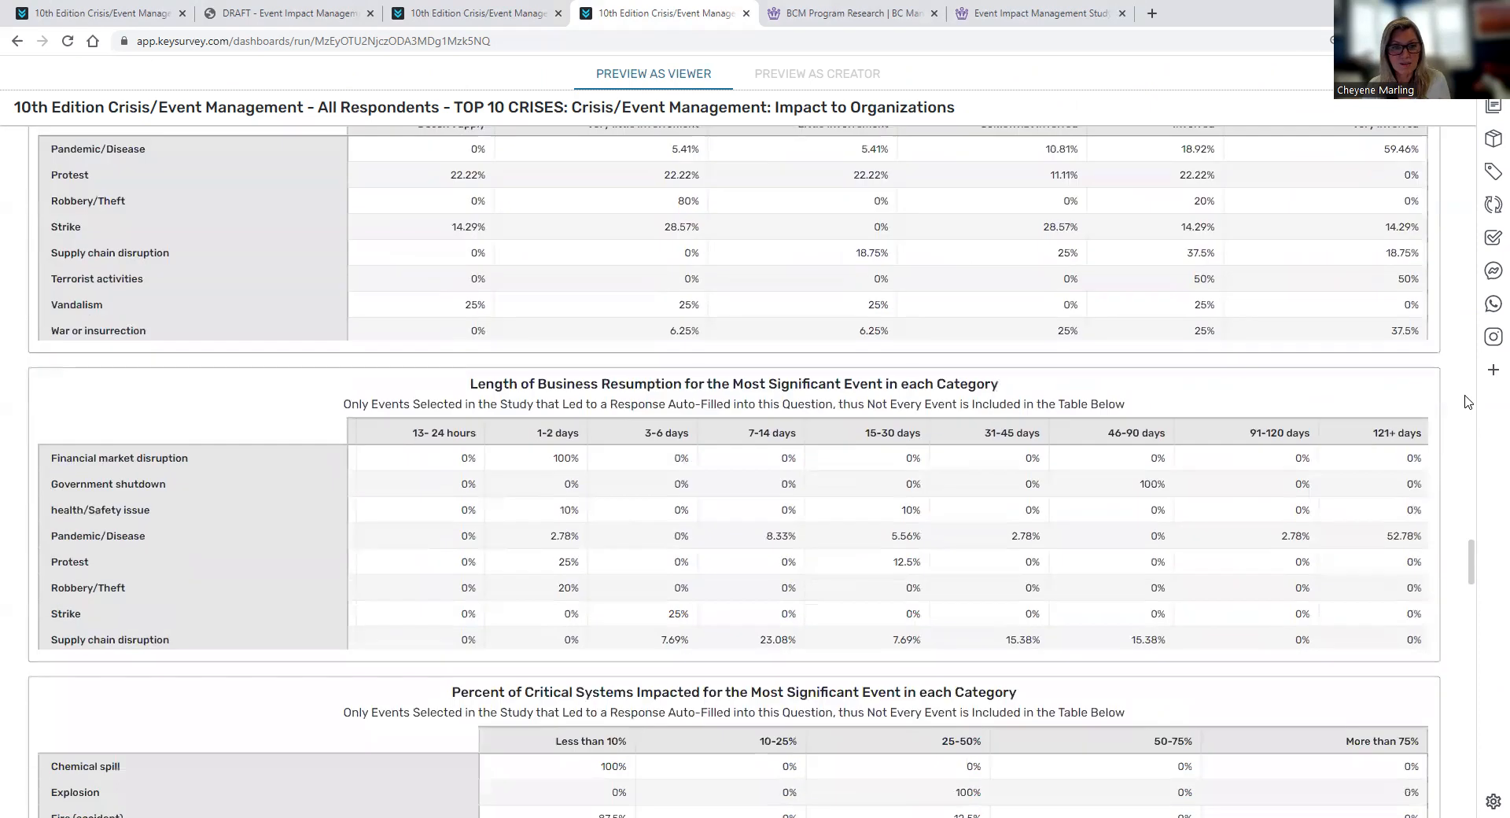
scroll(down, 3)
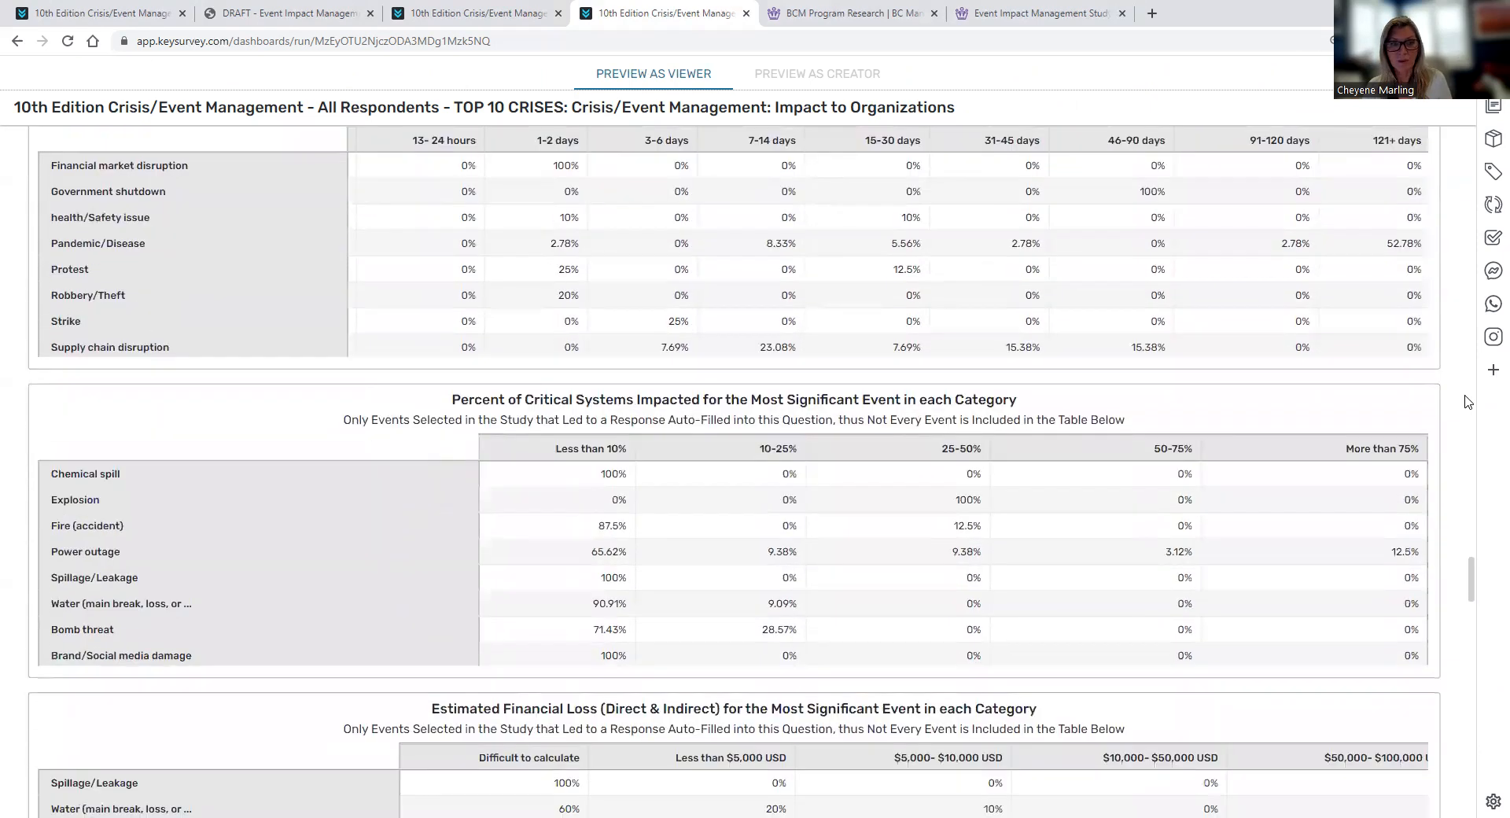
scroll(down, 3)
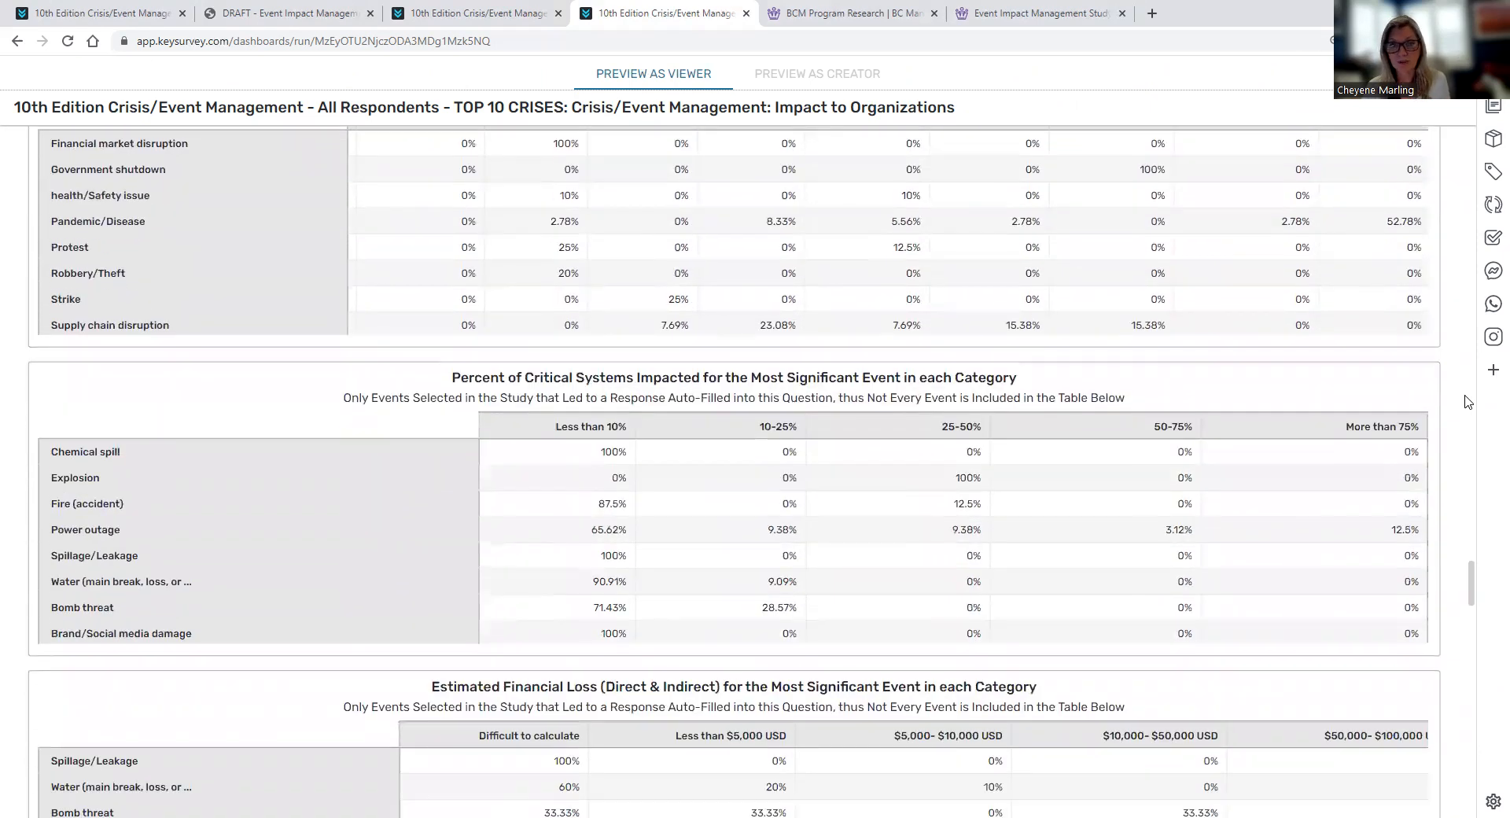
scroll(down, 3)
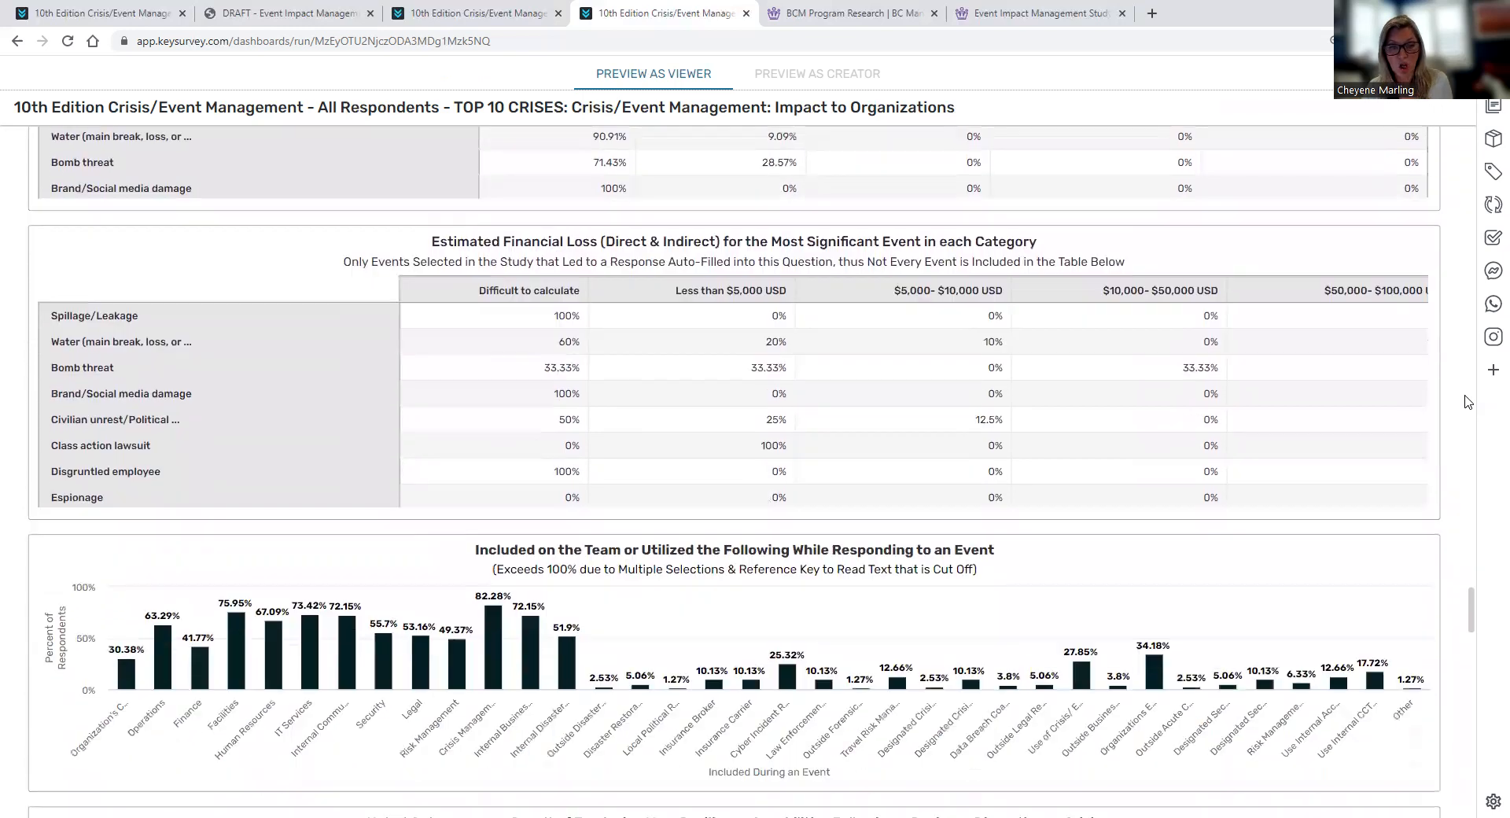
scroll(down, 3)
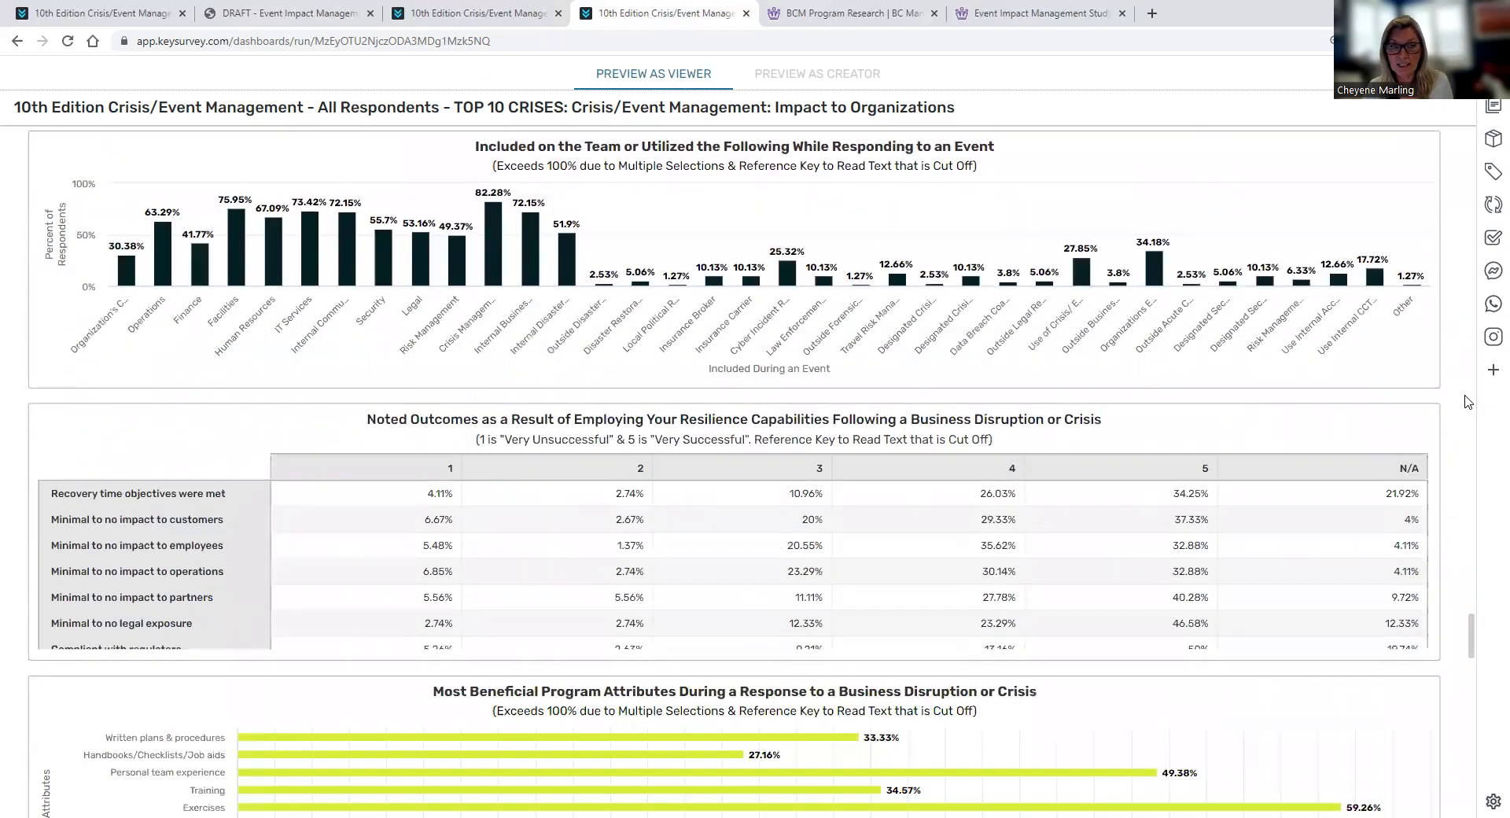
scroll(down, 3)
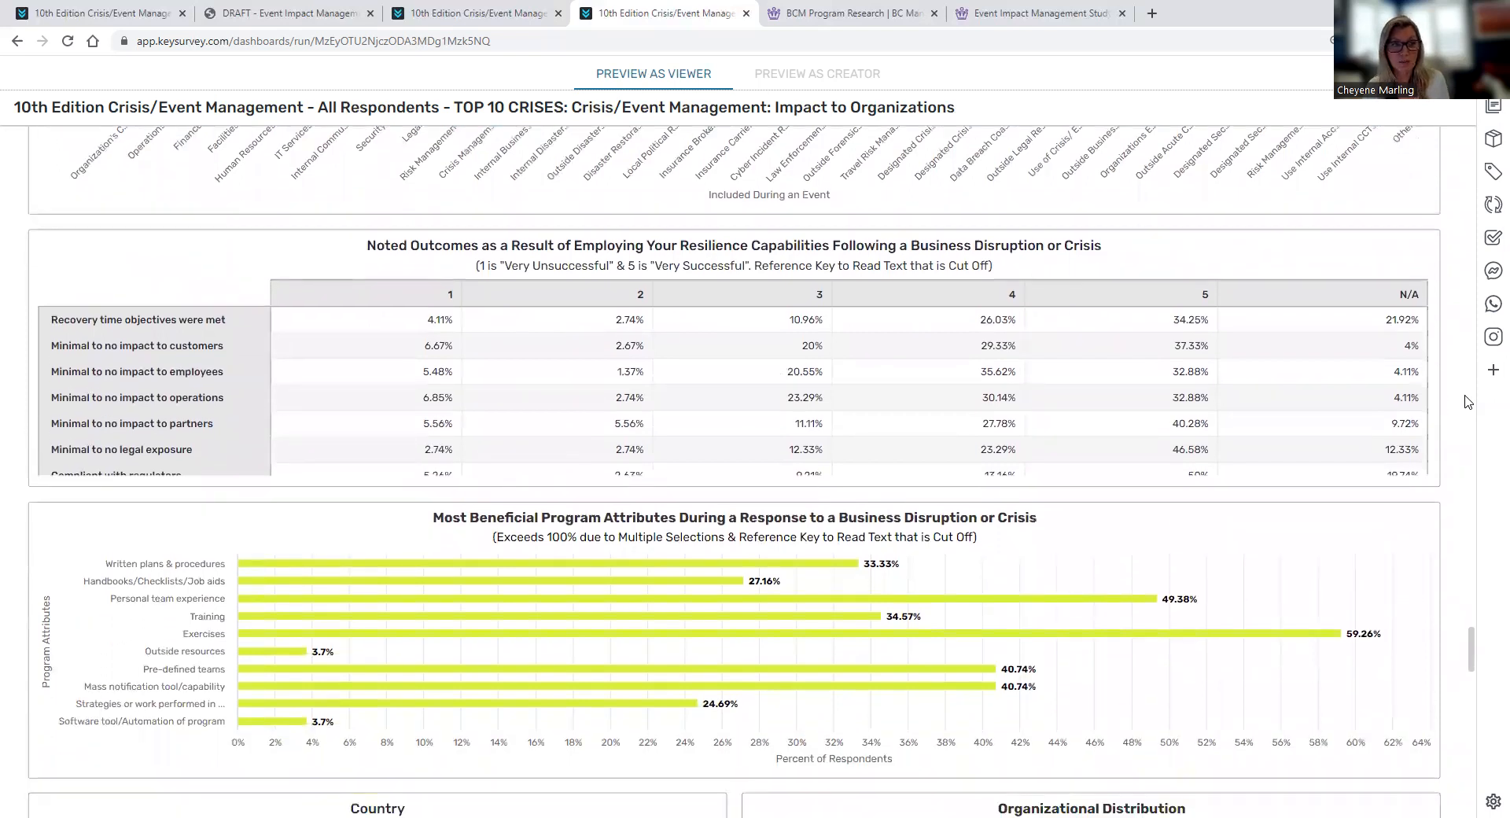
scroll(down, 3)
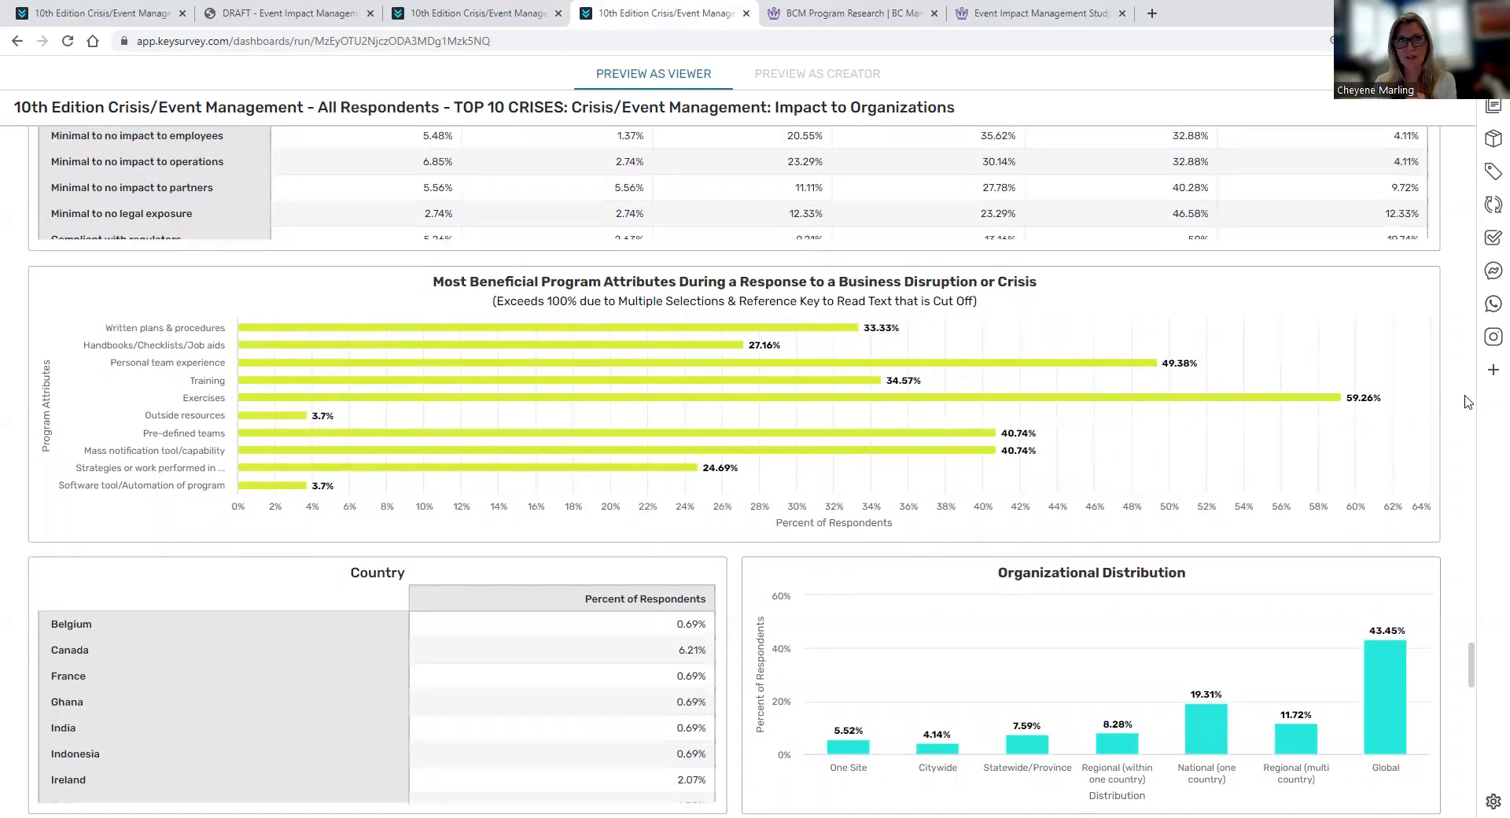
Return to the Financial Industry pre-planning dashboard via its browser tab.
click(475, 13)
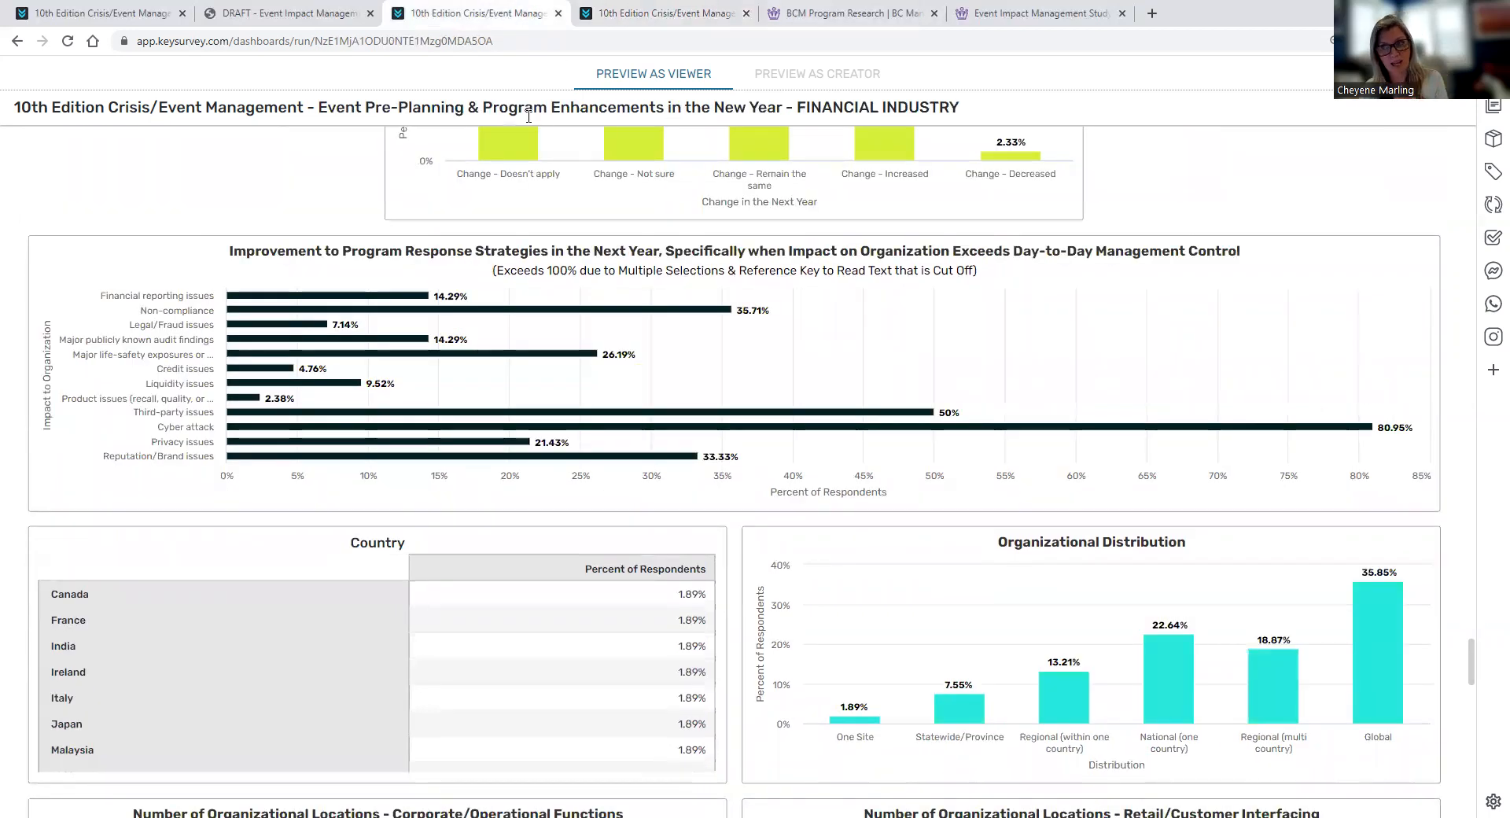
mouse_move(507, 142)
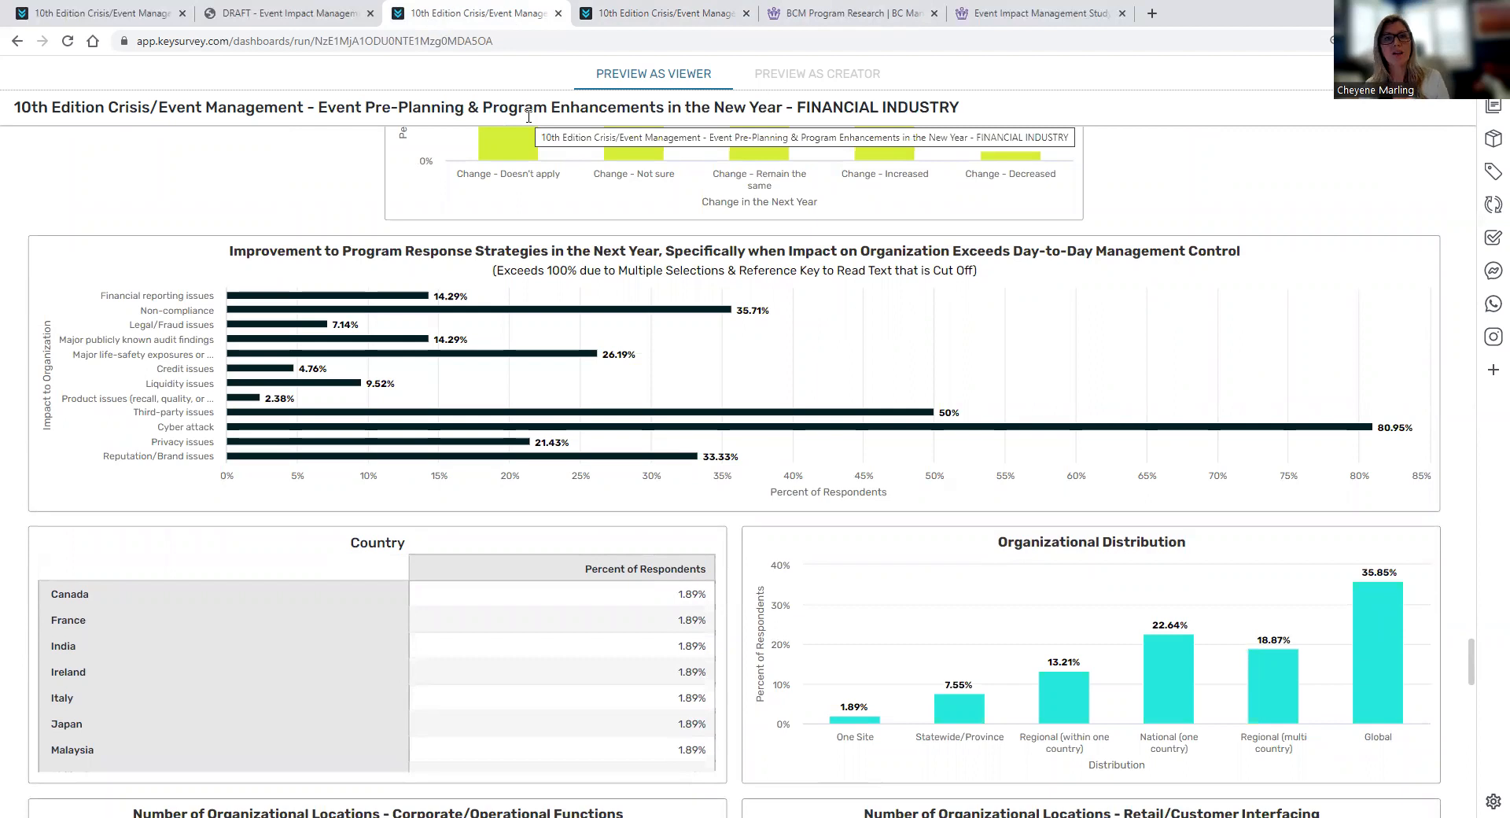